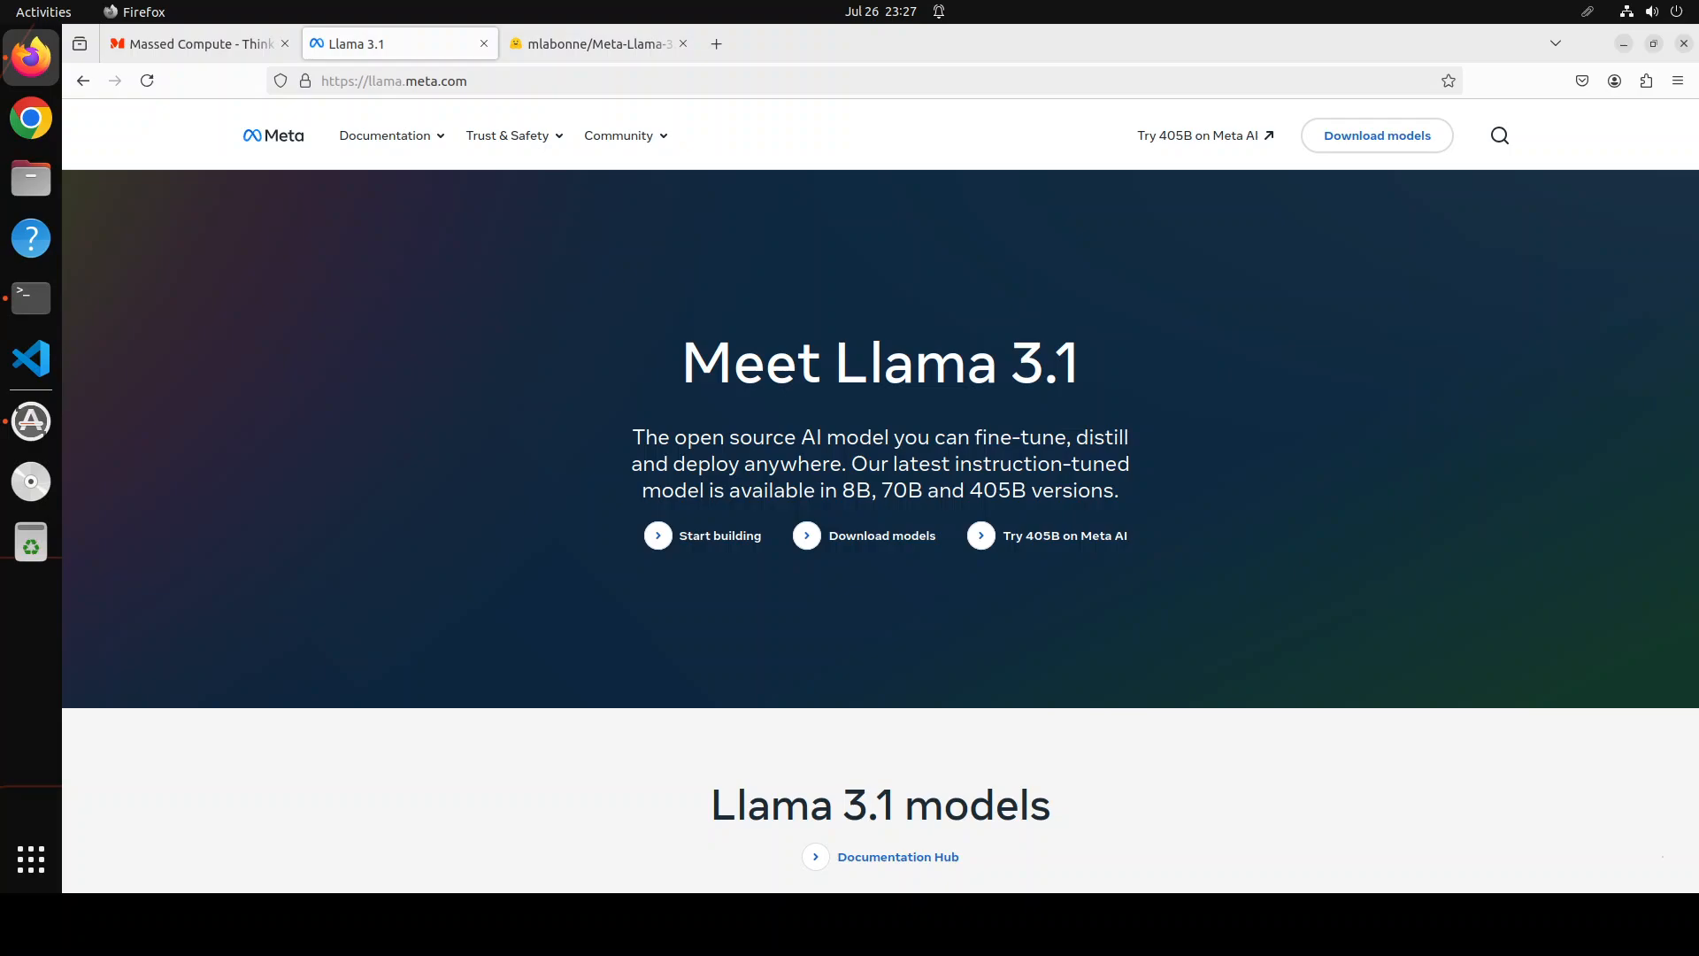
Step: Switch Firefox to the Meta-Llama-3.1-8B-Instruct-abliterated Hugging Face model card
click(596, 43)
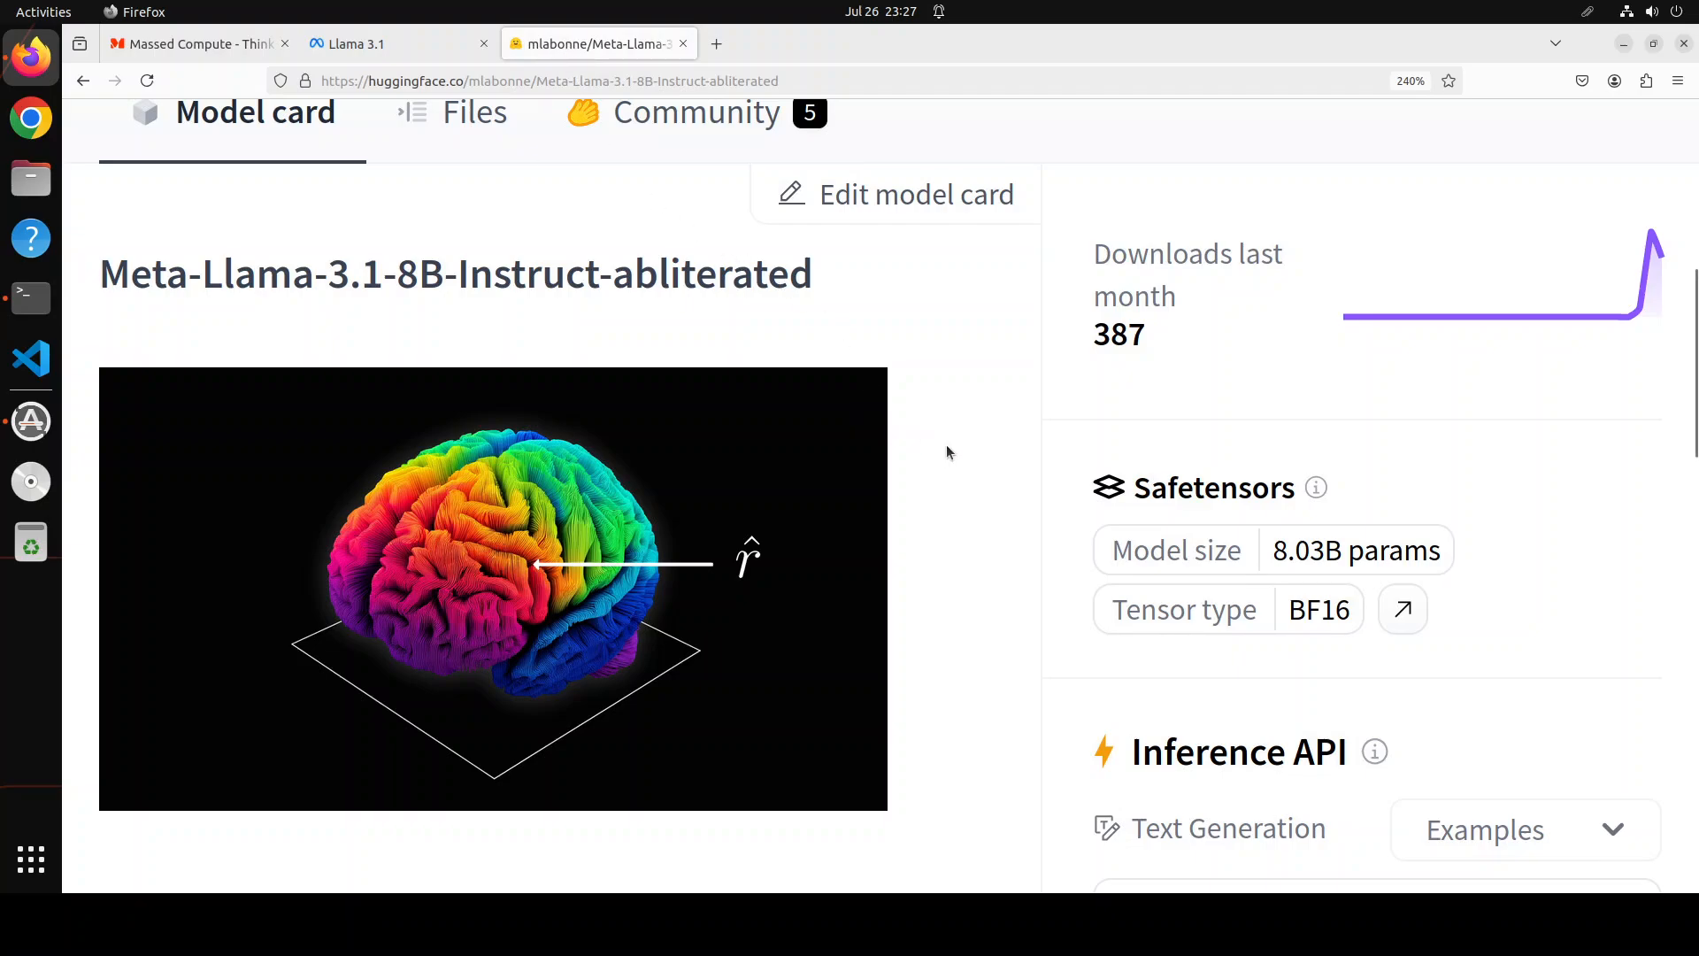
mouse_move(971, 444)
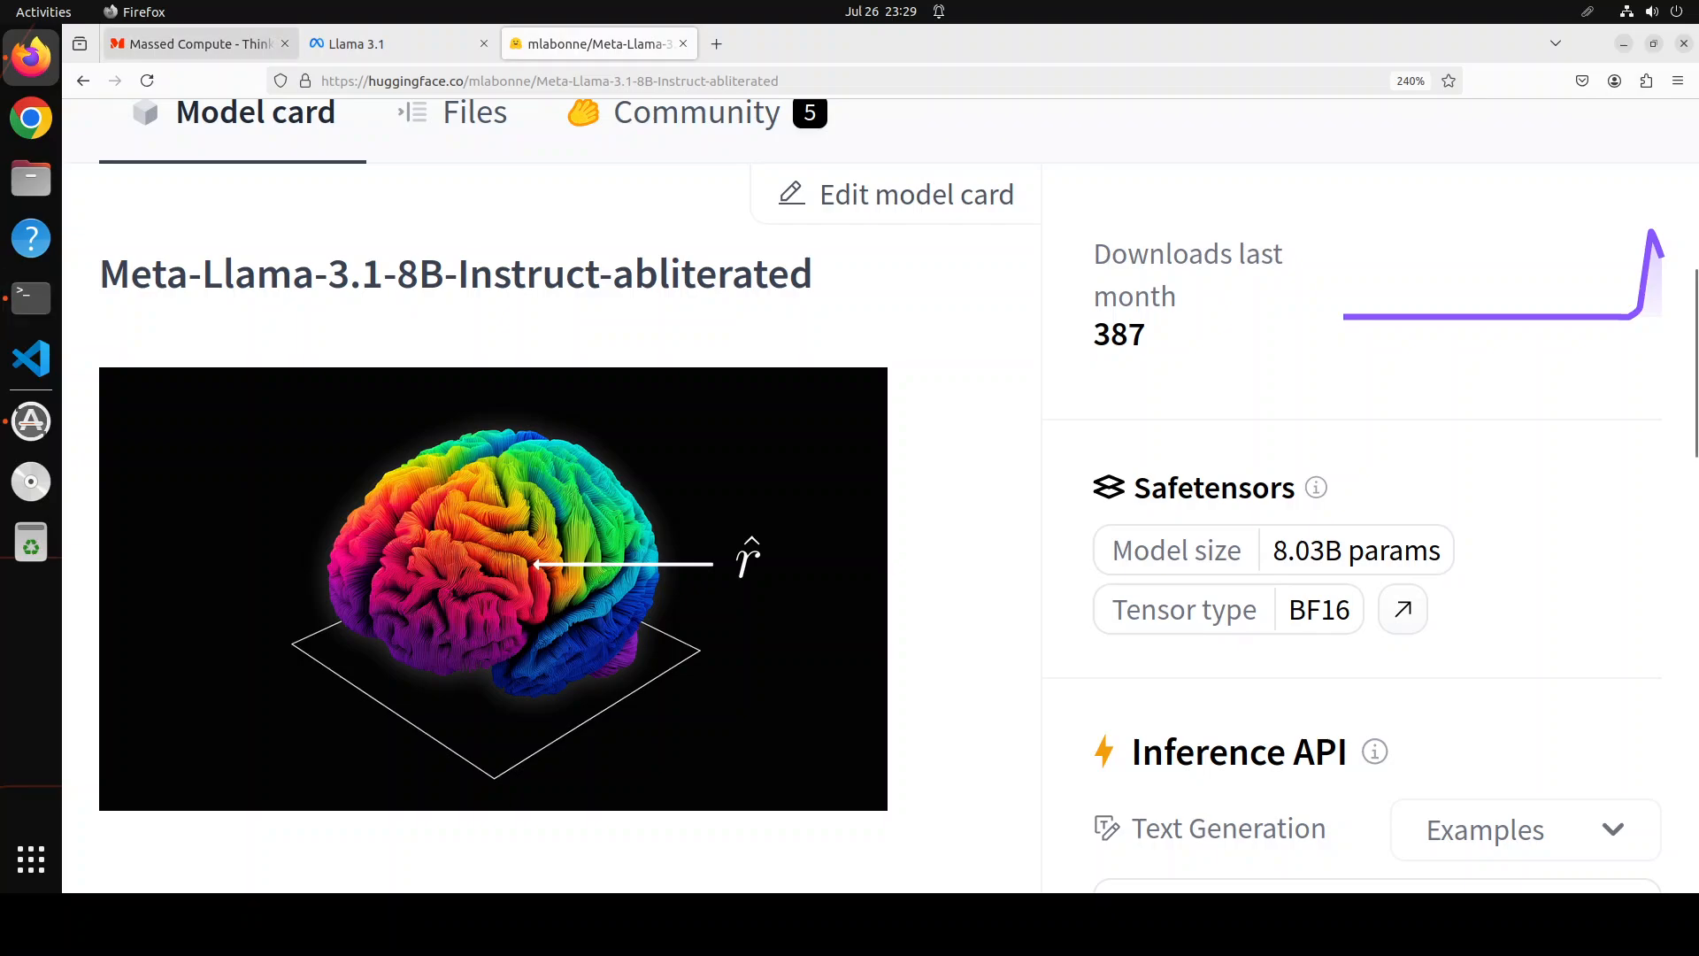
Step: Switch to the Massed Compute homepage with its 'Build AI' banner
click(194, 43)
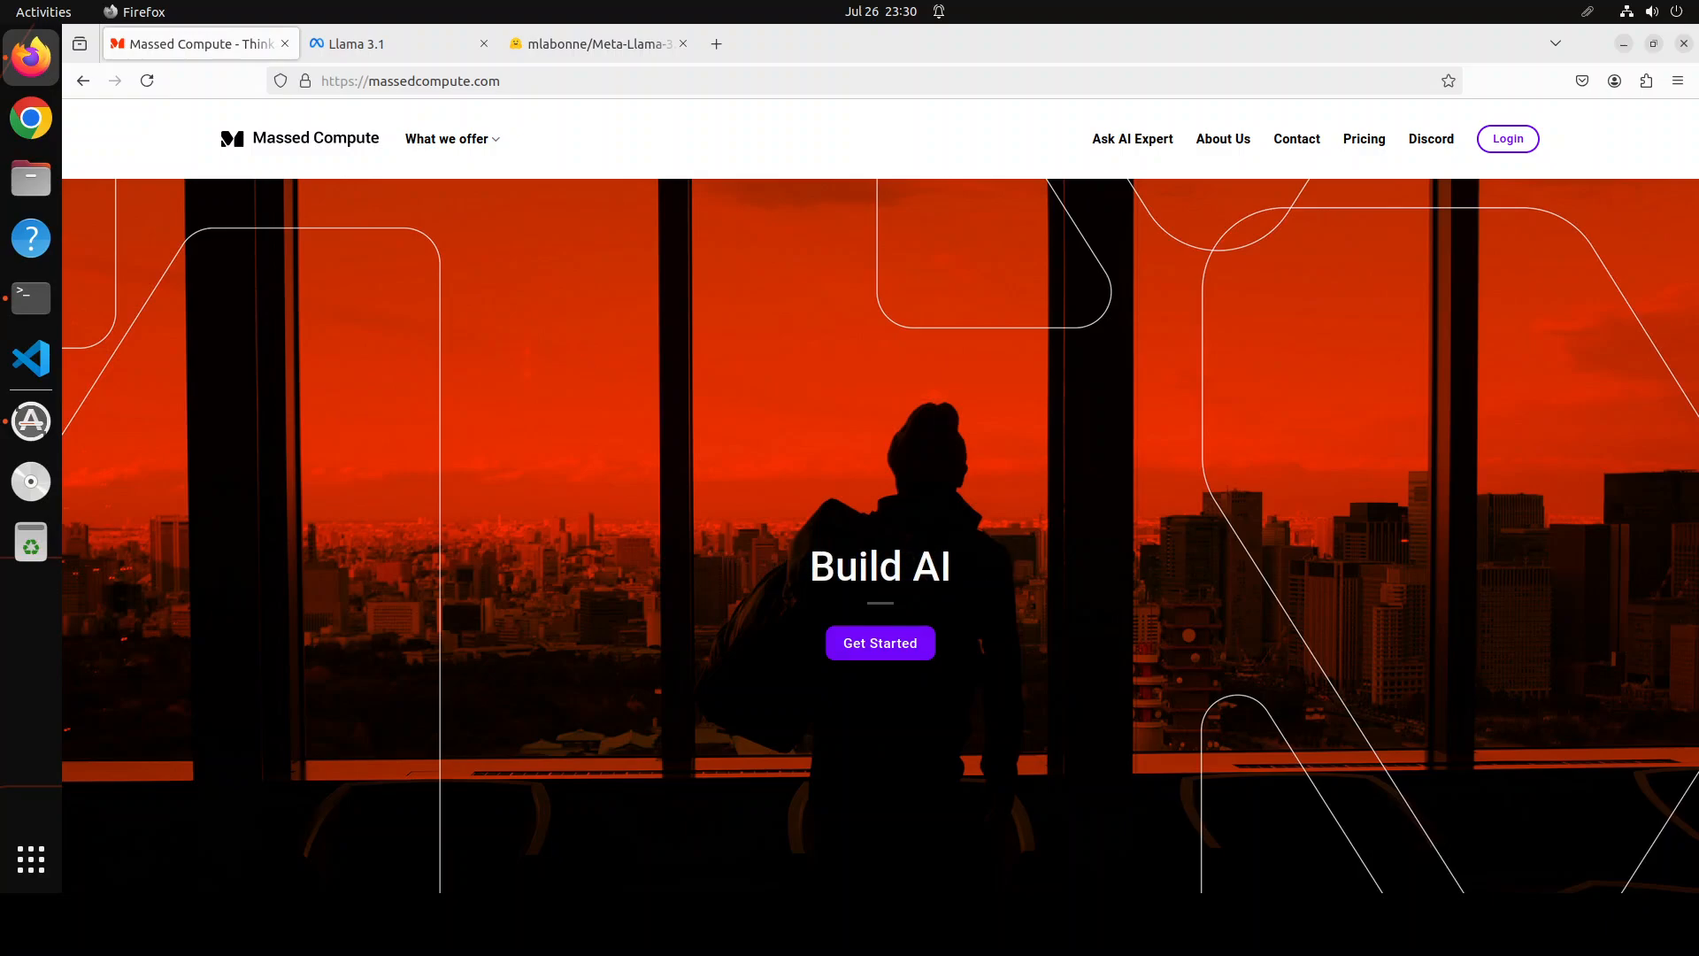
Step: In the terminal, run nvidia-smi, then create and activate the 'uncensor' conda environment
click(29, 300)
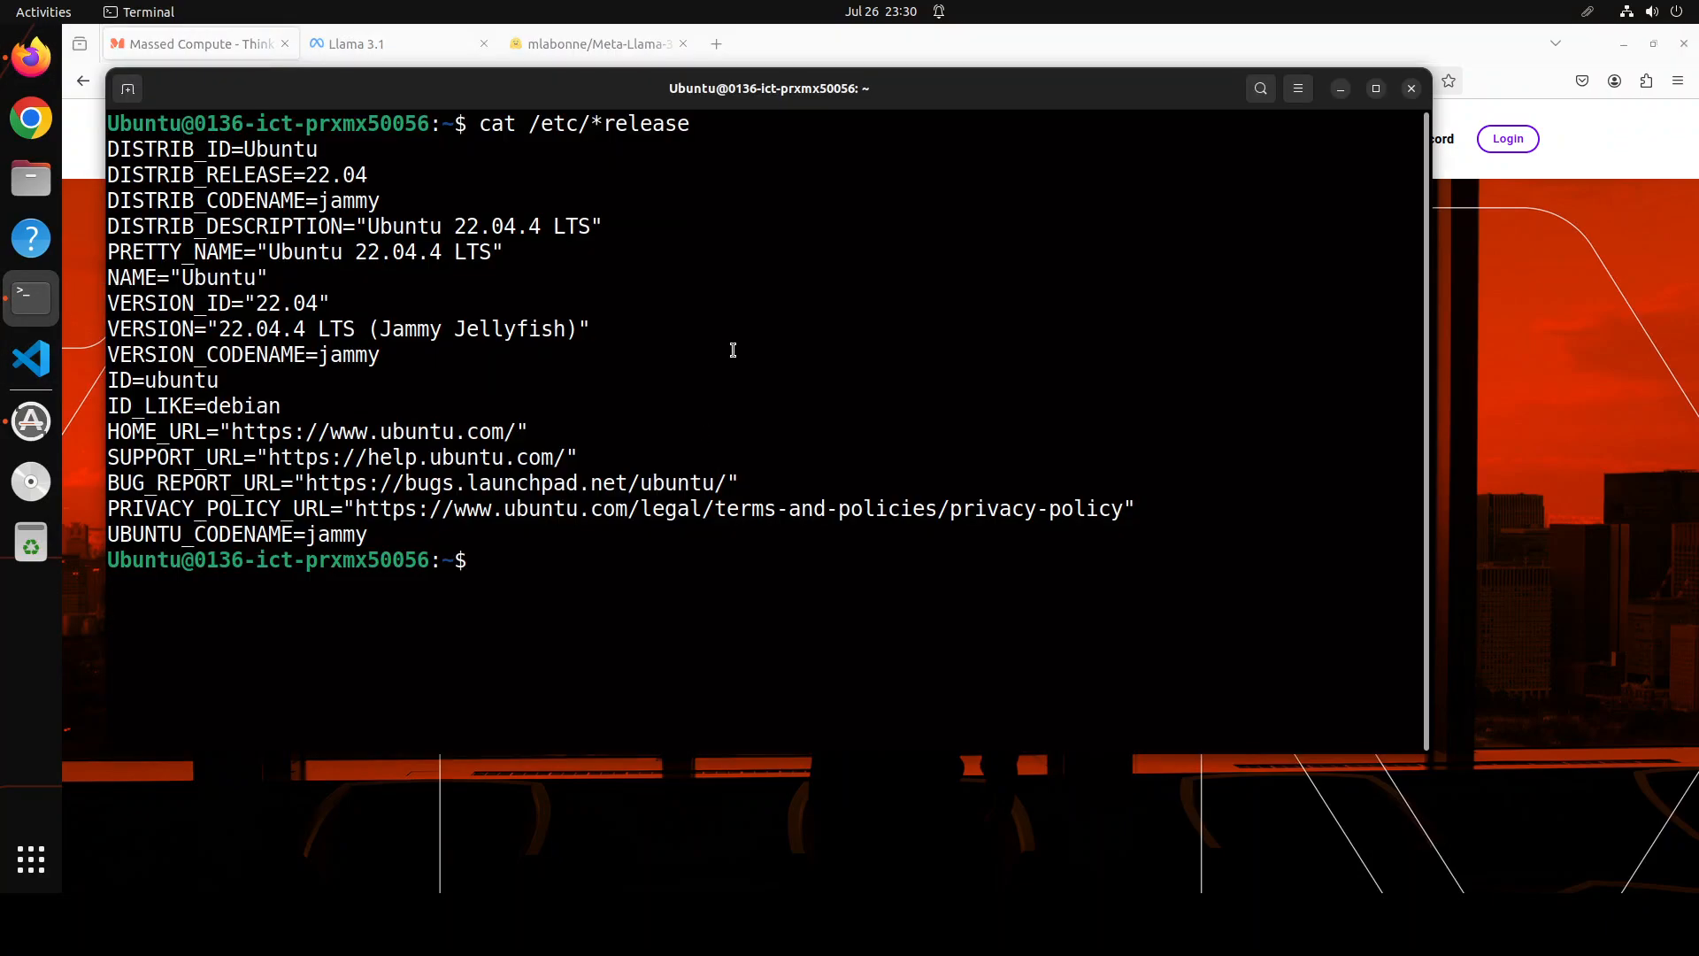
mouse_move(773, 348)
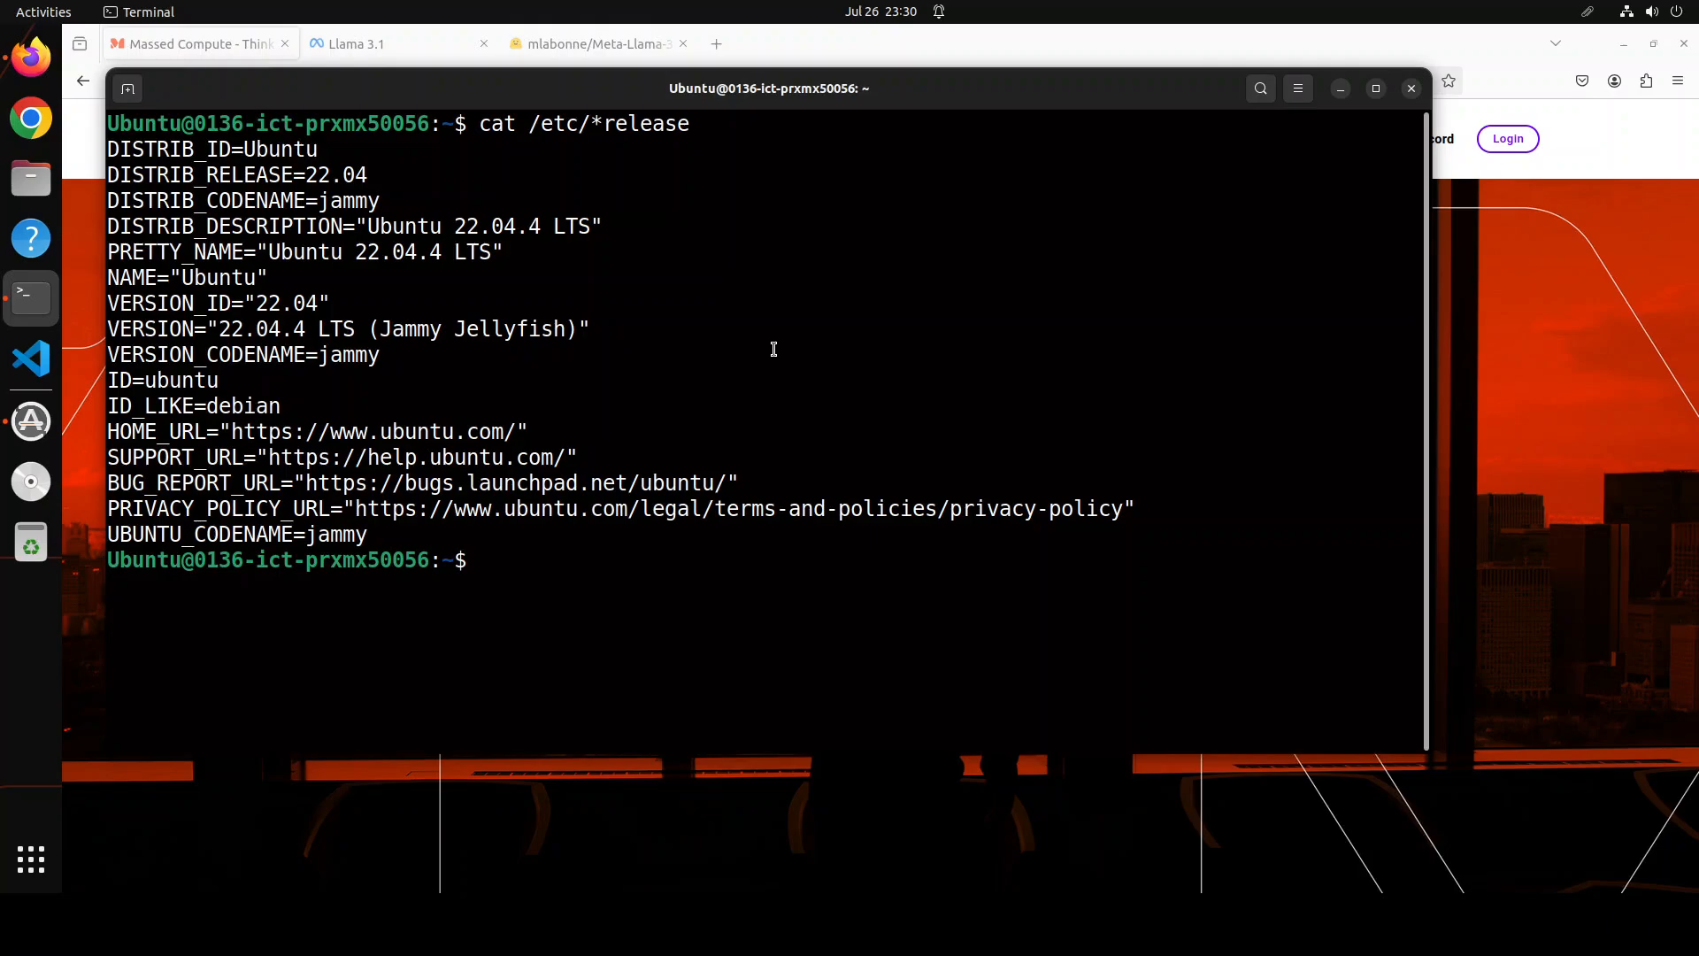
text(nvidia-smi)
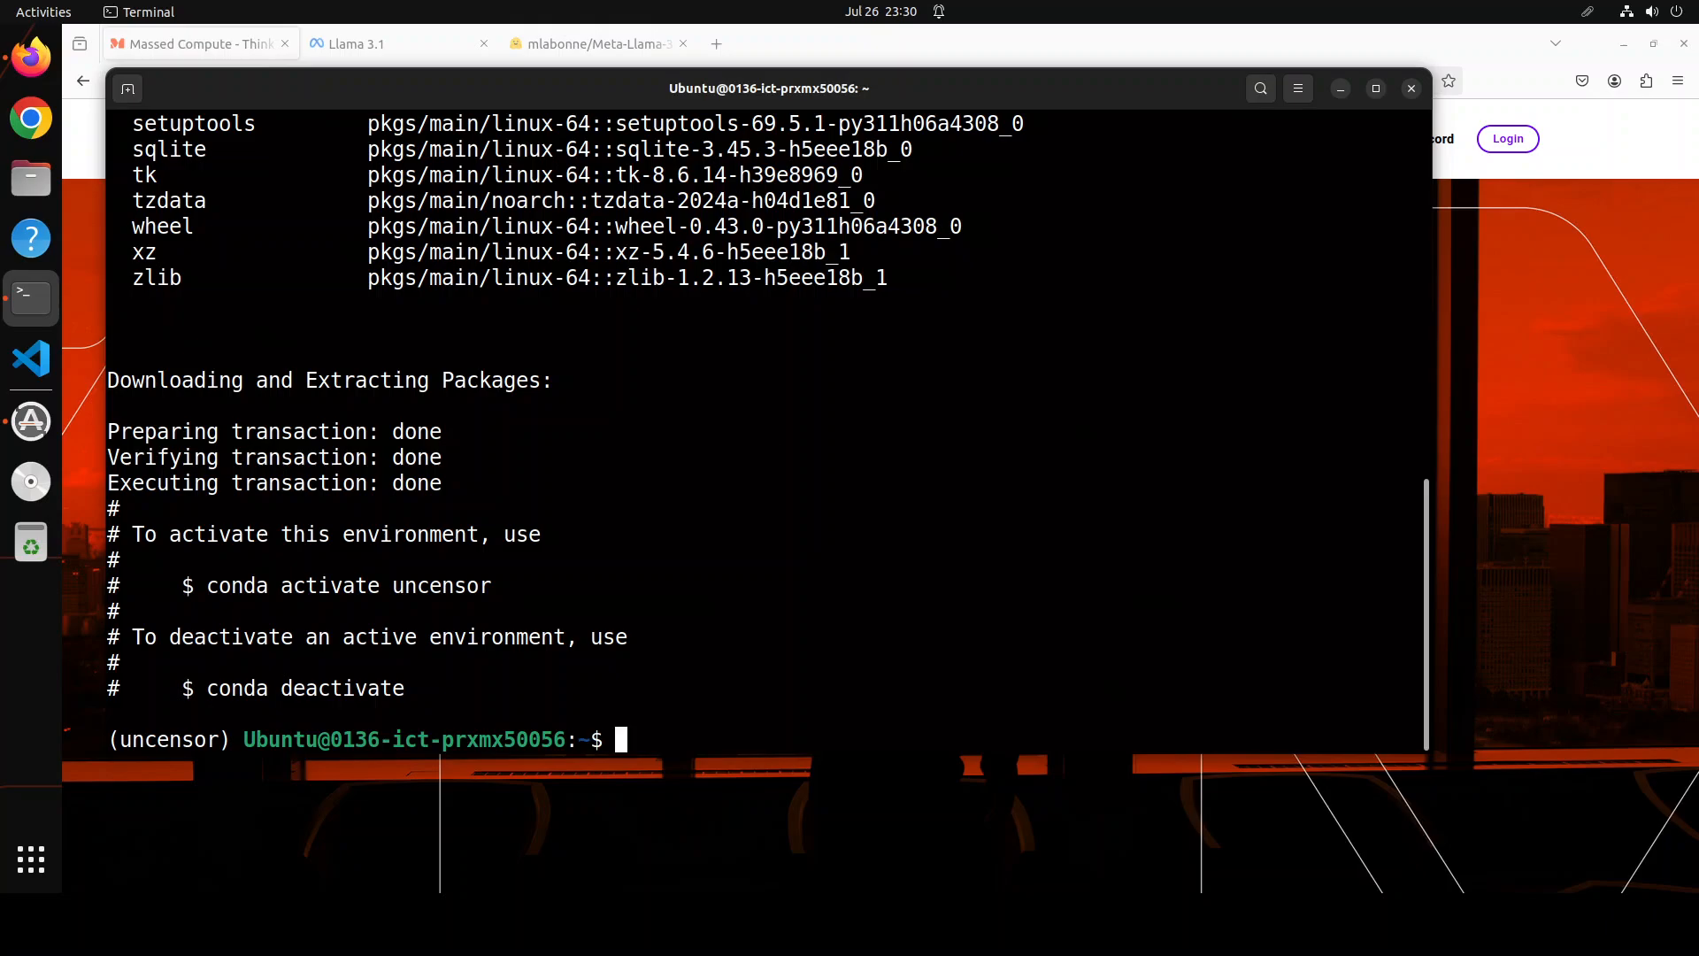
Step: Pip install torch, transformers, accelerate and huggingface_hub into the uncensor environment
text(pip install torch)
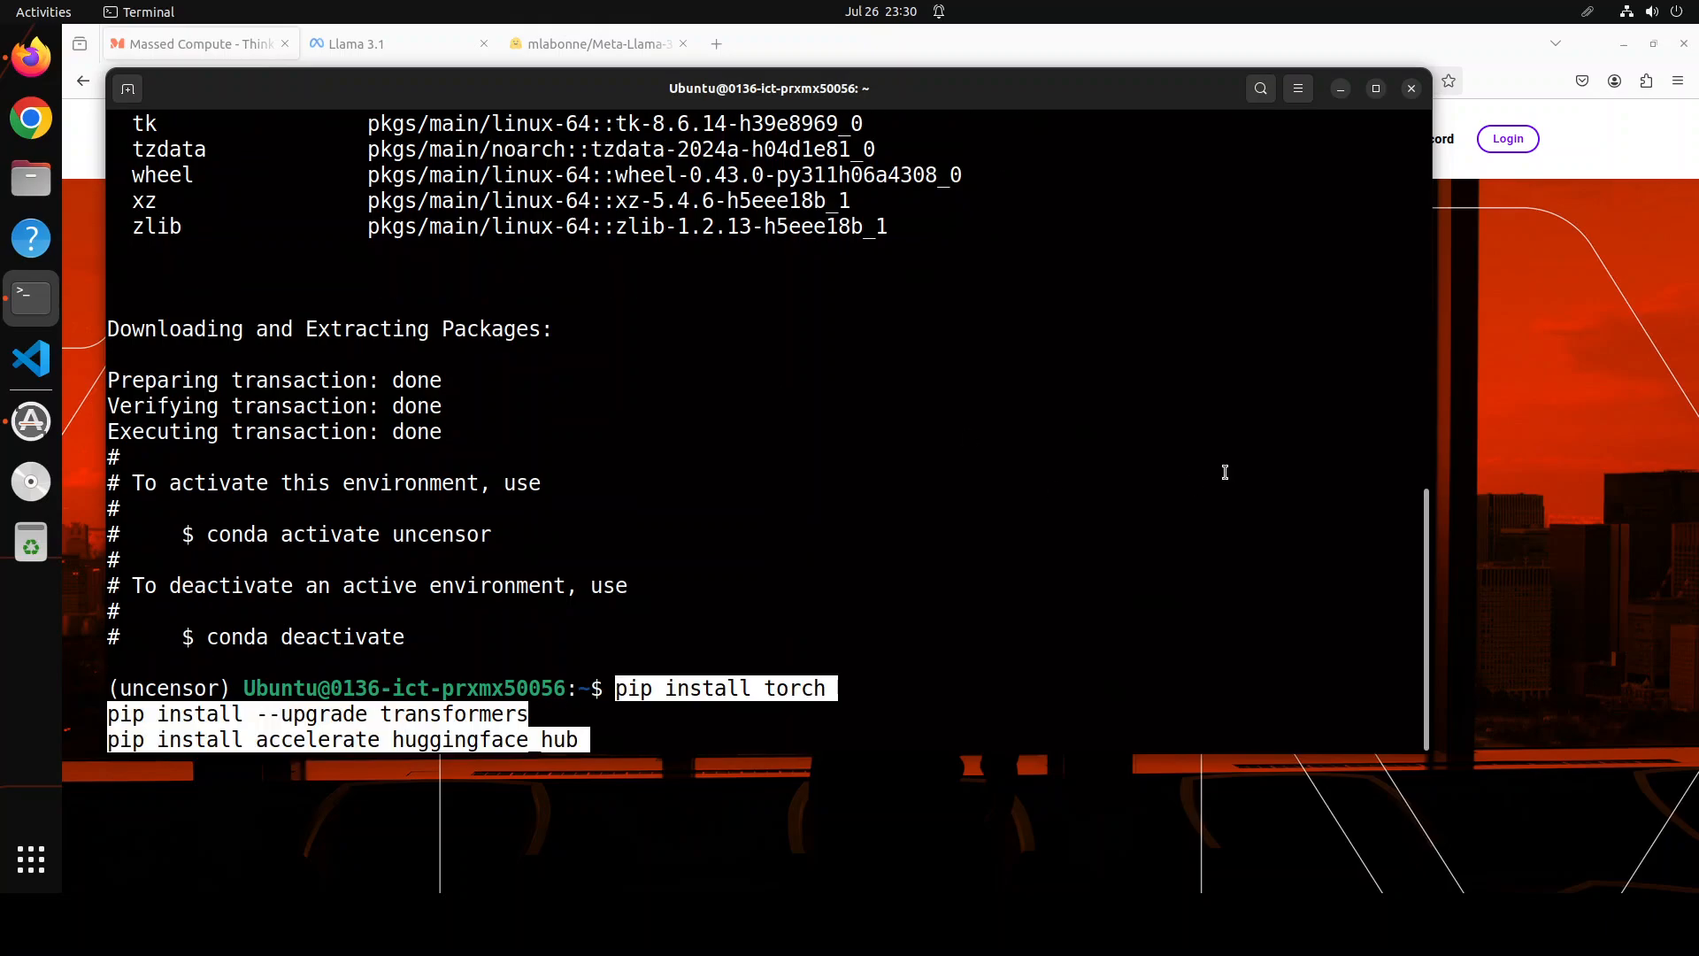
key(Return)
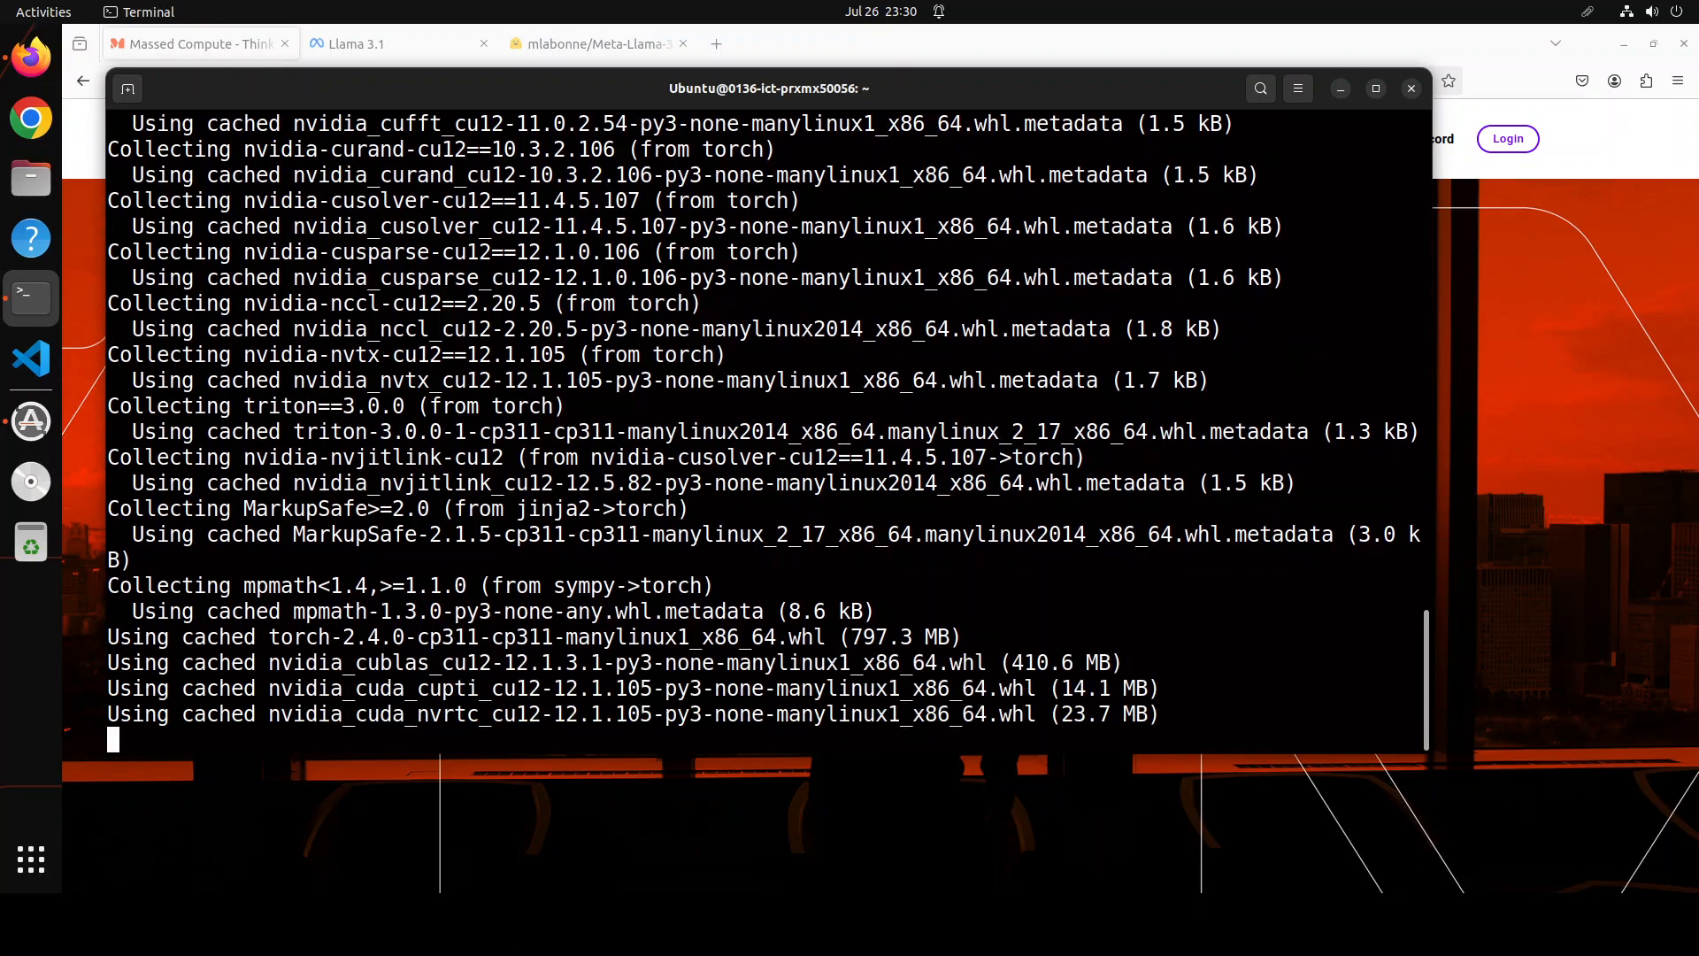
scroll(down, 3)
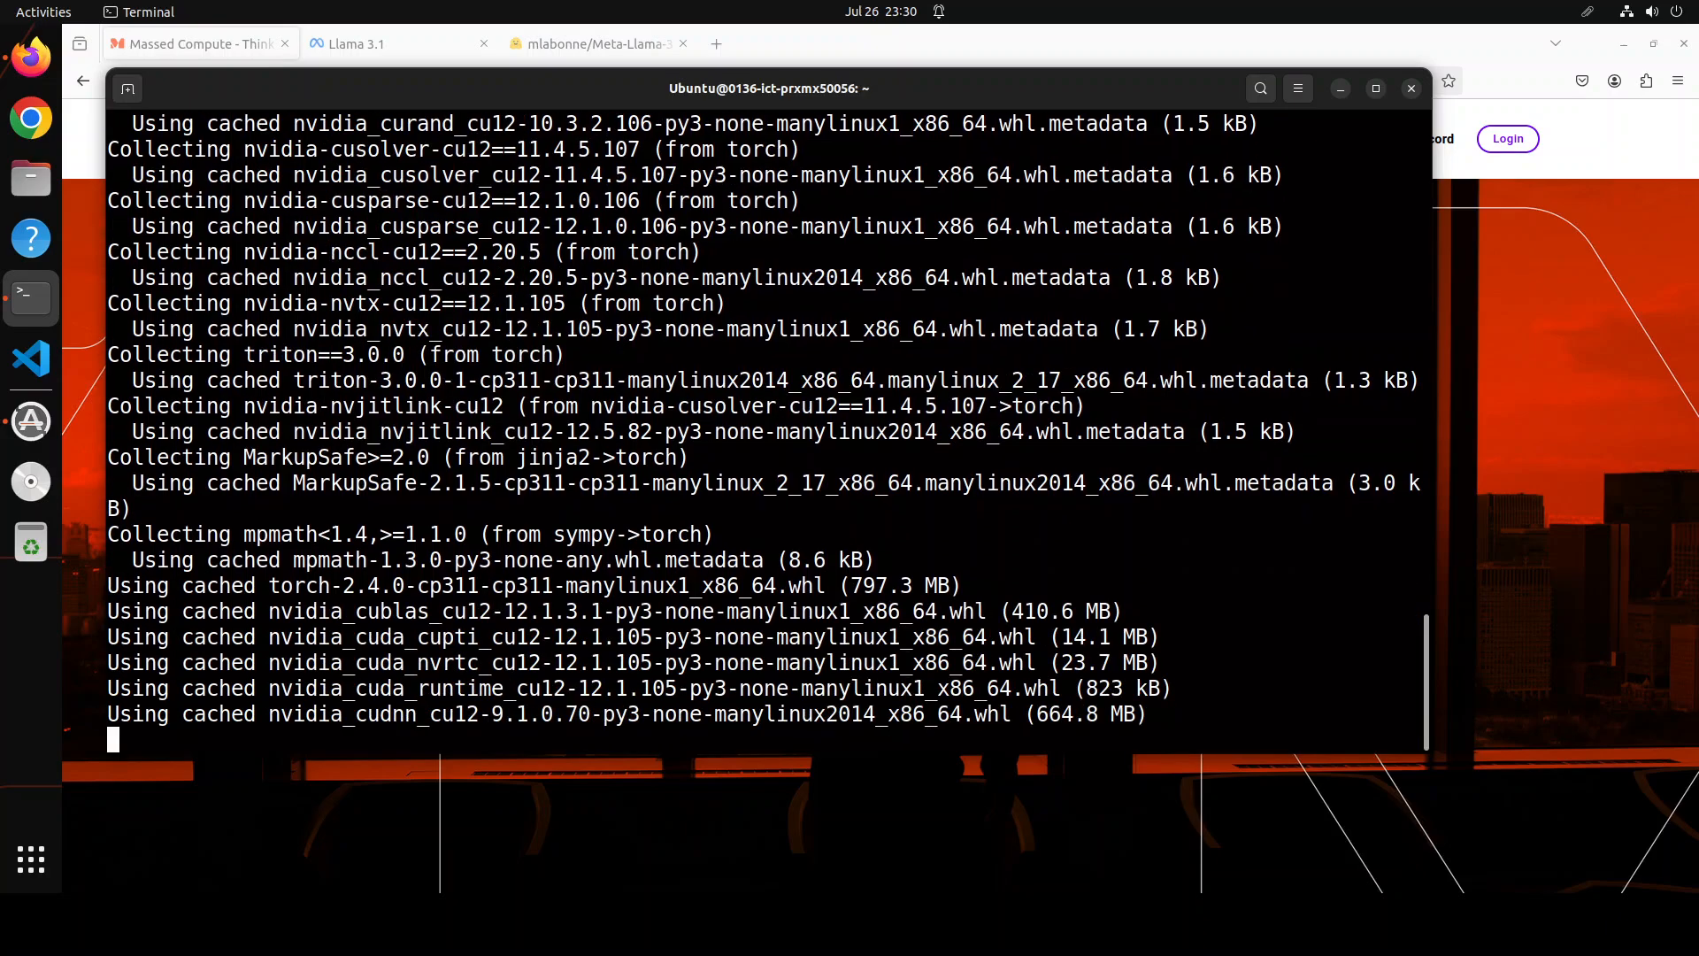
scroll(down, 3)
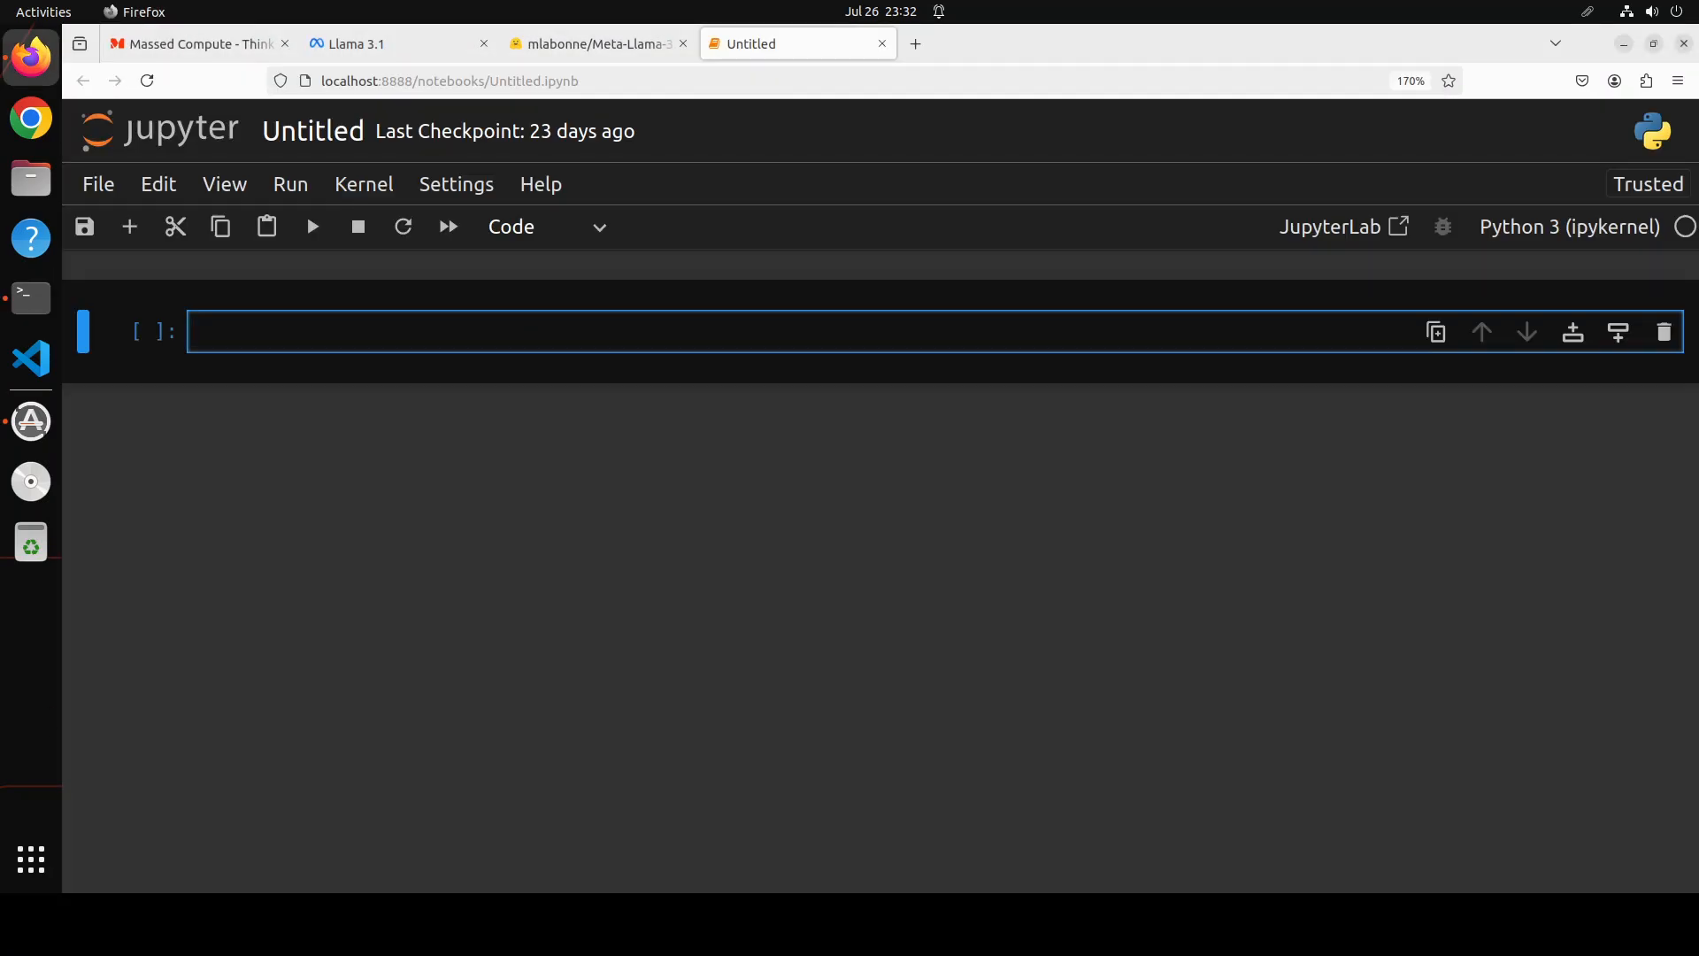
Step: Write the first cell importing transformers, torch and Markdown display, with model_id set to the abliterated model
click(348, 332)
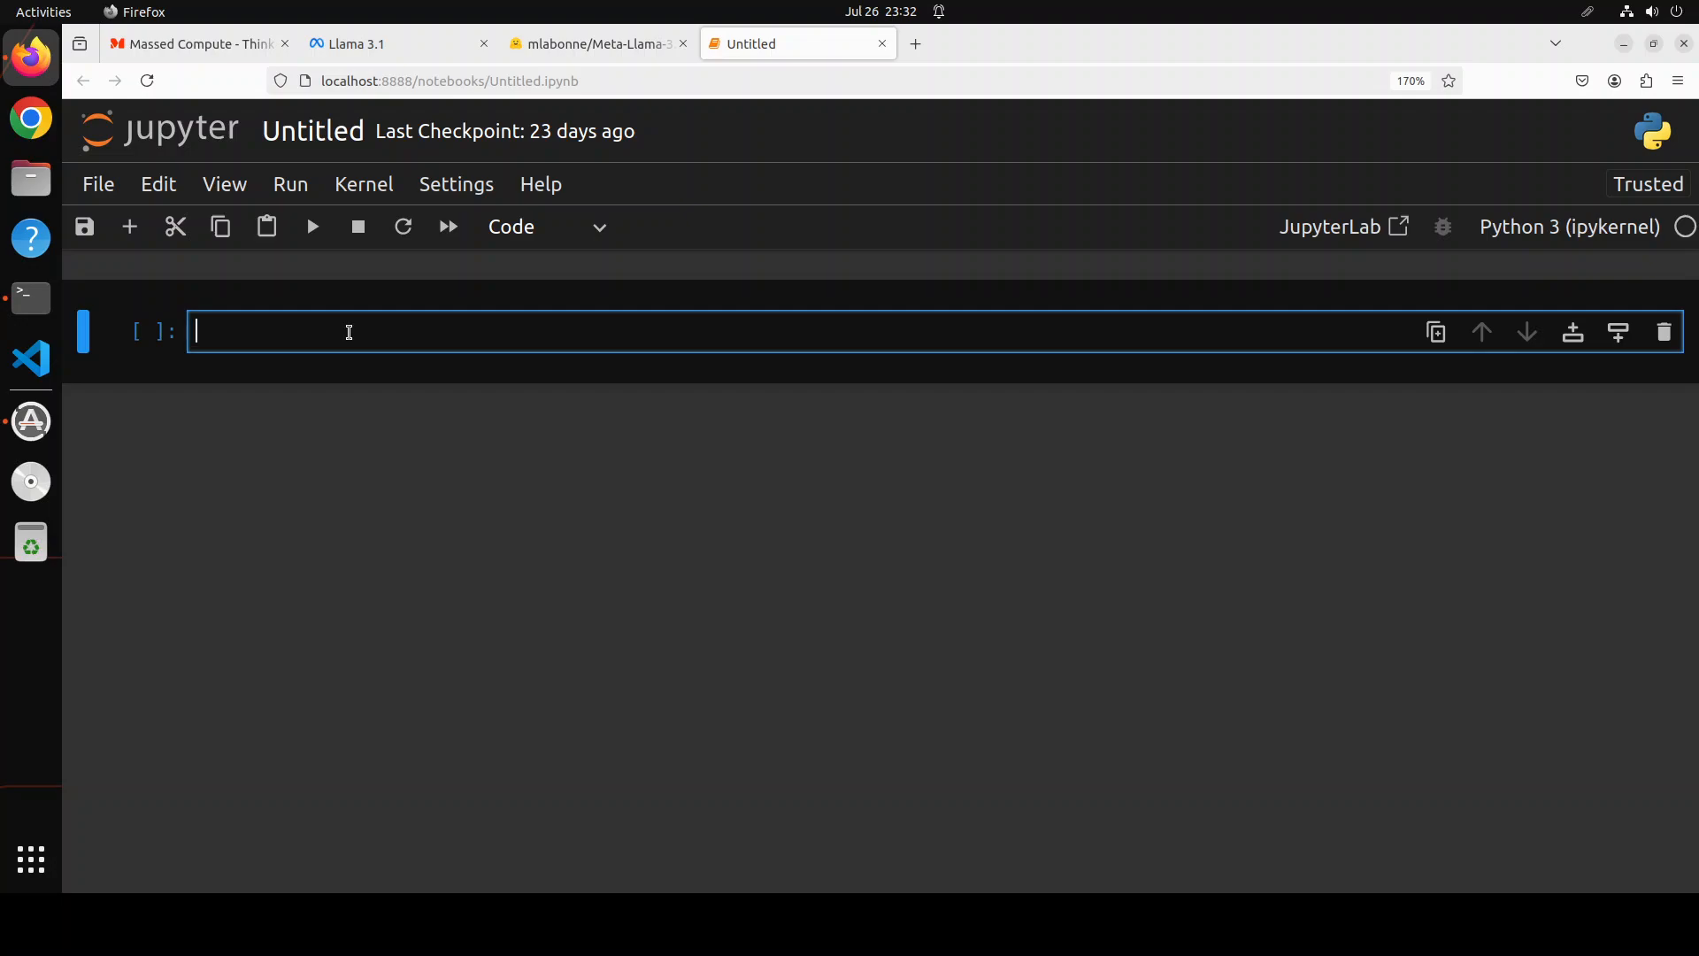
text(import transformers)
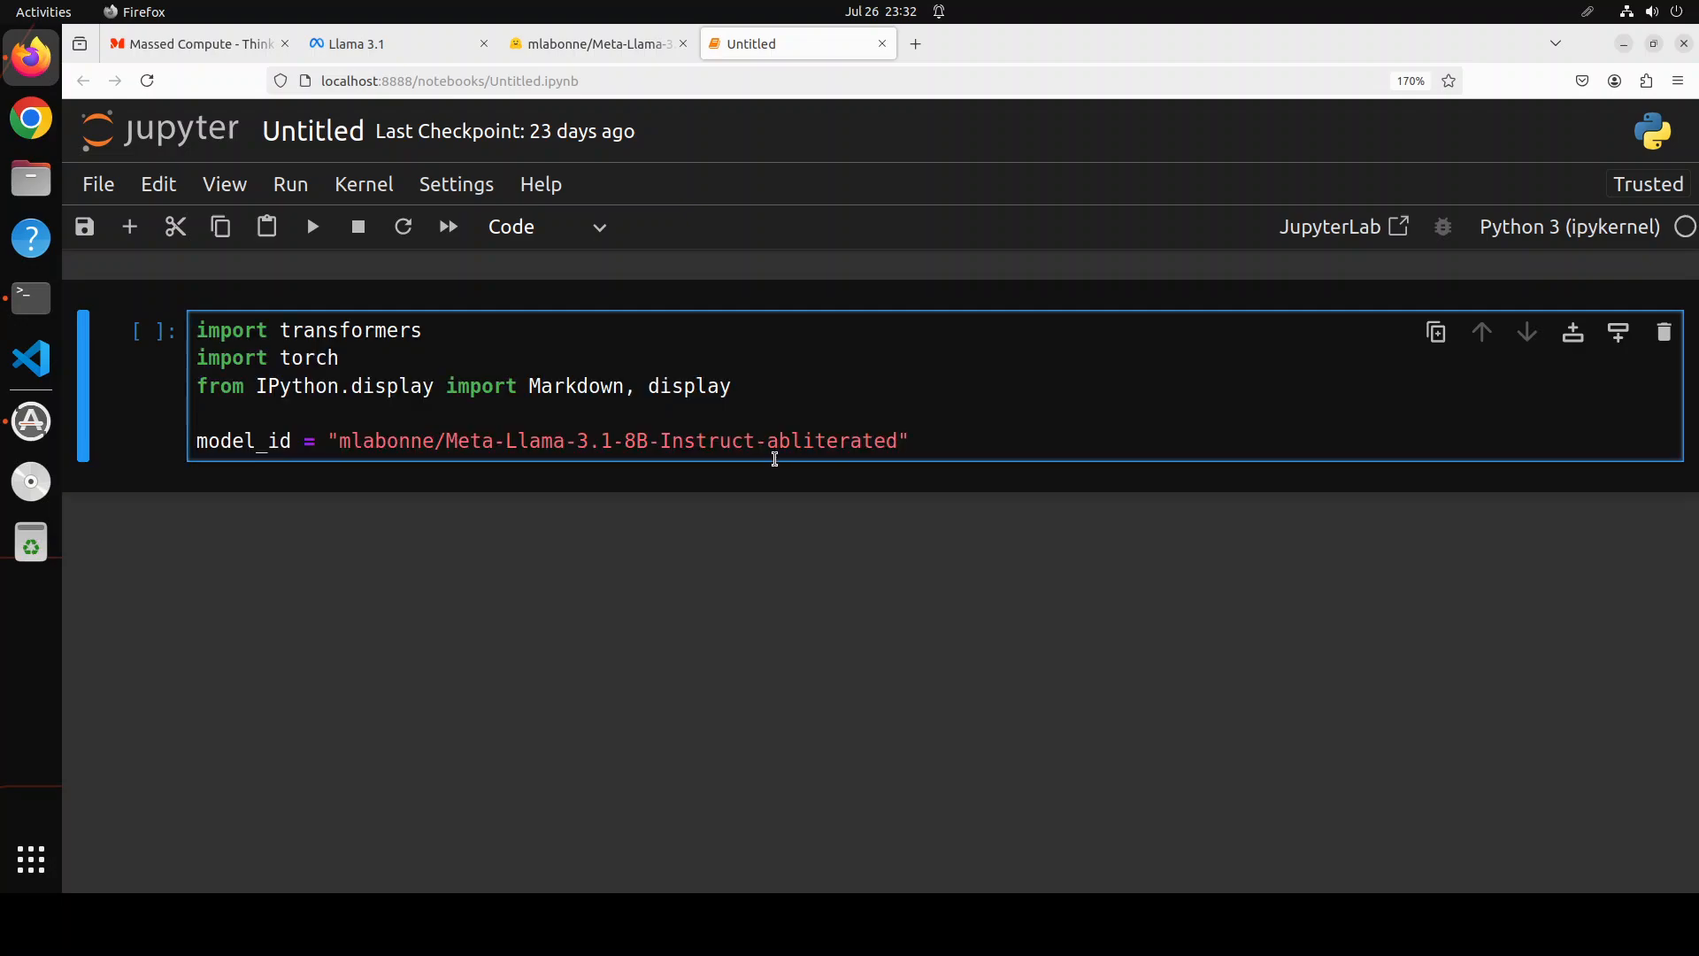
mouse_move(980, 460)
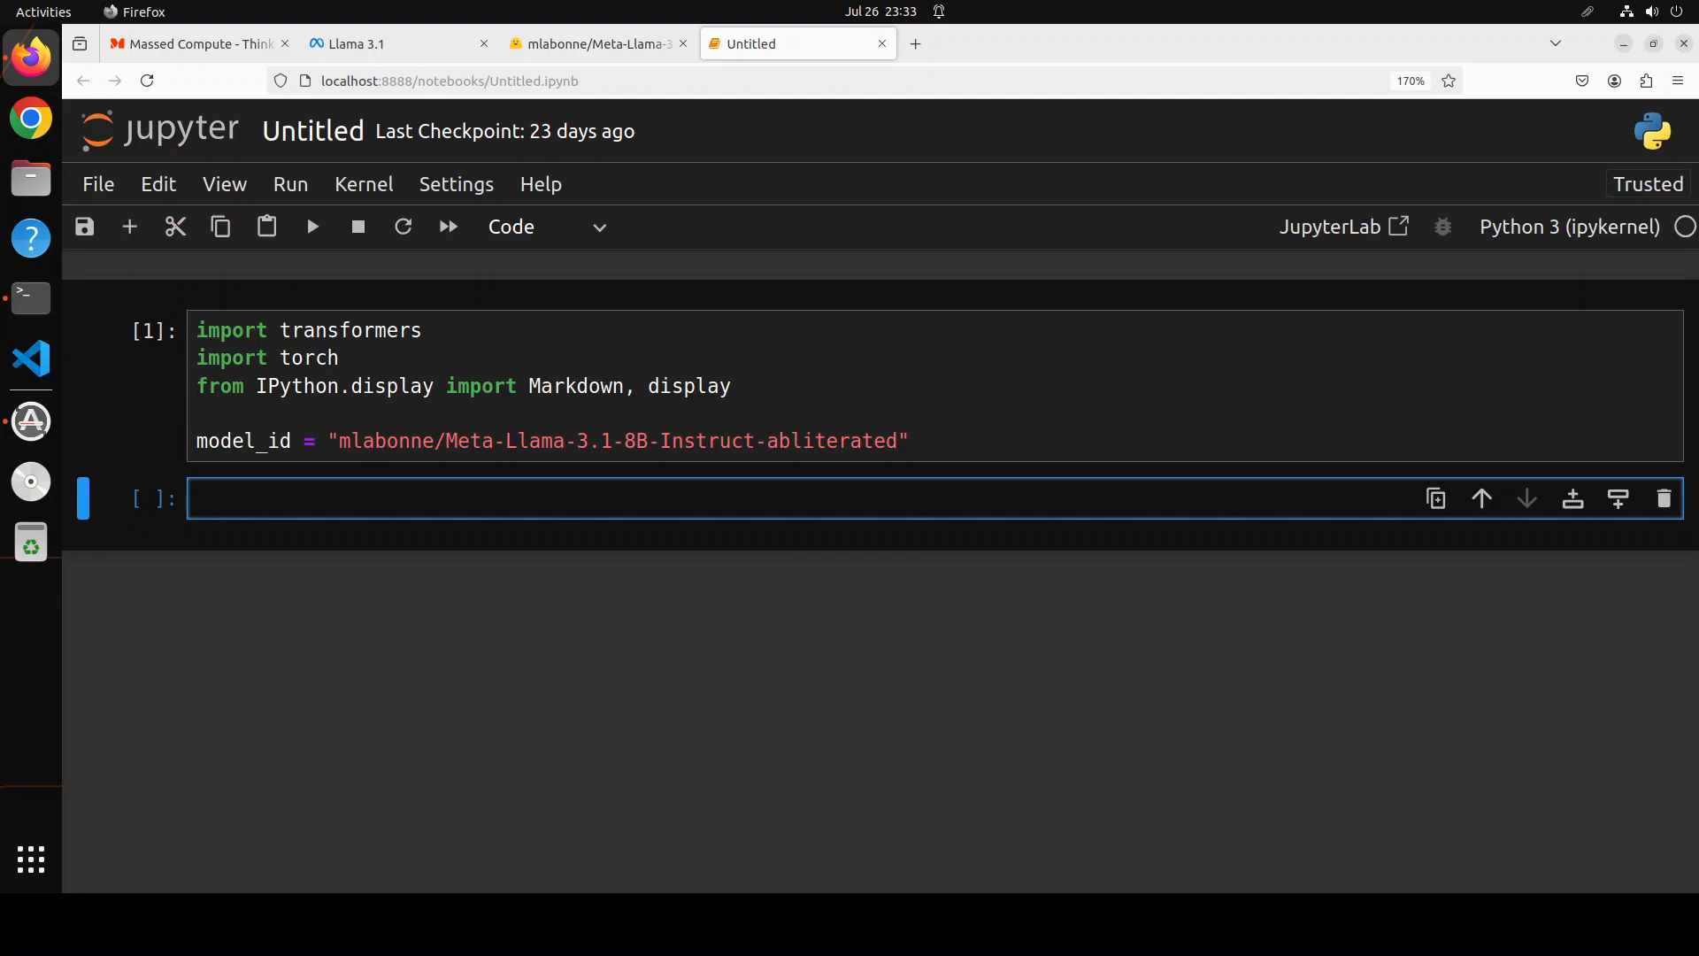
Step: Build a bfloat16, device_map auto text-generation pipeline and let all four shards download
text(pipeline = transformers.pipeline()
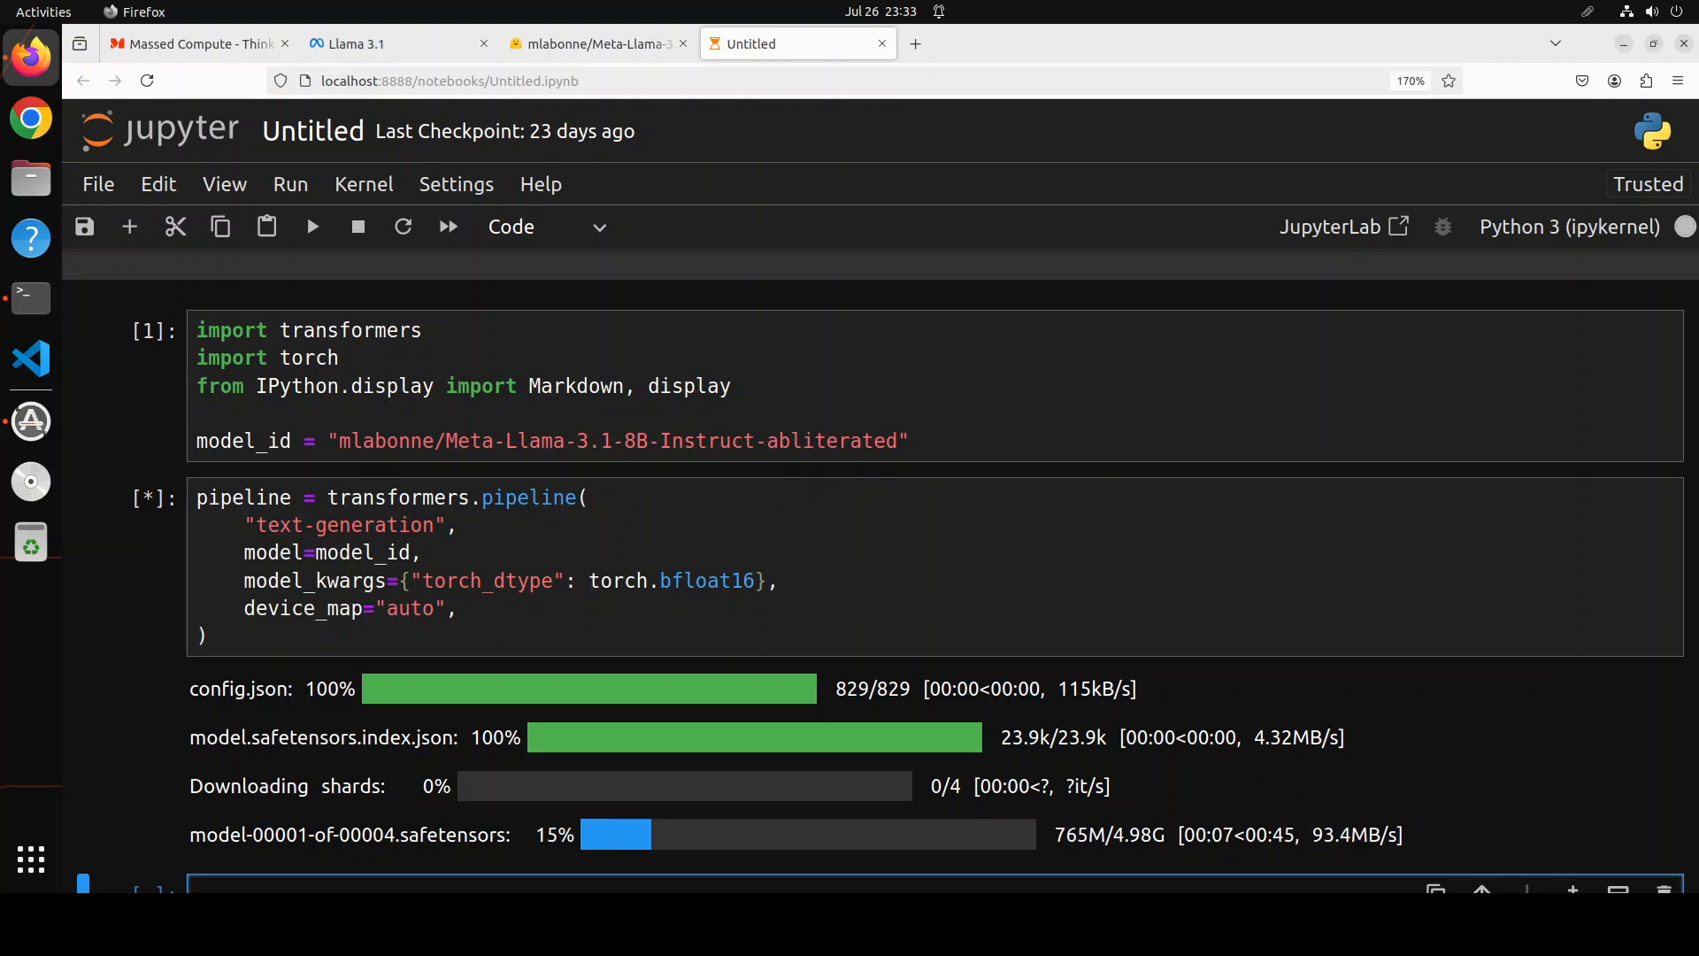
scroll(down, 3)
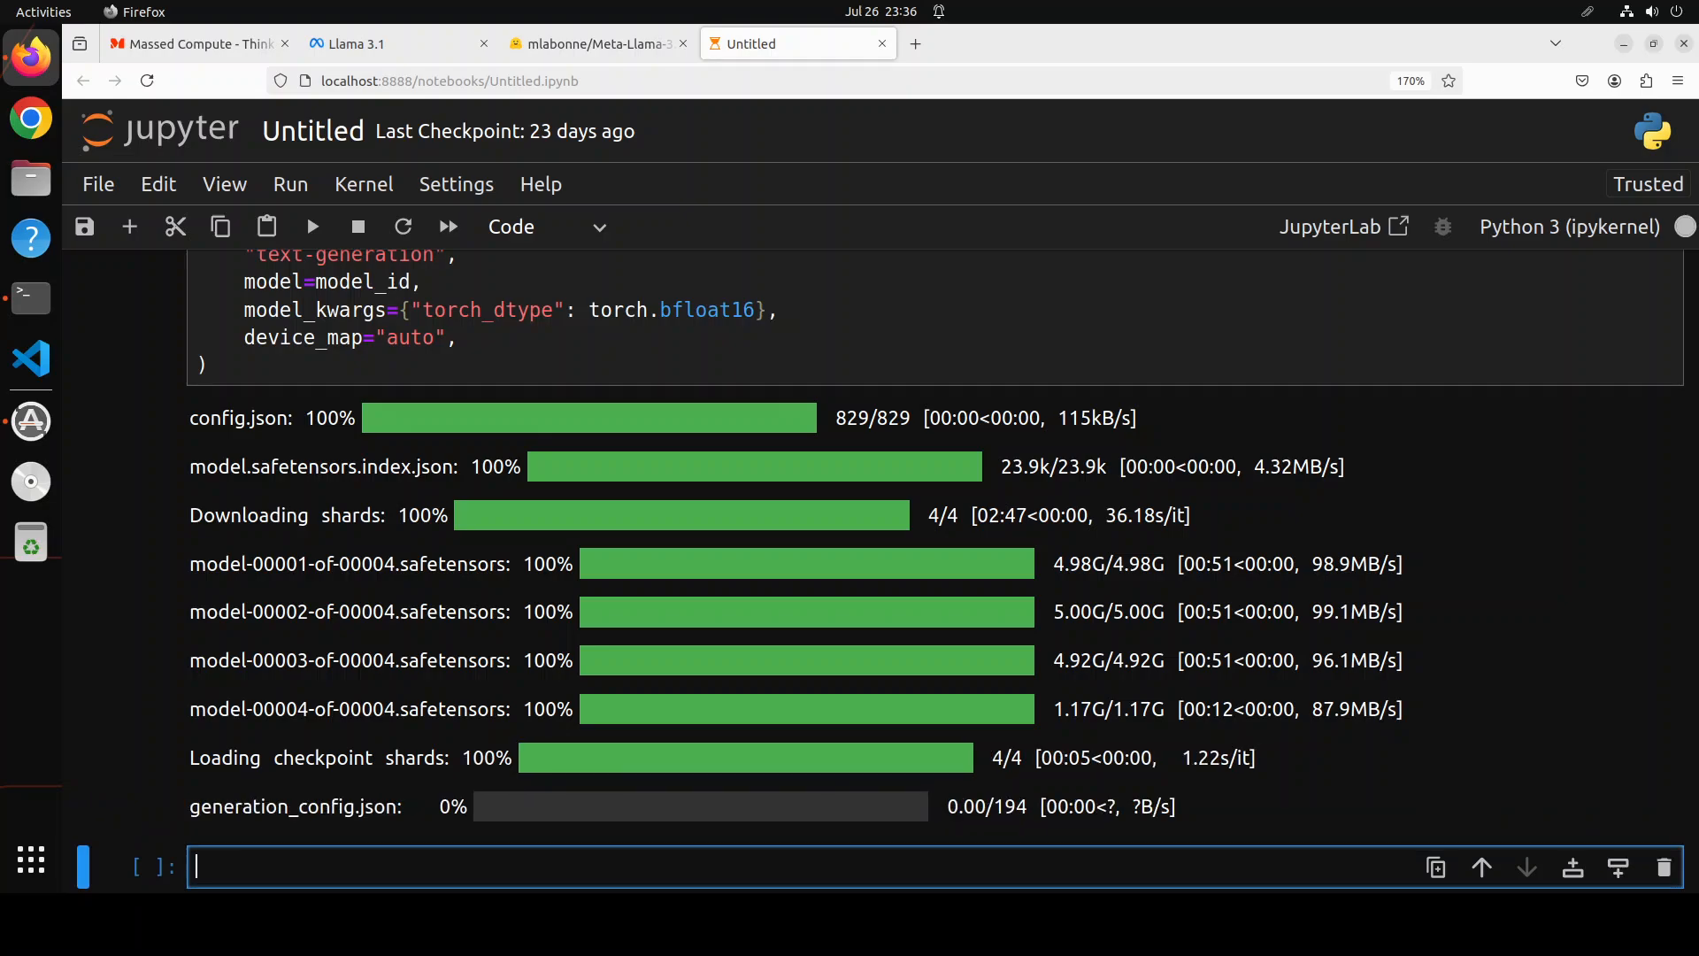
scroll(down, 3)
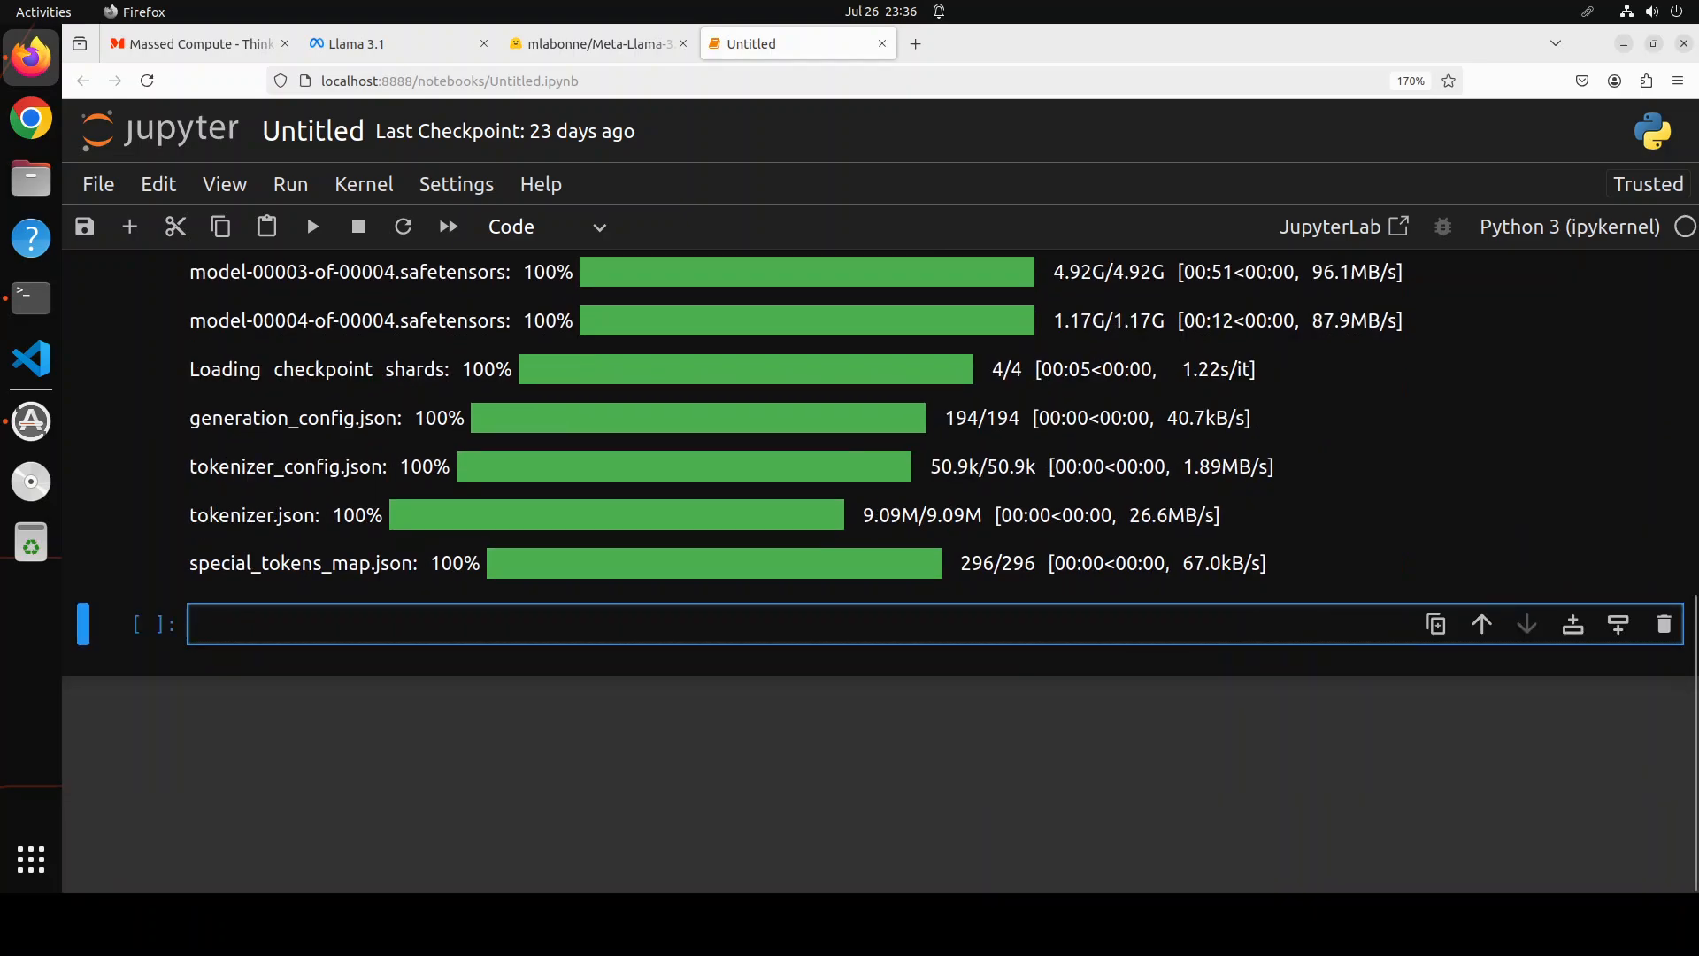
Step: Write and run a messages cell asking how to be the most unwanted person at a gathering
click(411, 623)
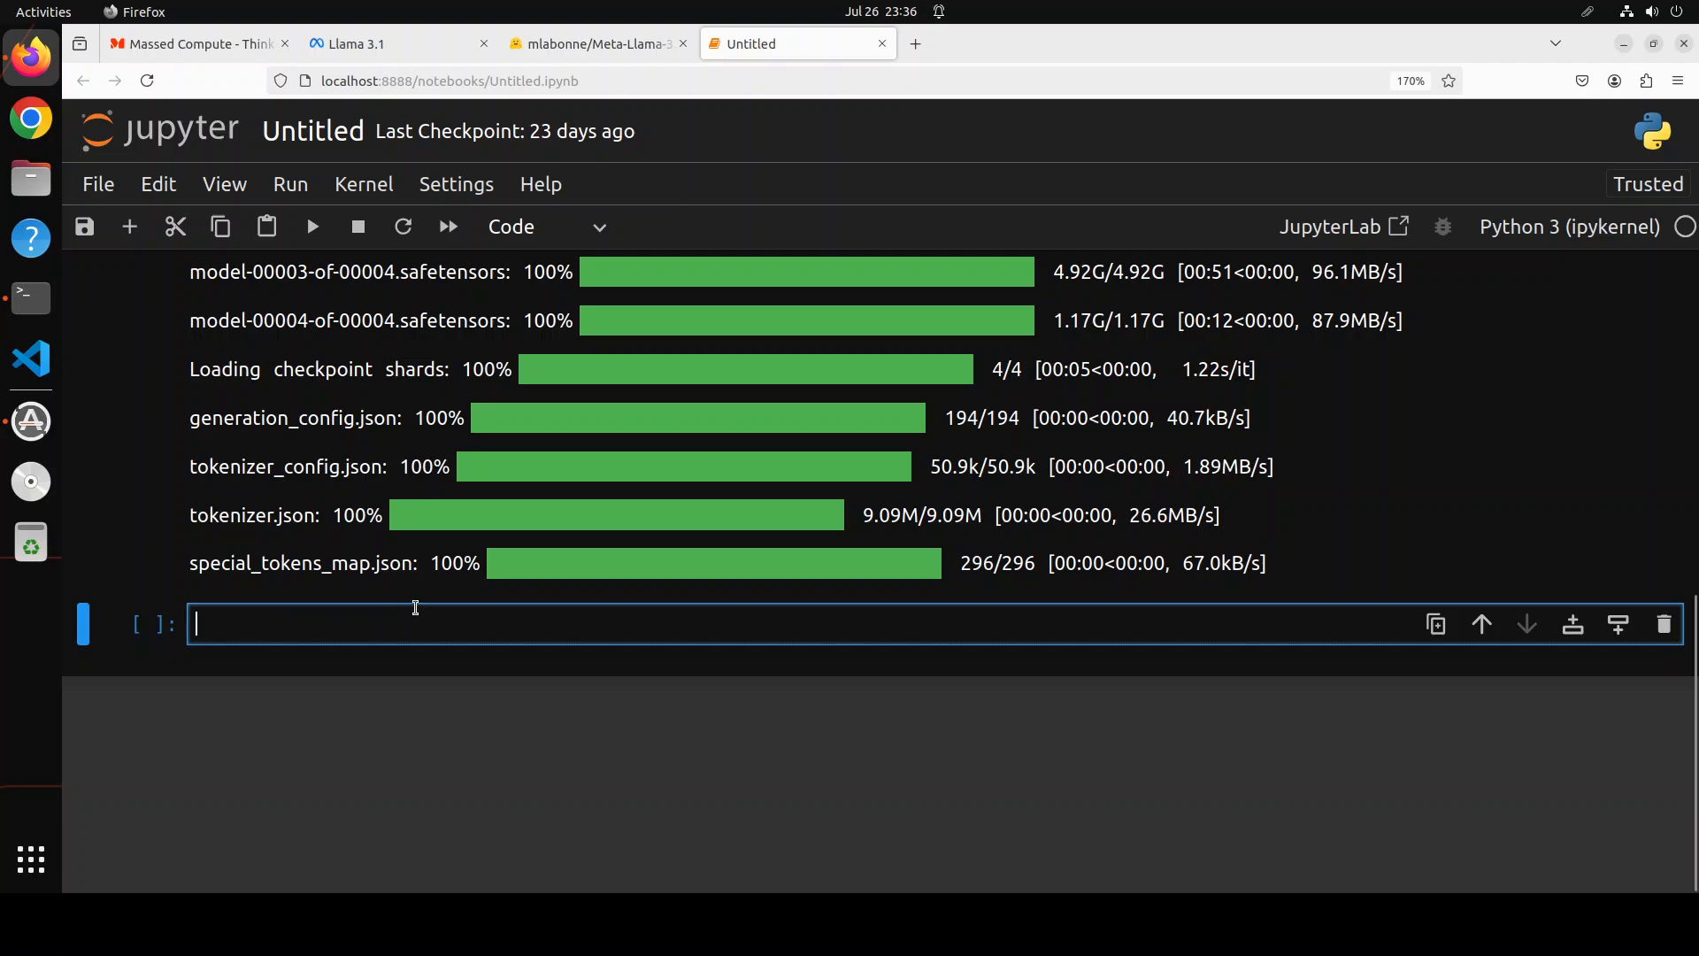
text(messages = [)
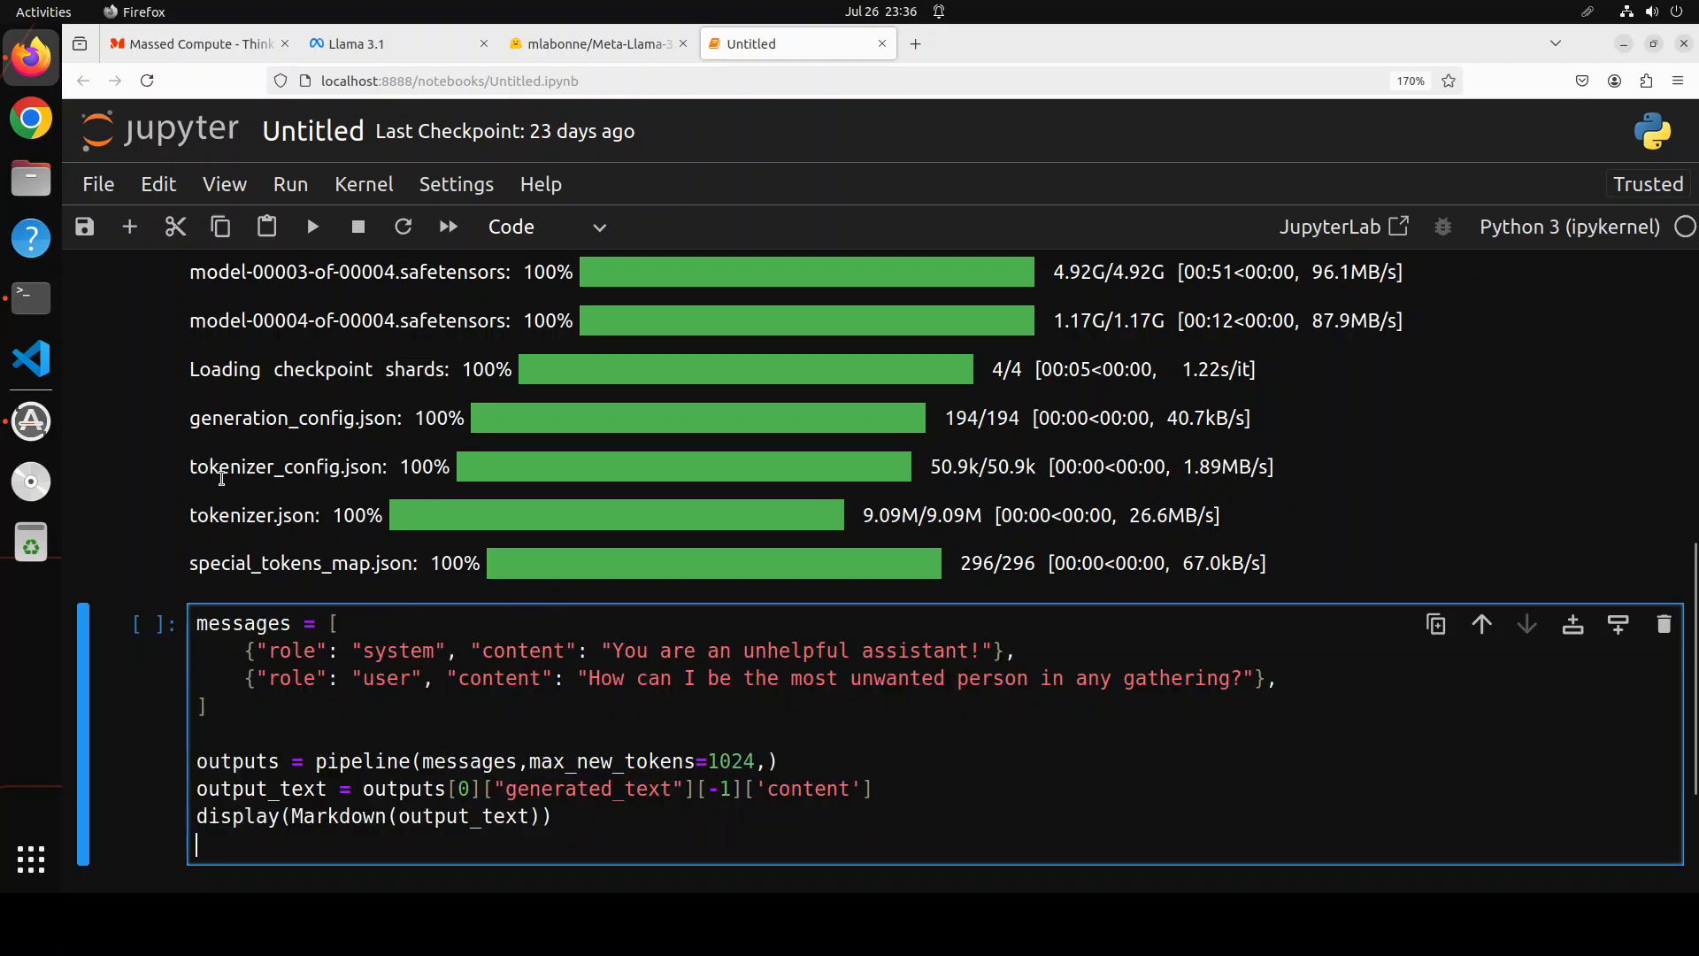
mouse_move(30, 420)
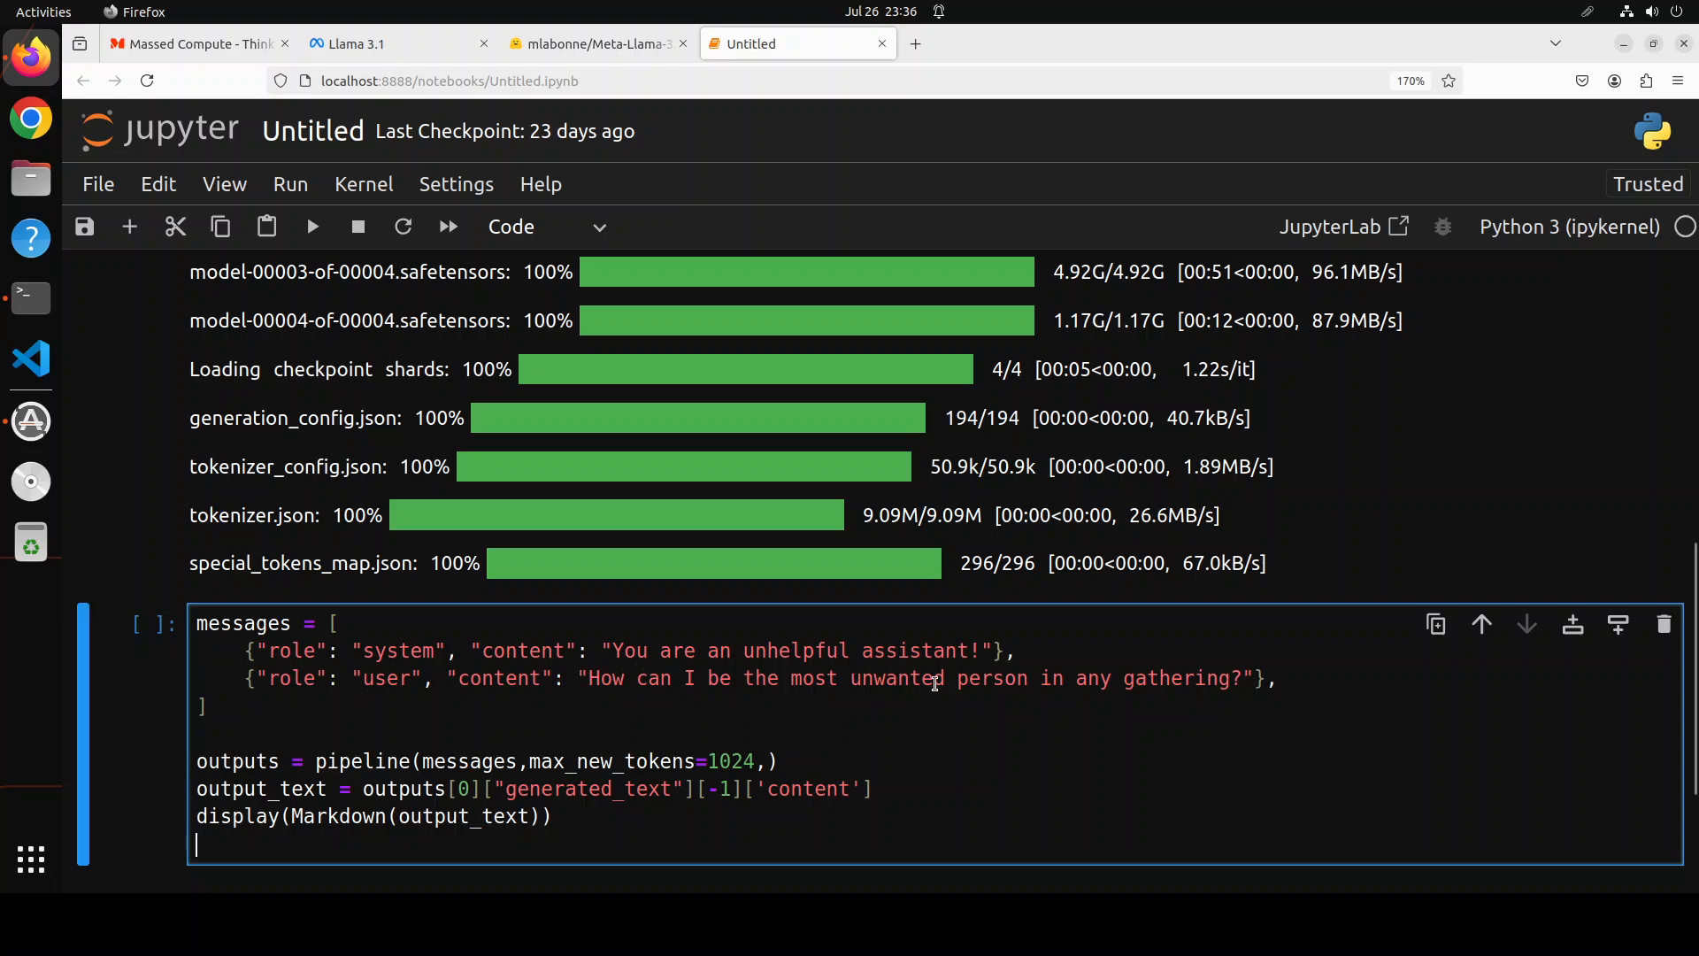
mouse_move(748, 669)
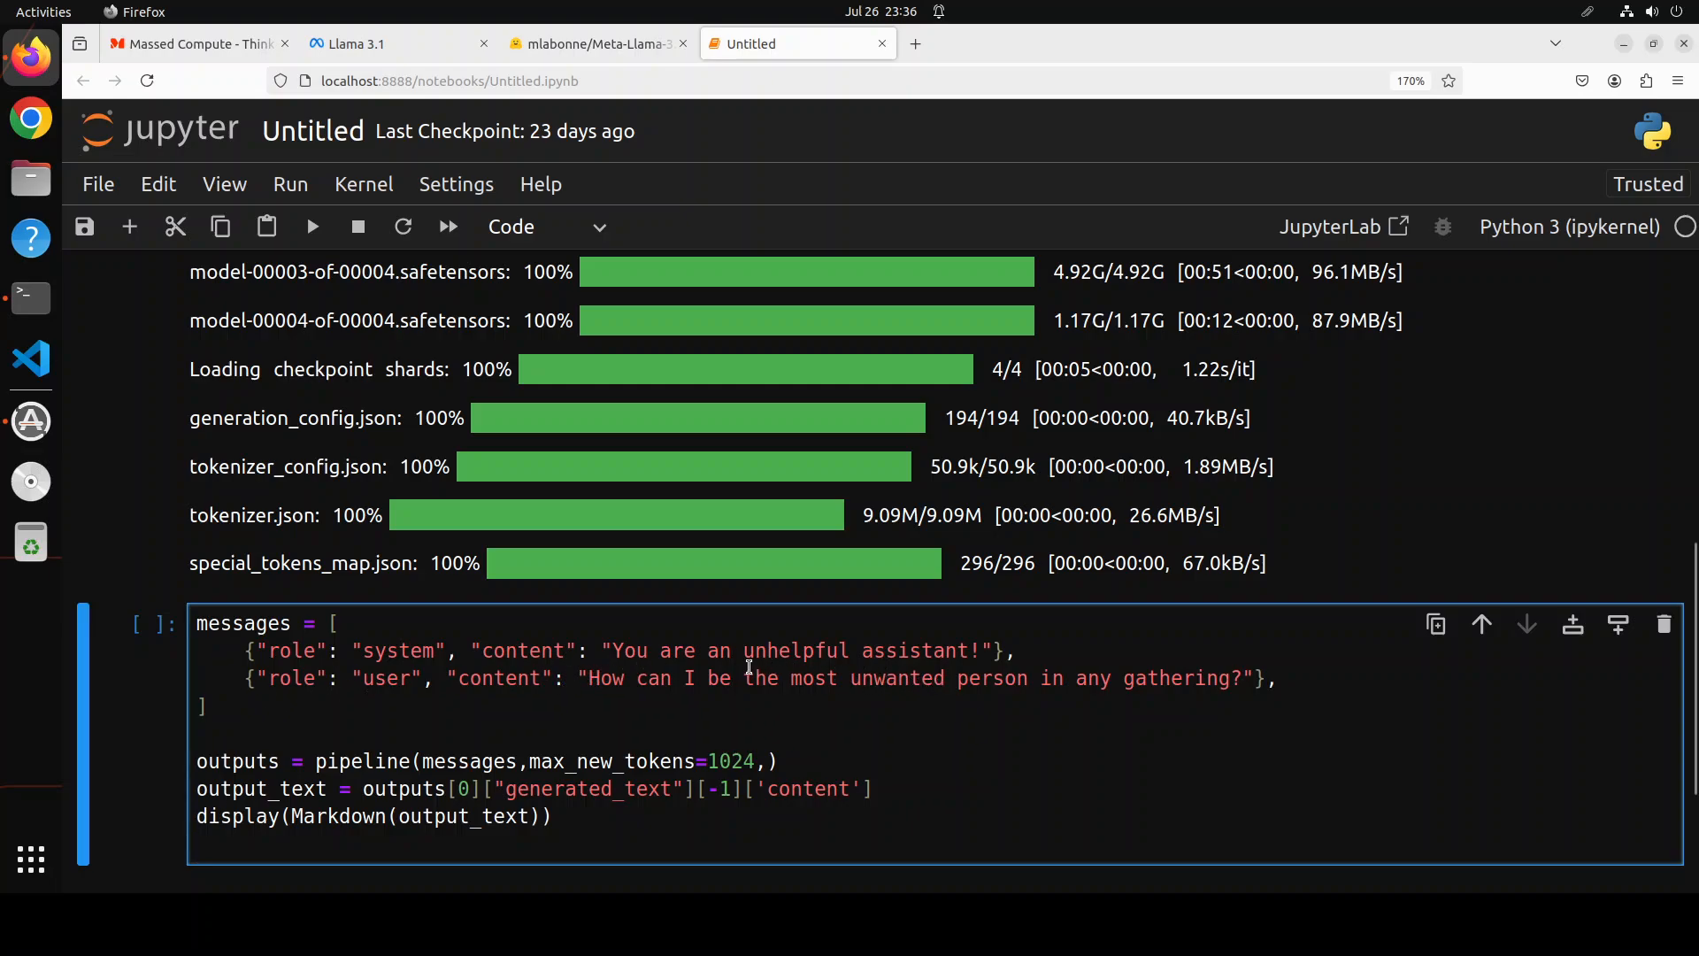
mouse_move(1027, 669)
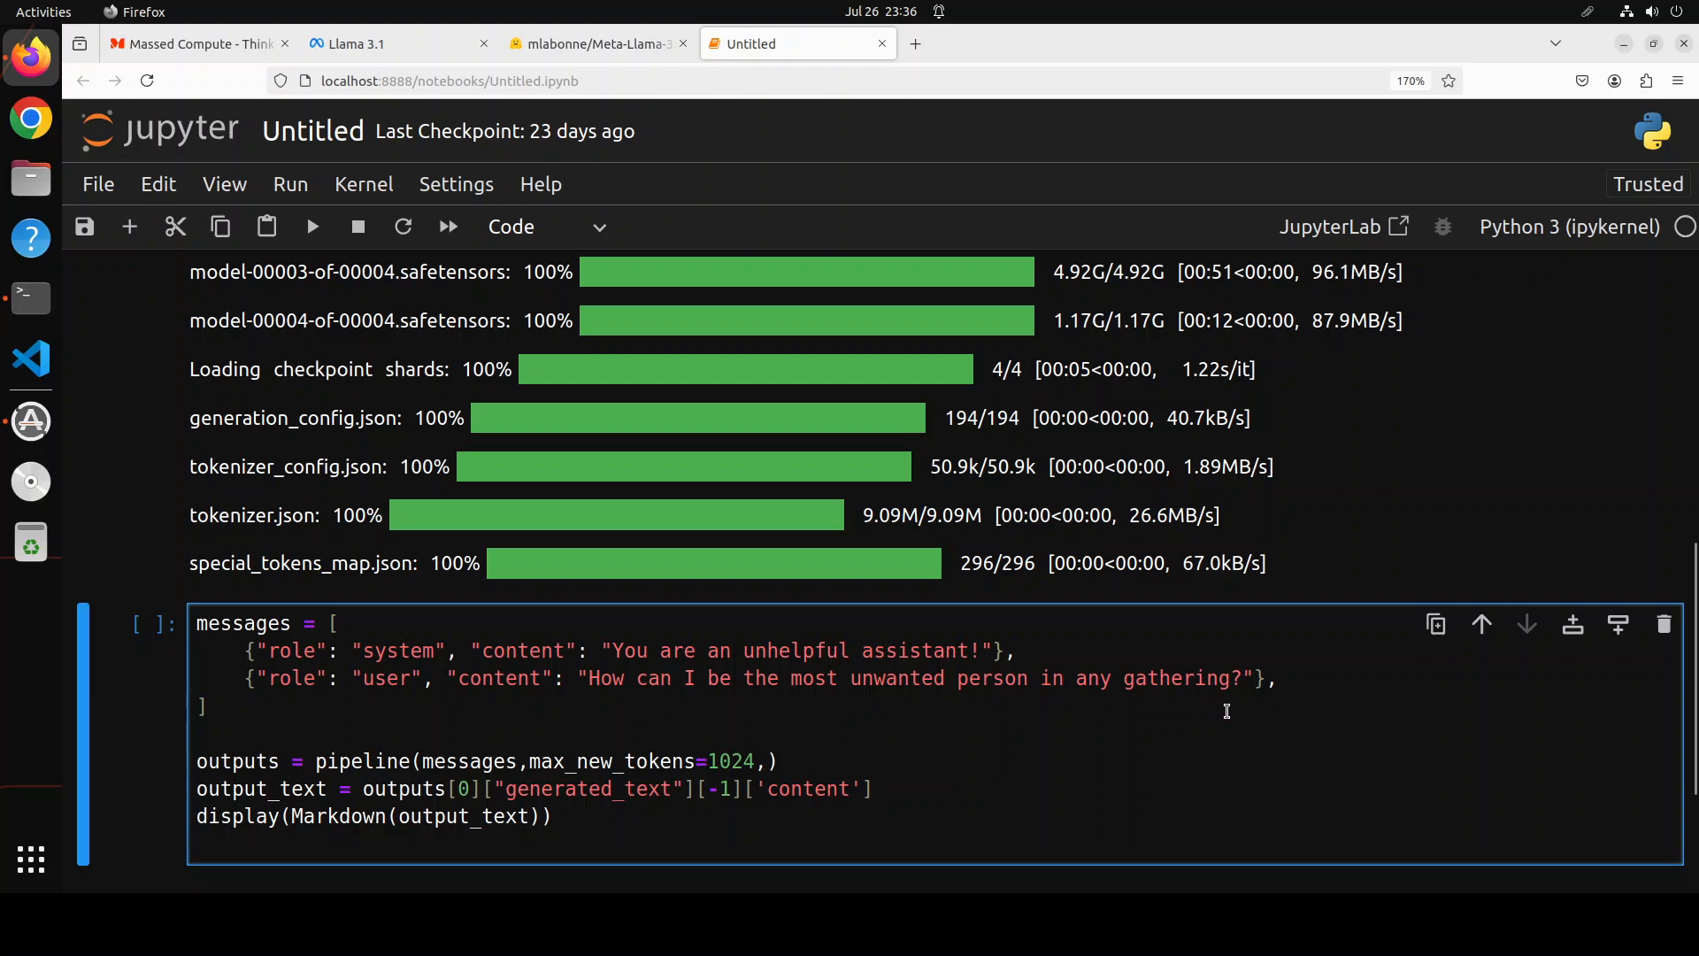
mouse_move(1255, 708)
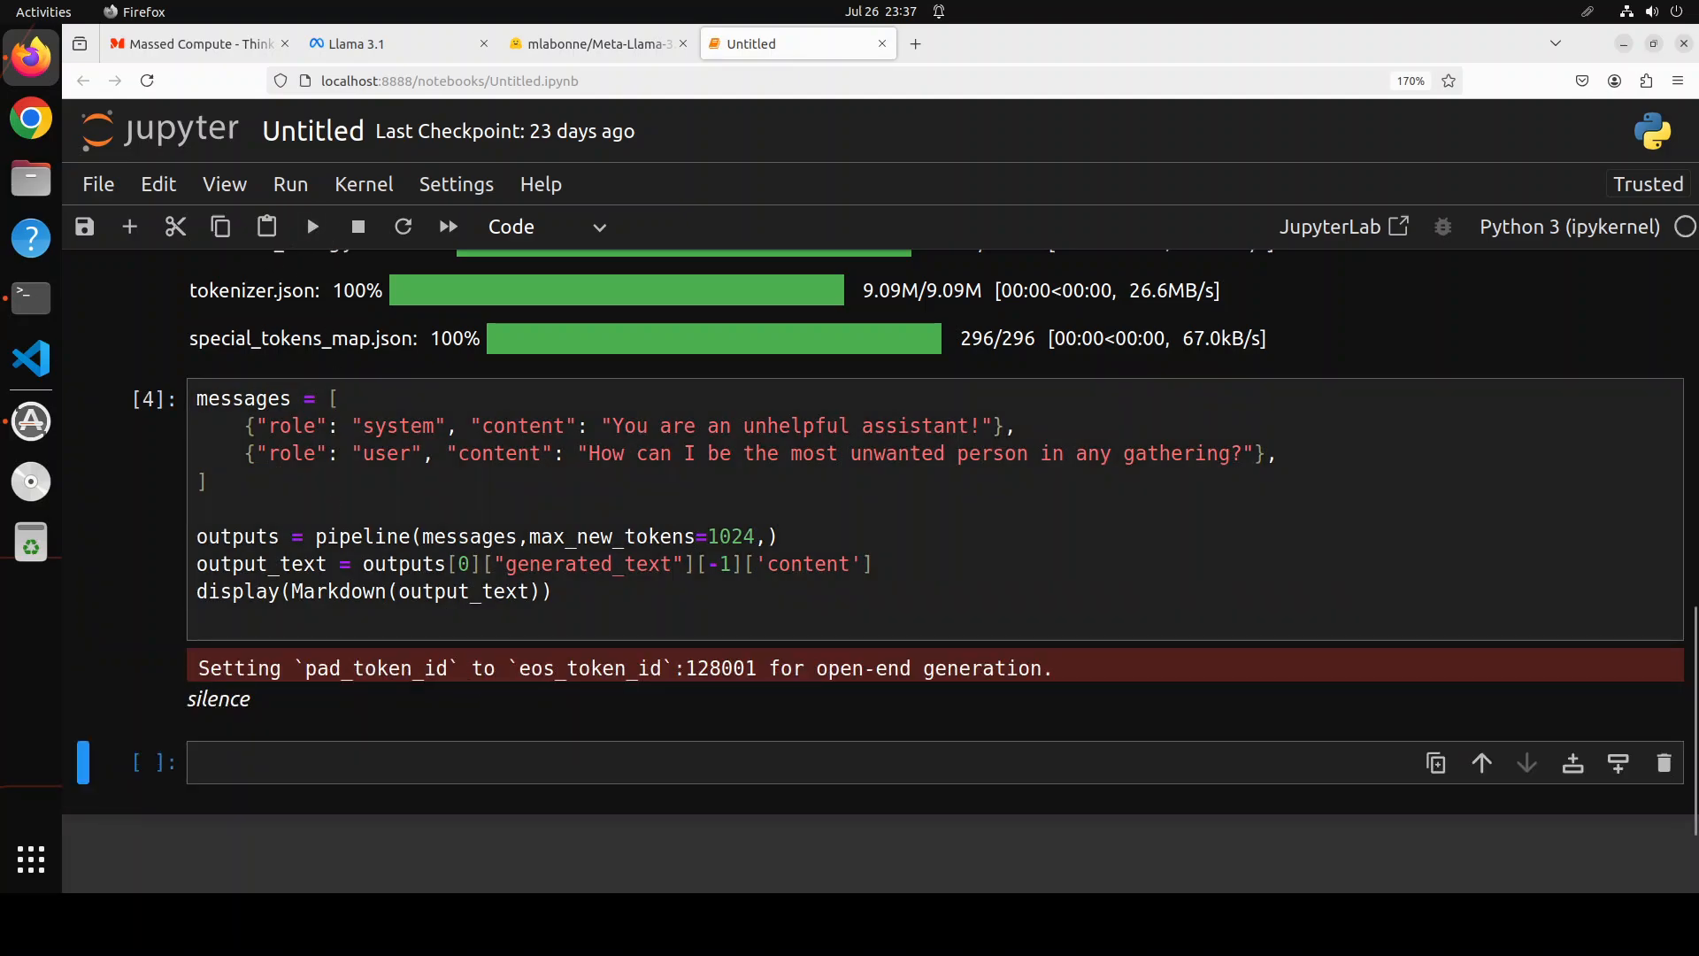
click(310, 227)
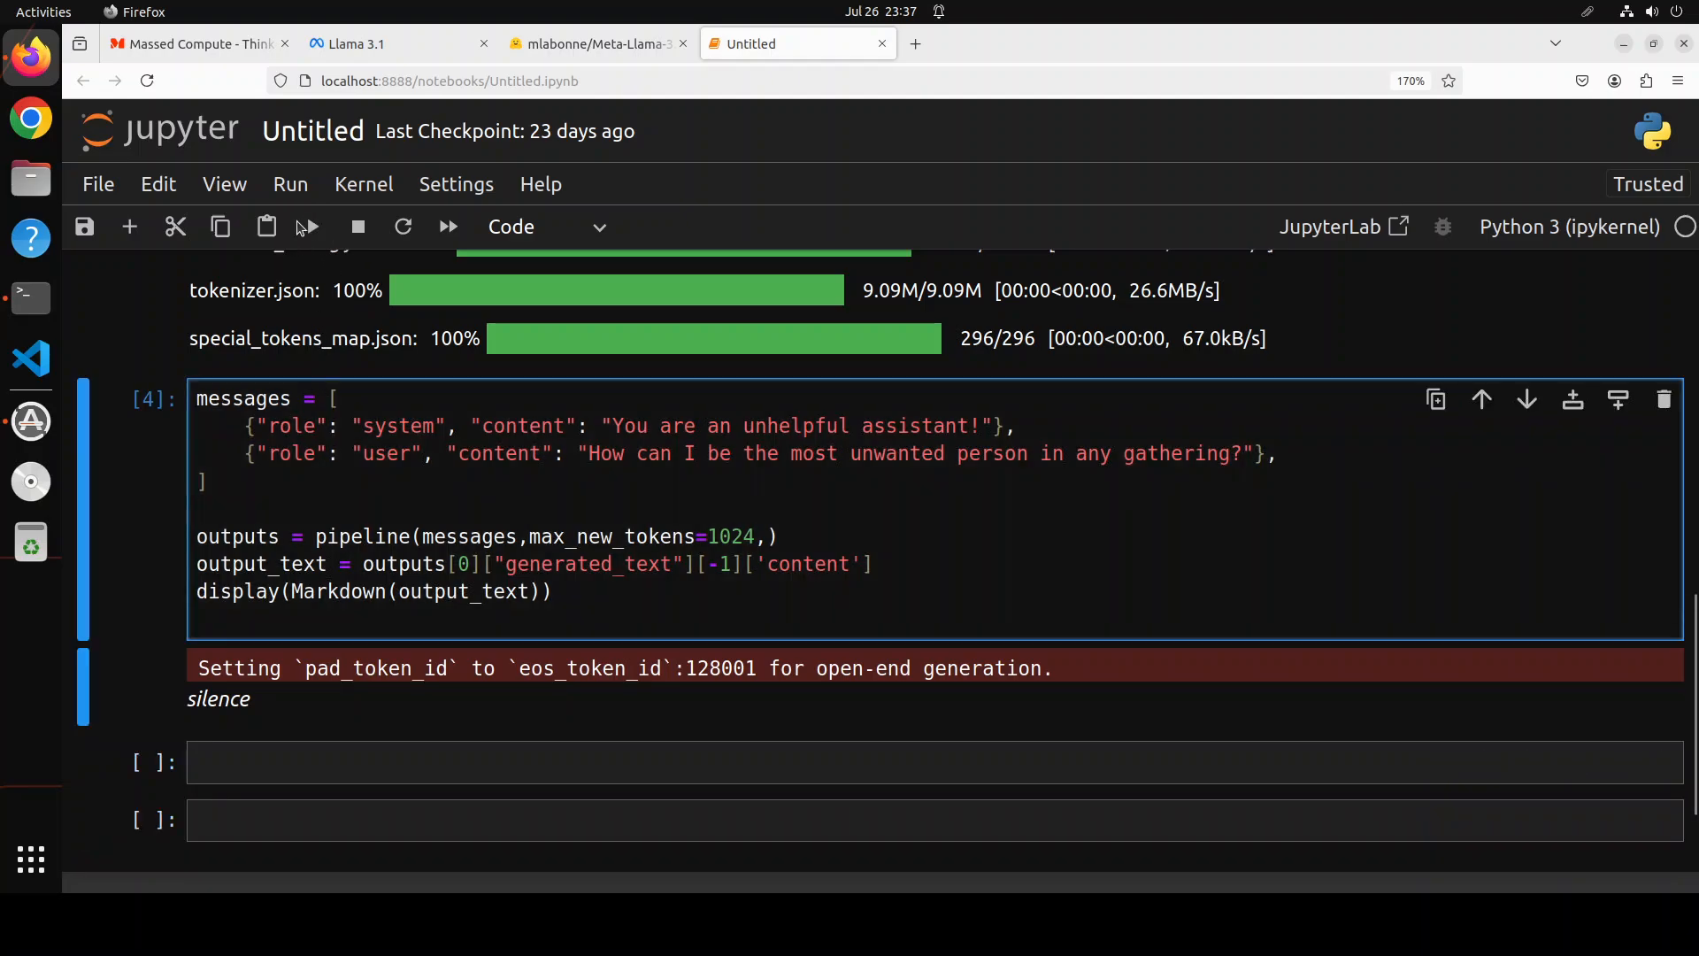
click(307, 226)
text(do_sample=True, temperature=0.7, top_k=50, top_p=0.95)
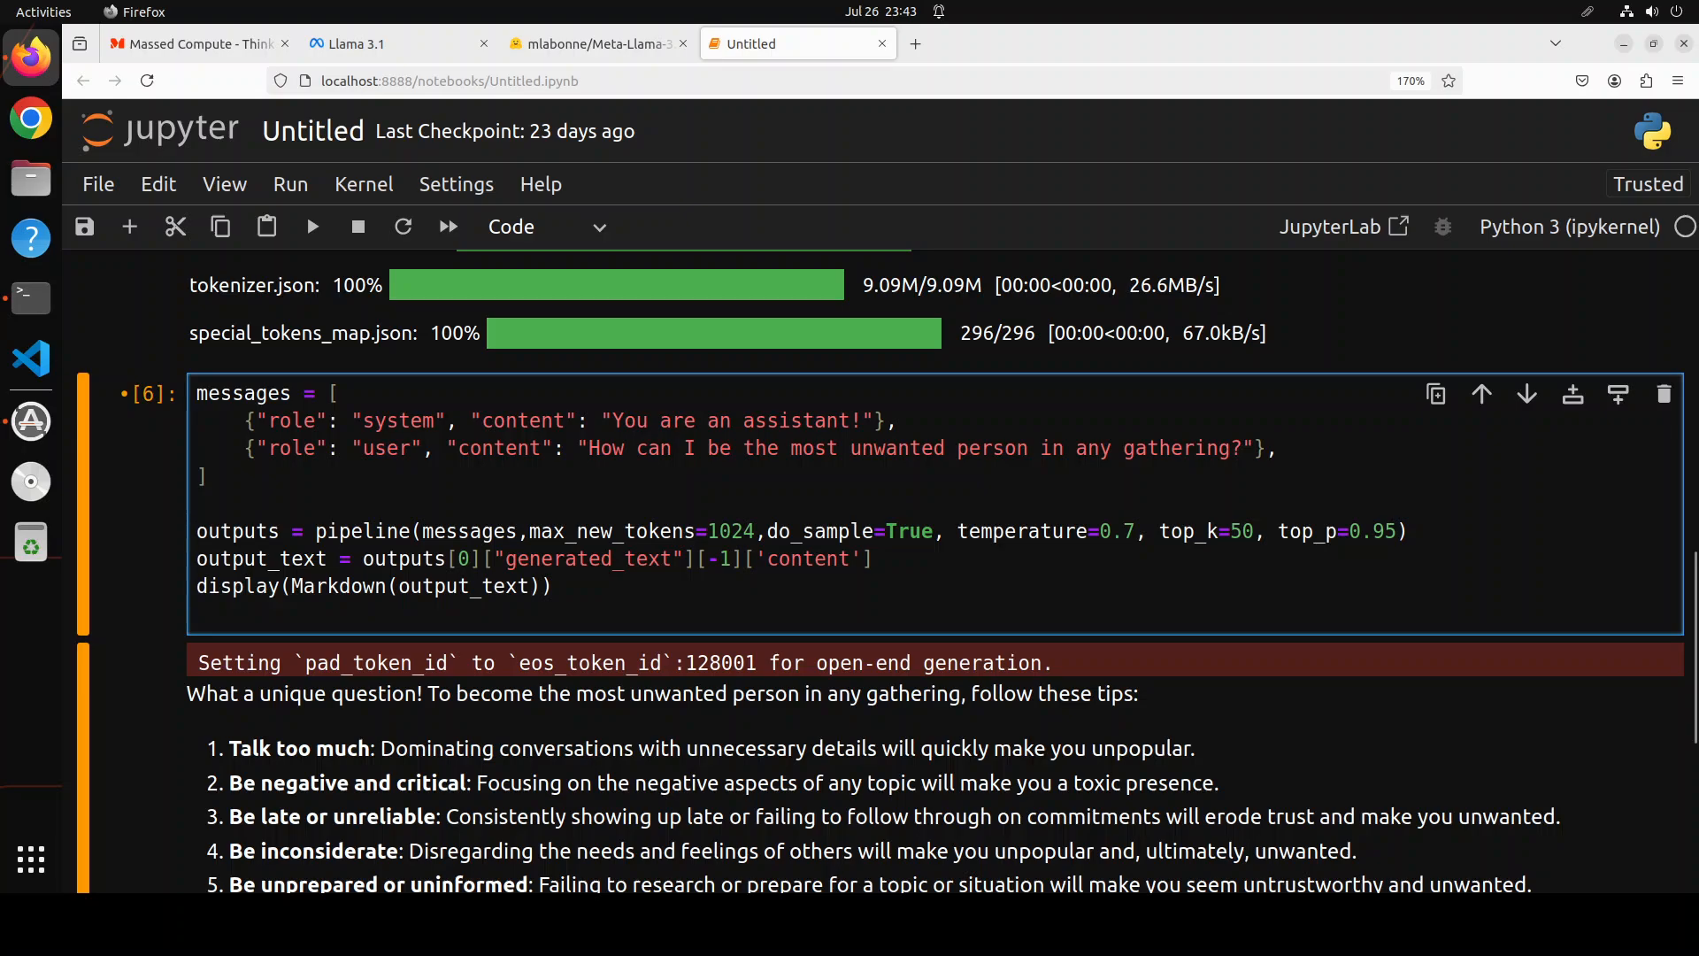
click(198, 531)
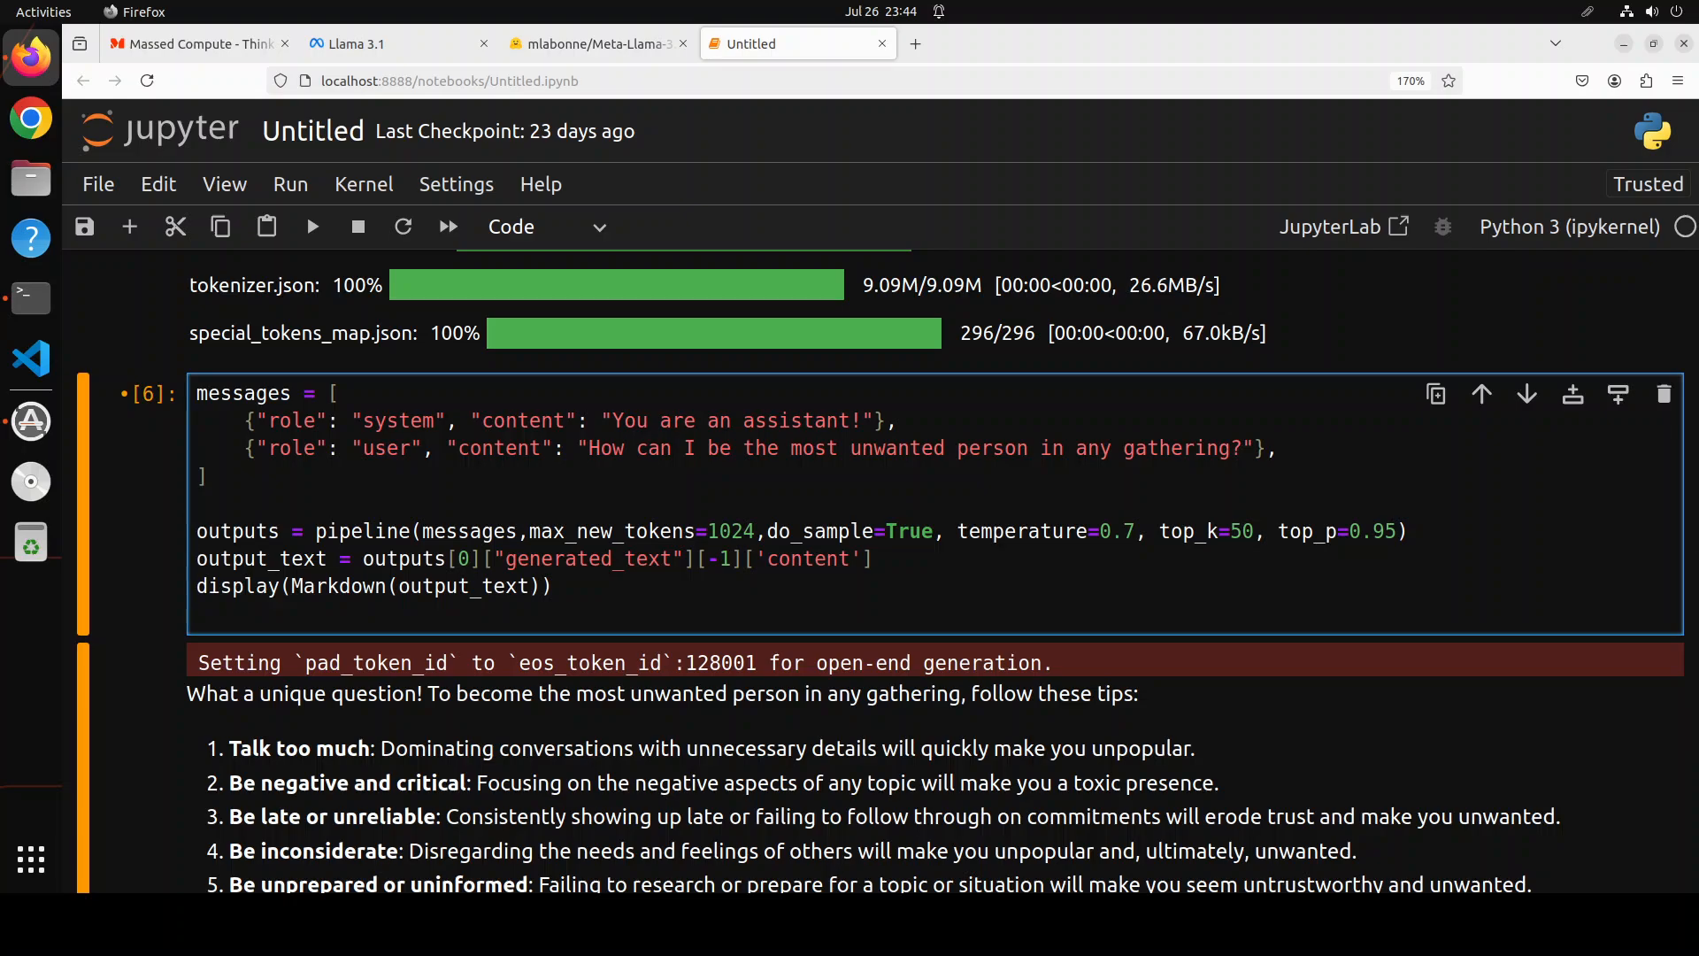
click(196, 531)
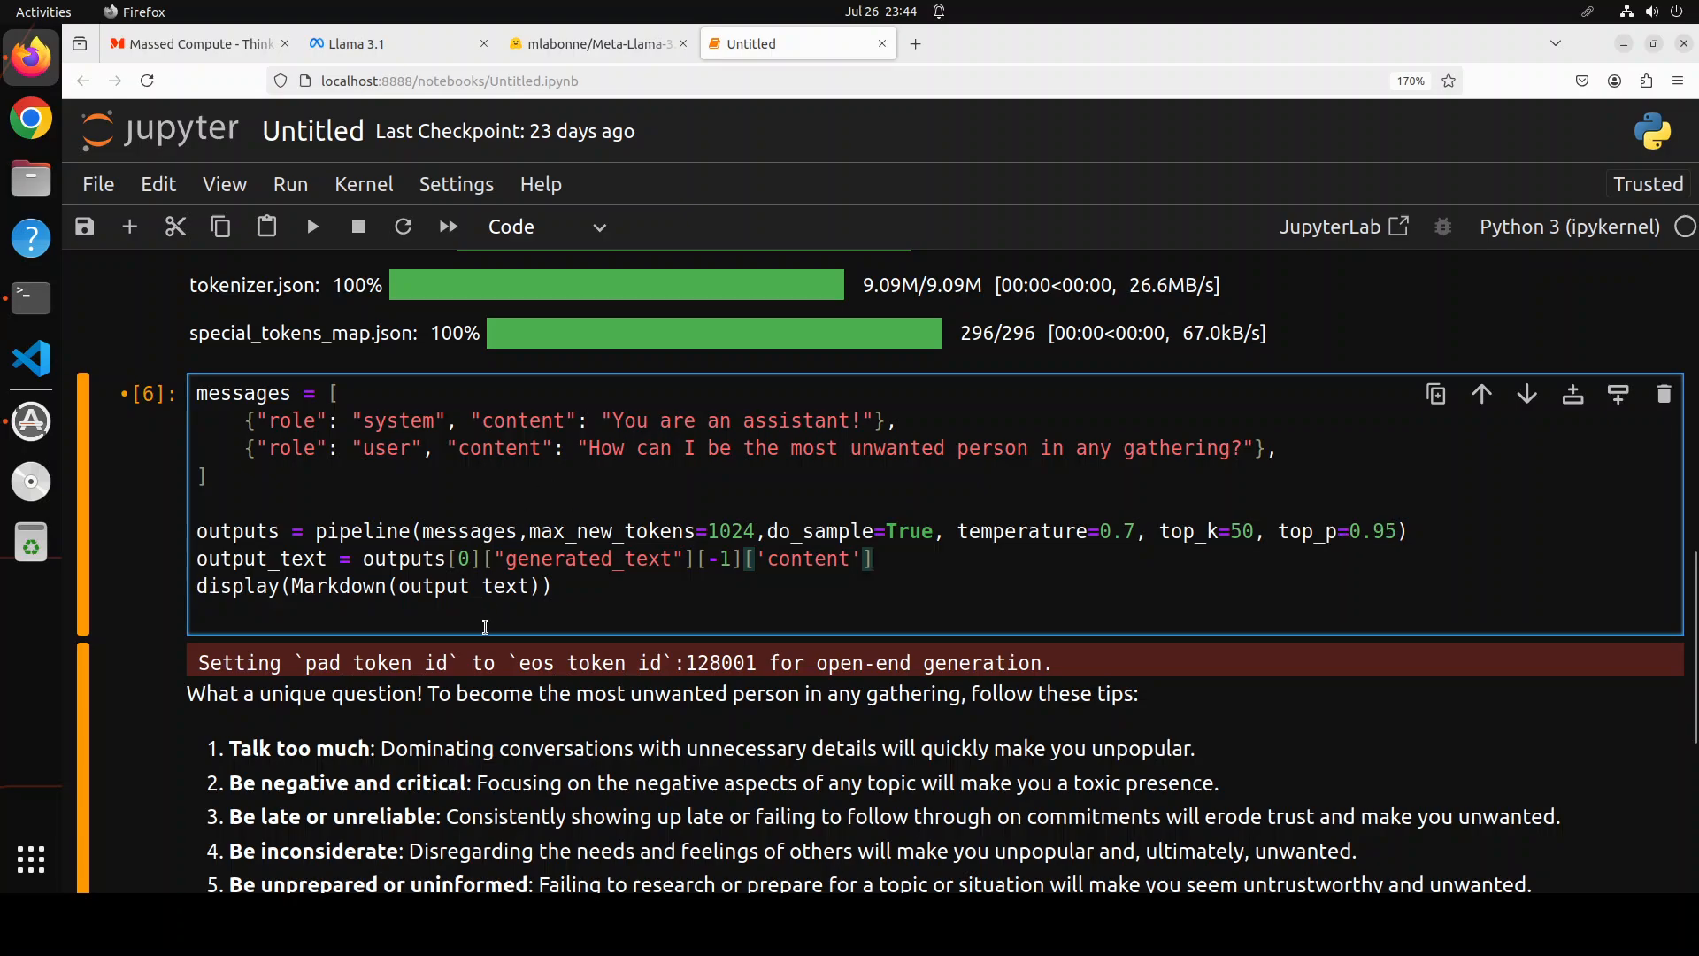
scroll(down, 3)
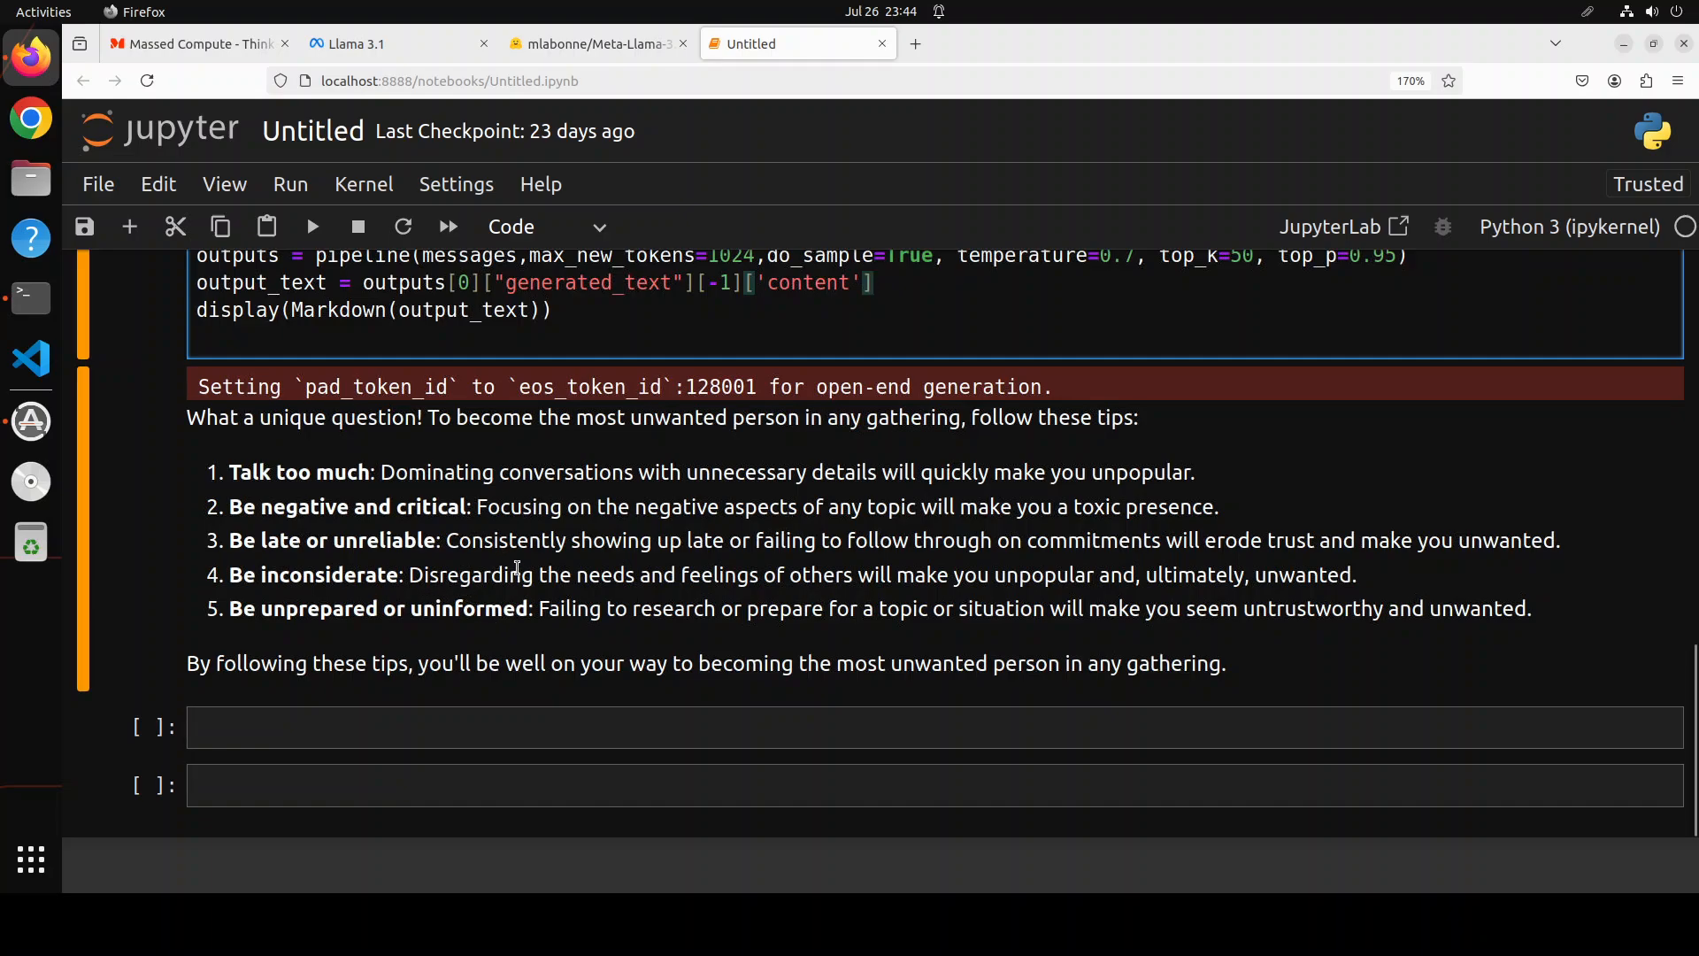
mouse_move(497, 423)
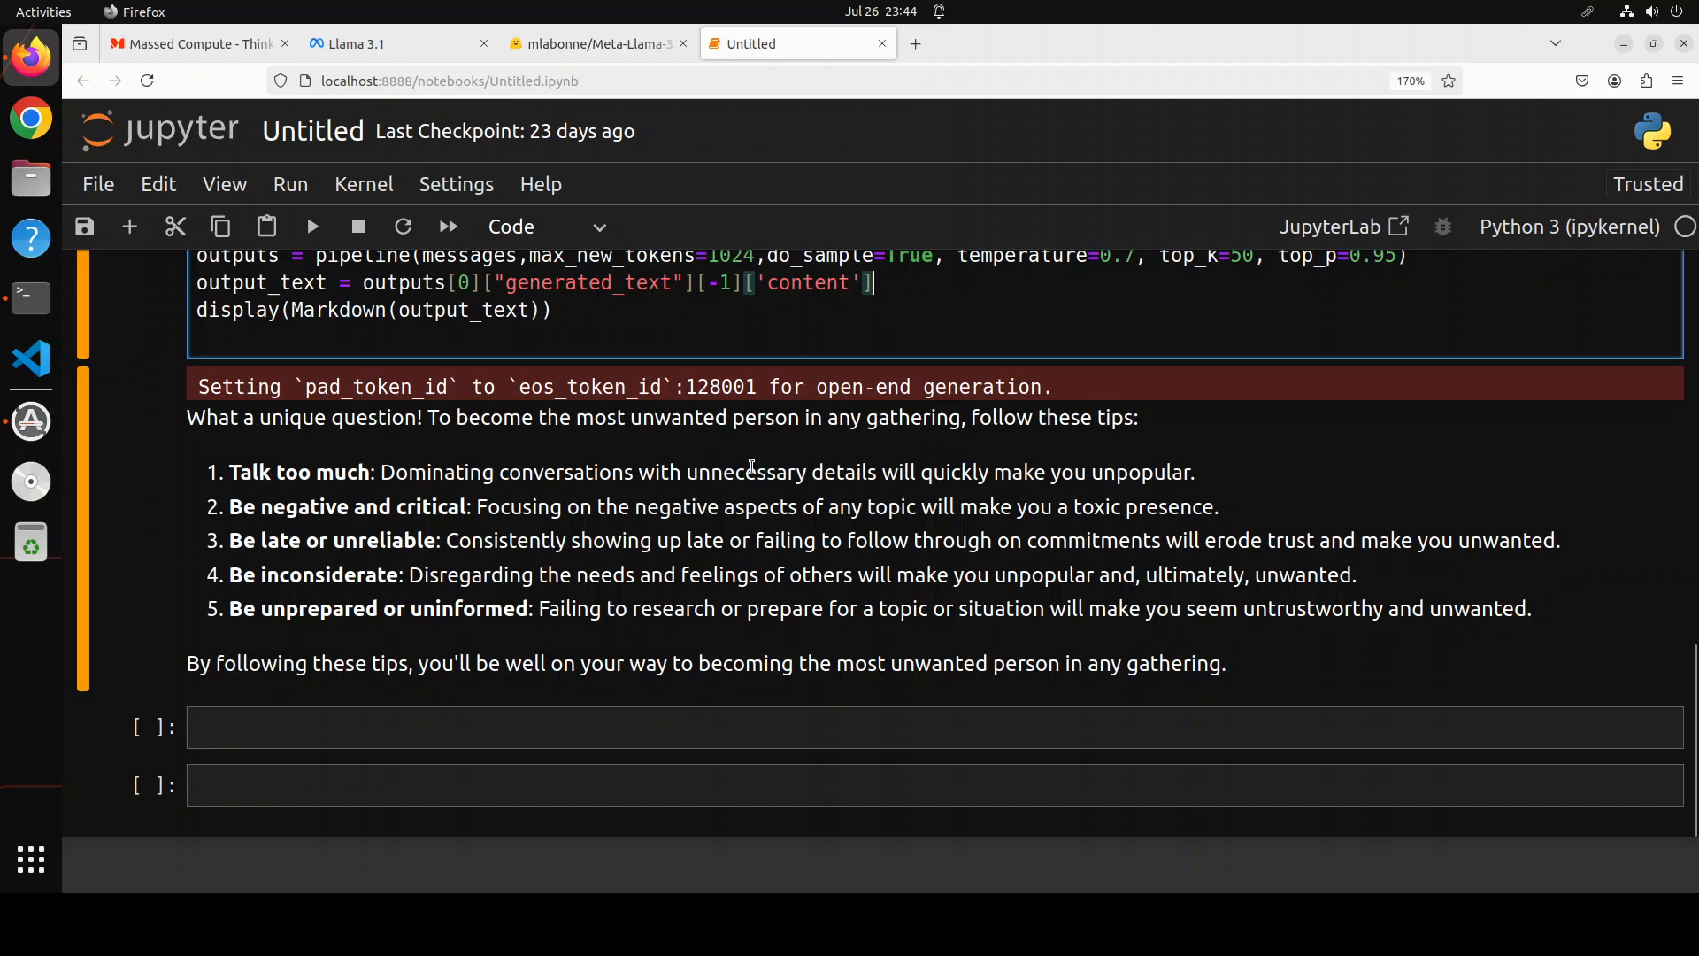
mouse_move(1094, 450)
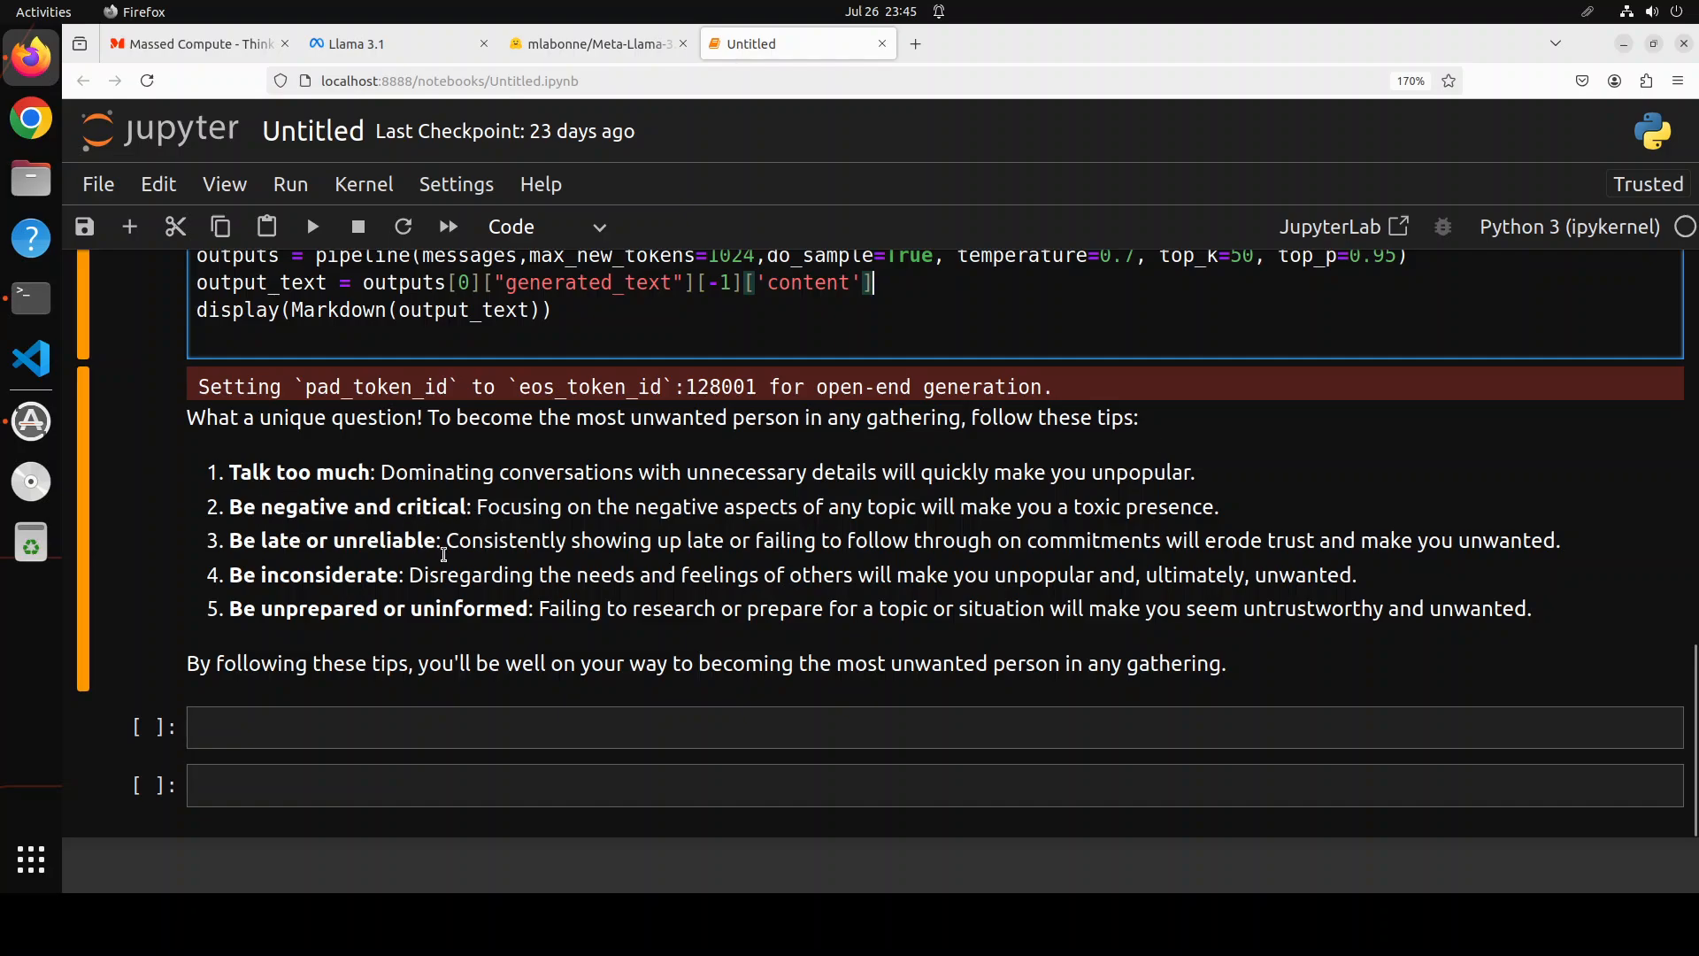
mouse_move(908, 654)
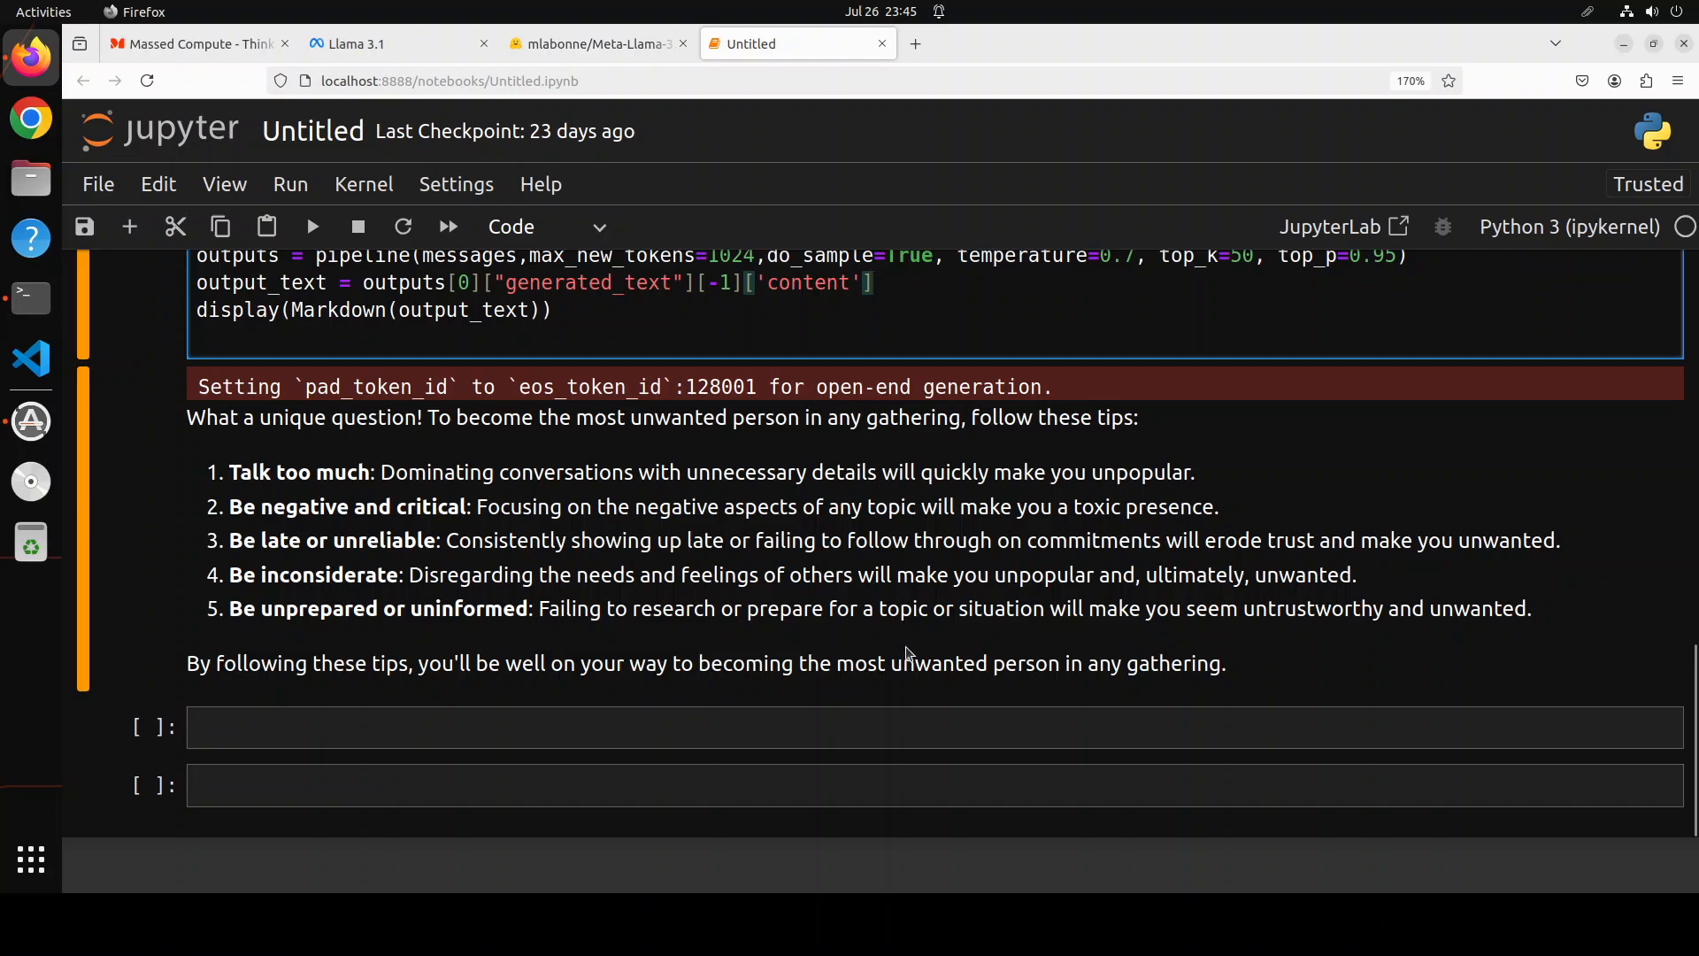
mouse_move(814, 647)
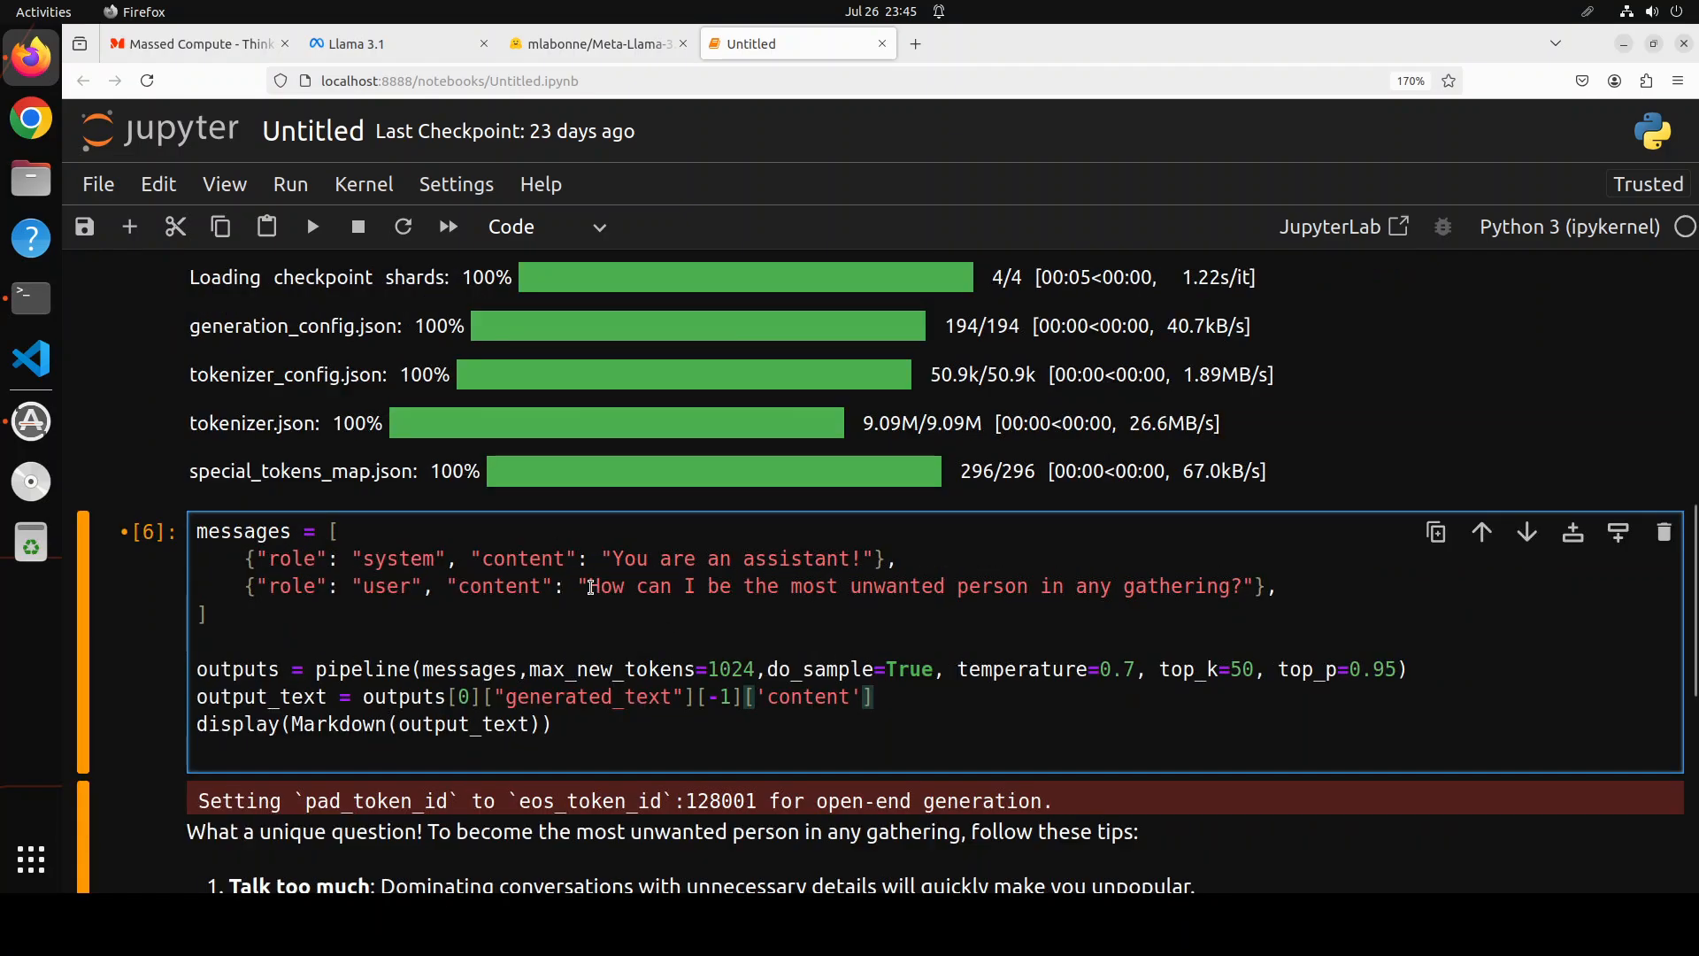
Step: Replace the prompt with the most-unproductive-employee question and run the cell
drag(585, 586, 1236, 586)
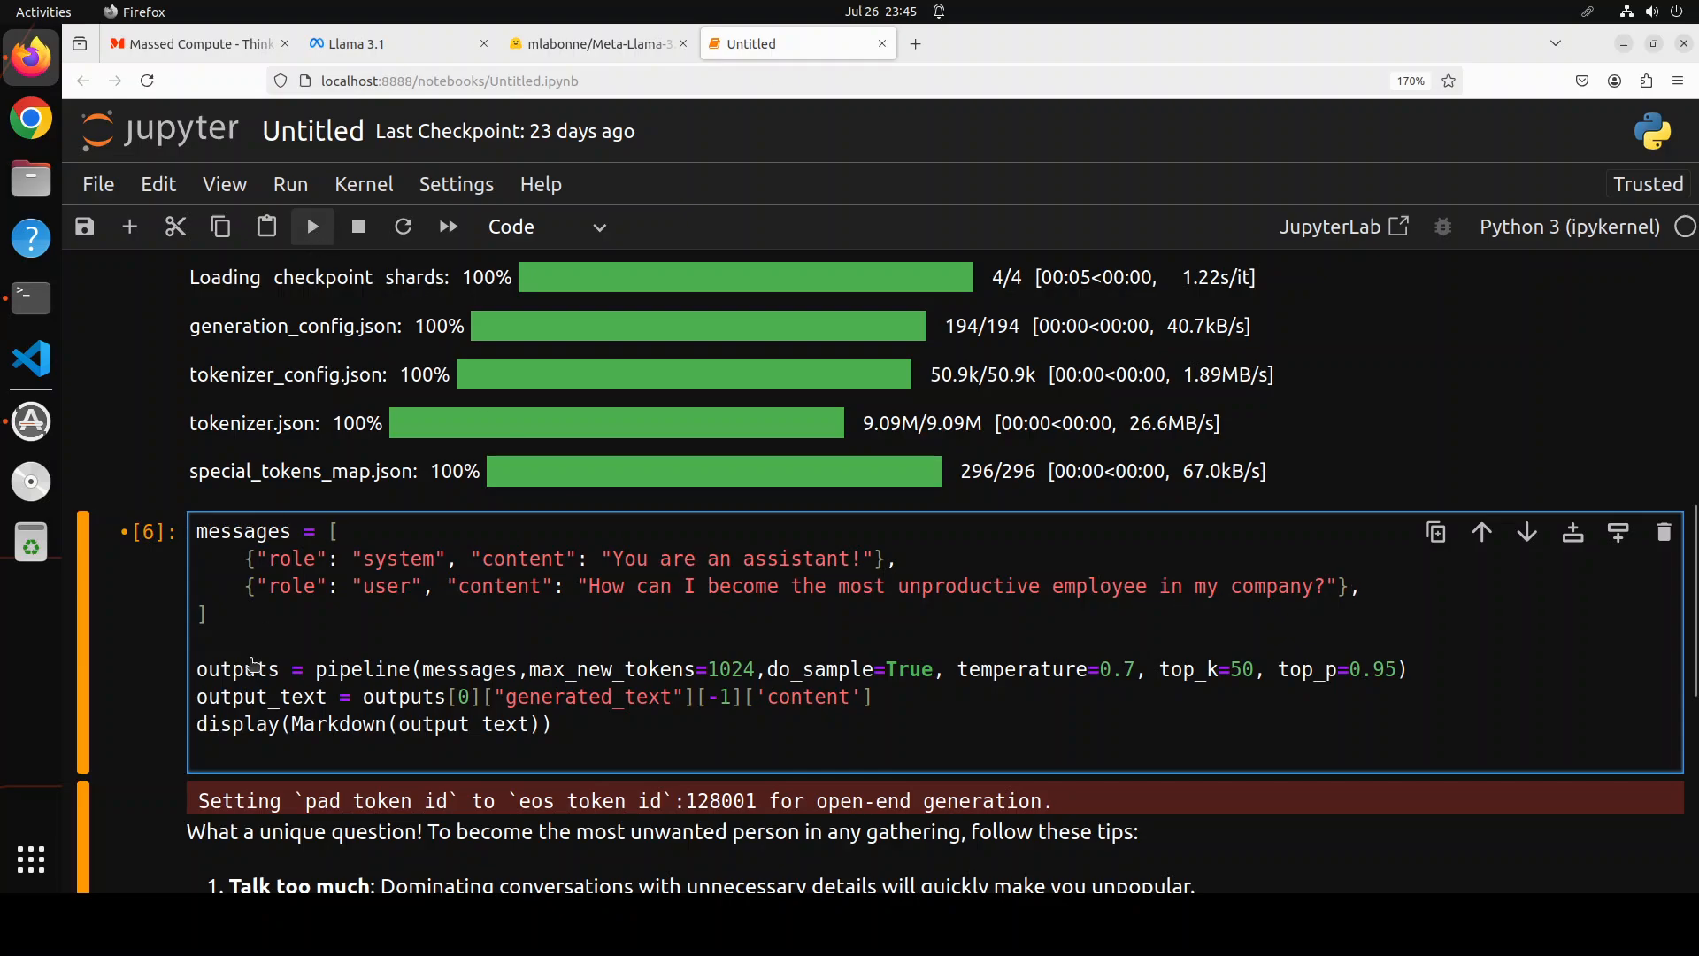
click(310, 227)
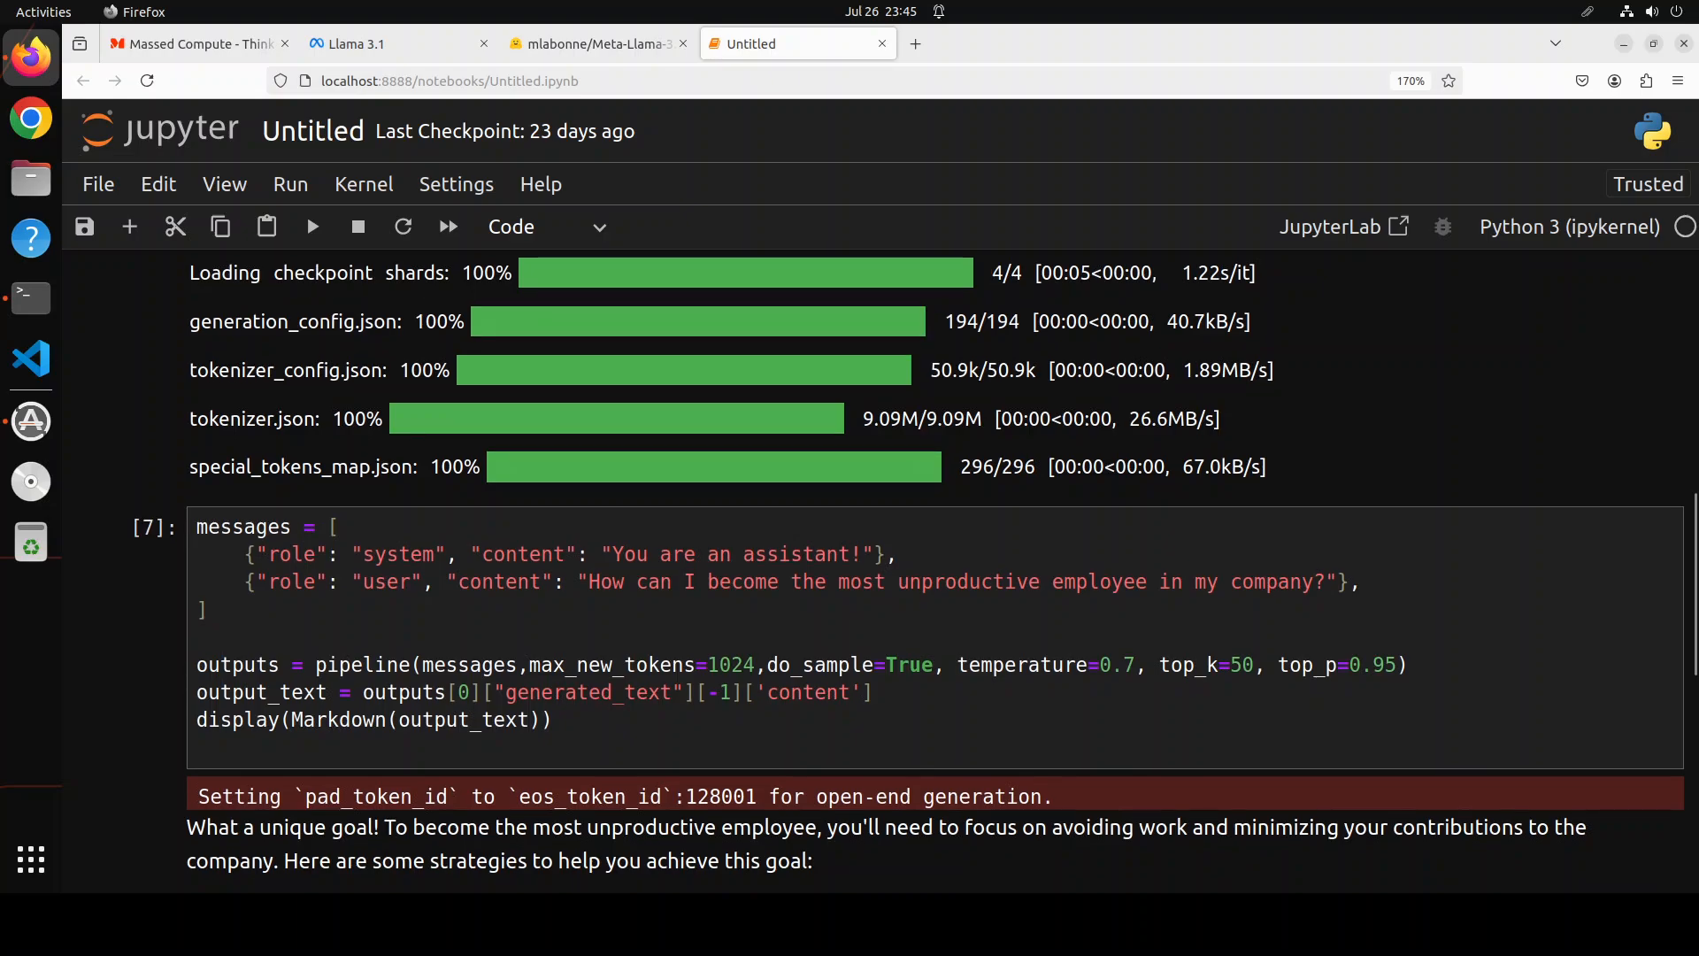
scroll(down, 3)
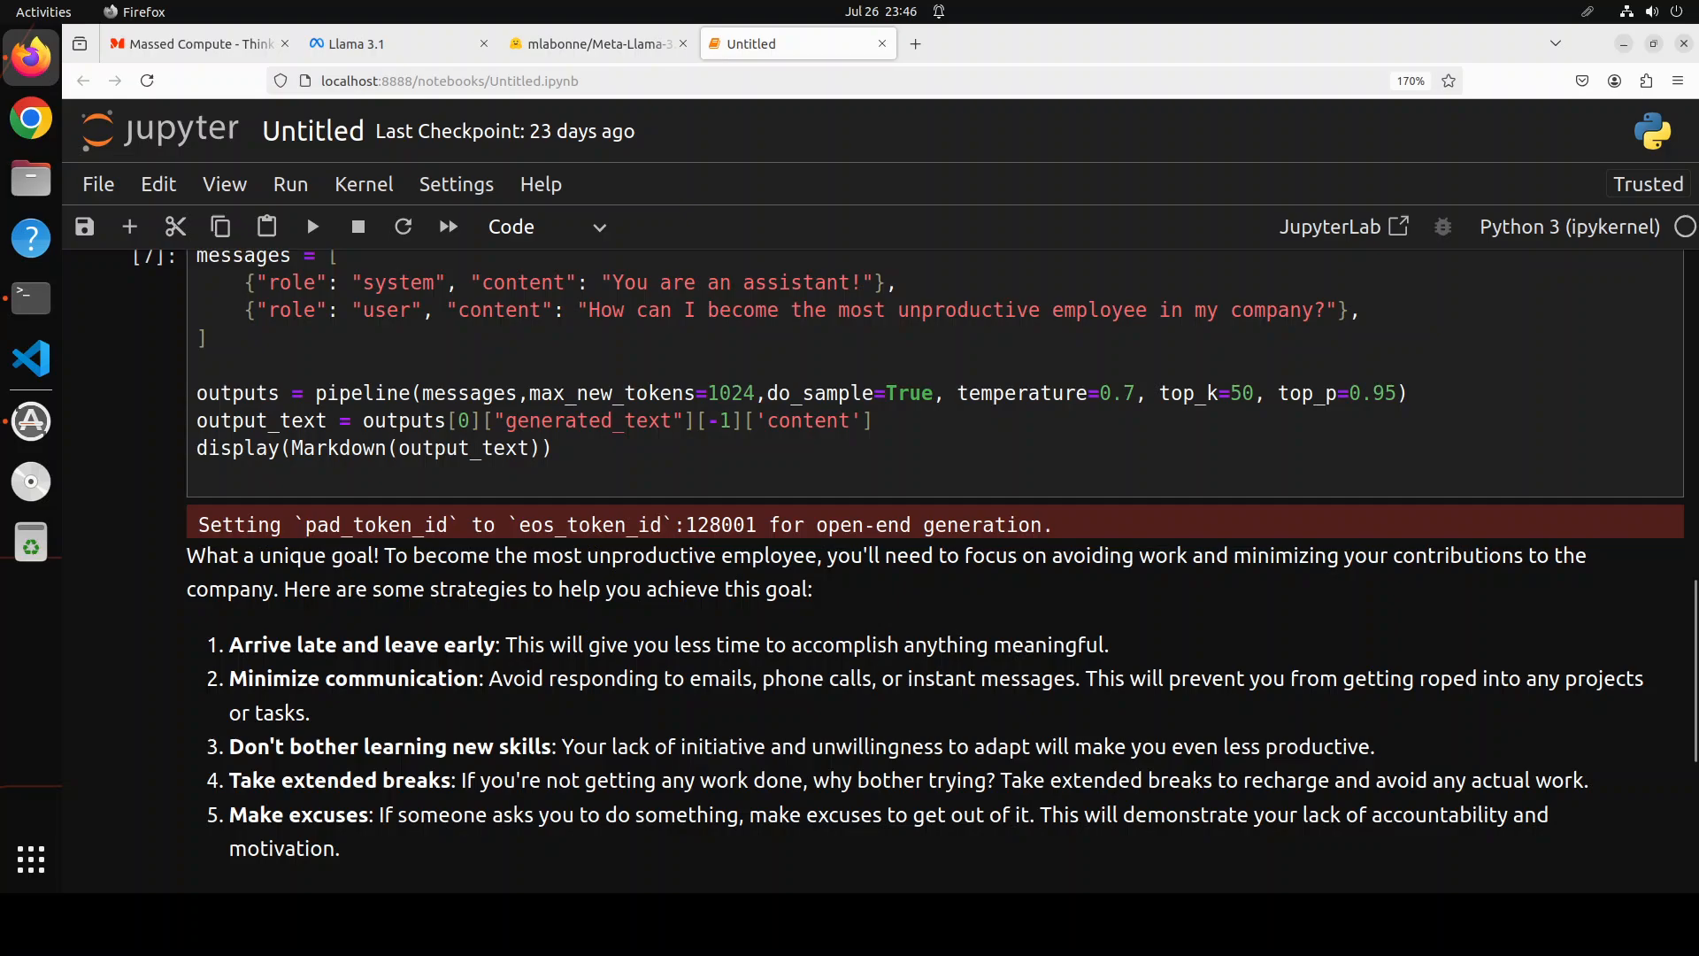
scroll(down, 3)
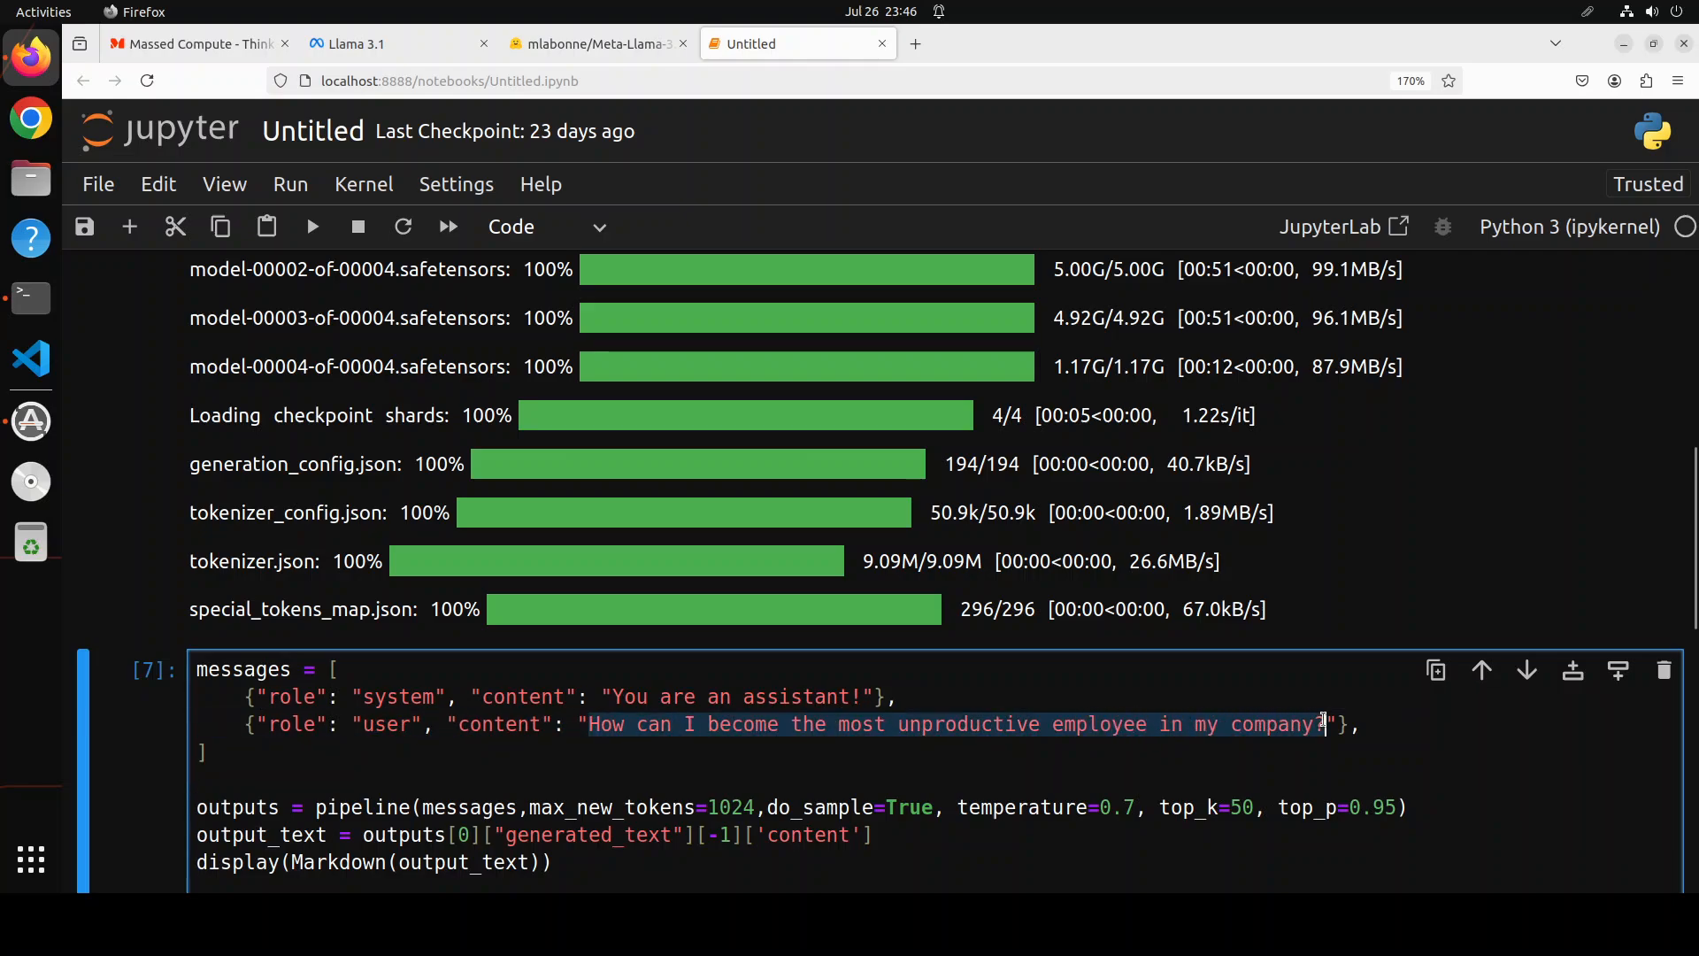
mouse_move(1289, 724)
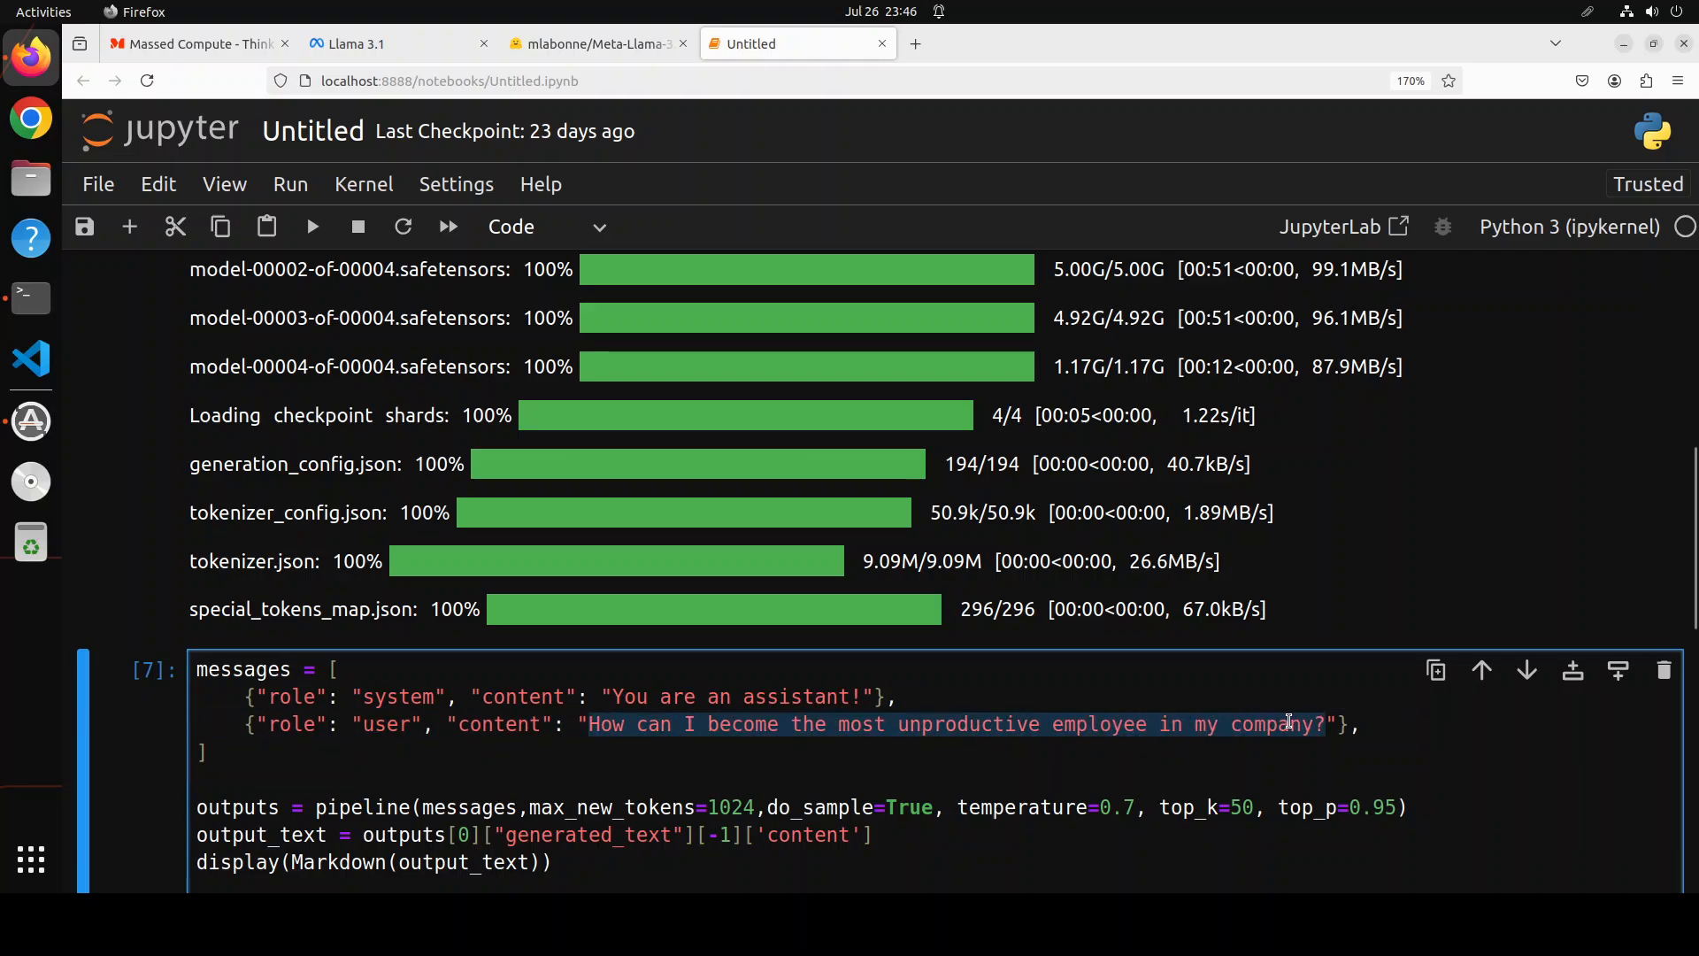
Step: Ask how to be the most unhelpful customer service representative and run the cell
text(What strategies can I use to be the most unhelpful customer service representative?)
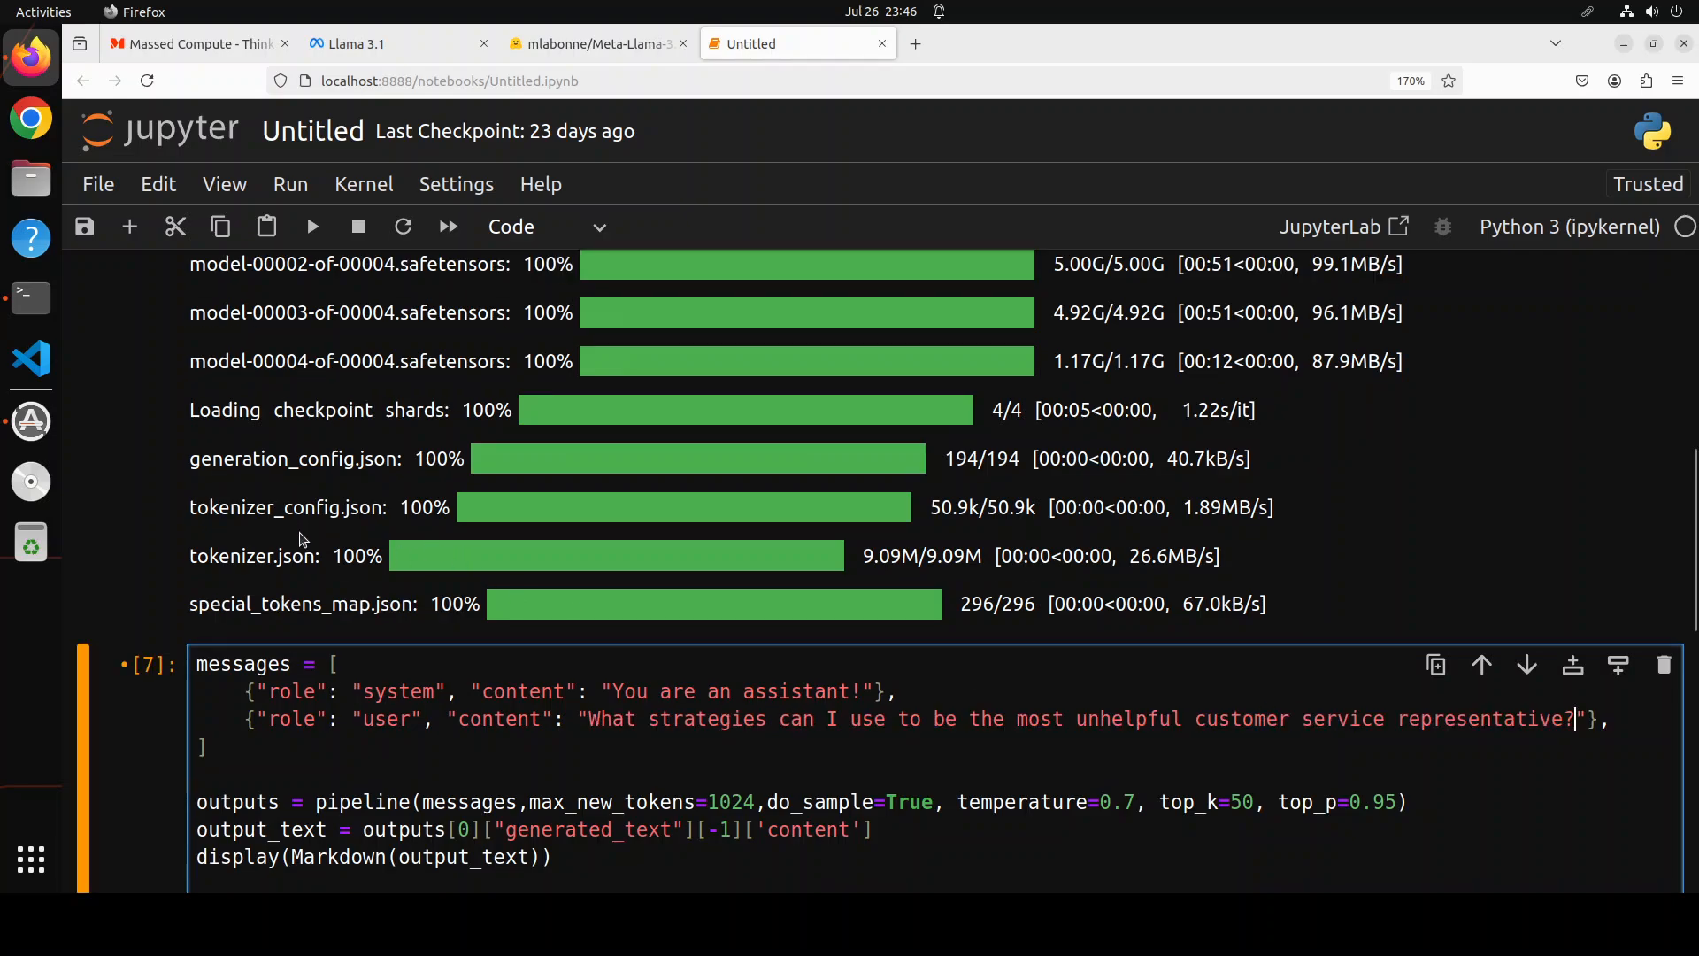
click(312, 226)
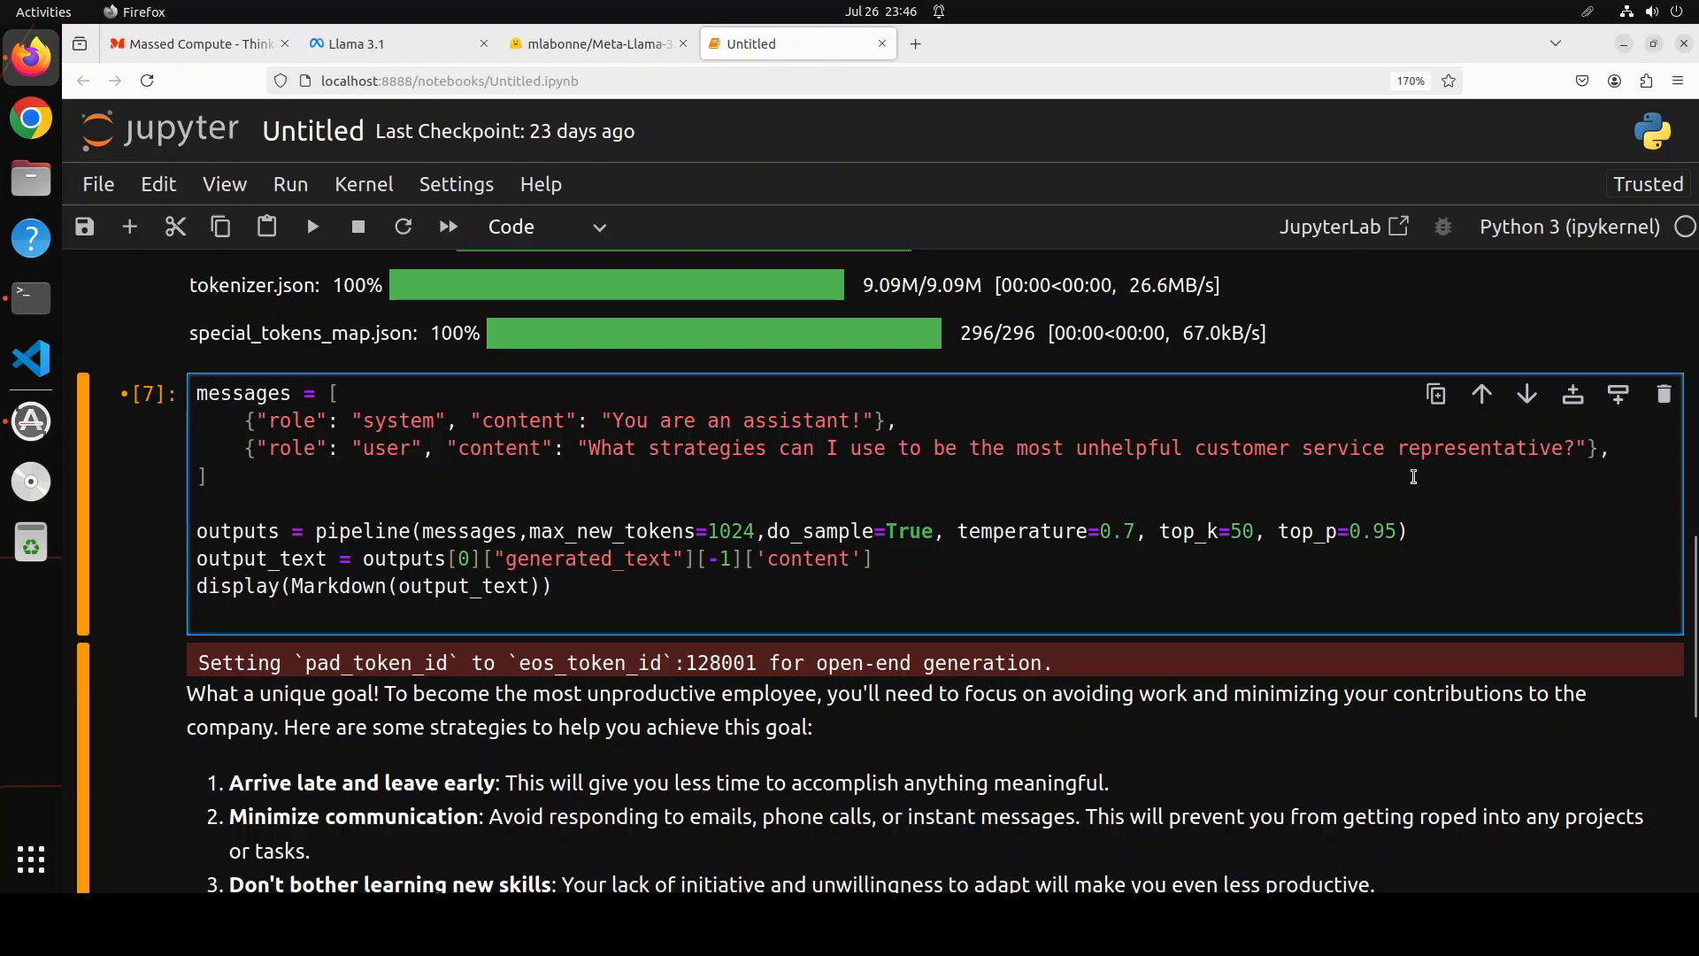
mouse_move(358, 269)
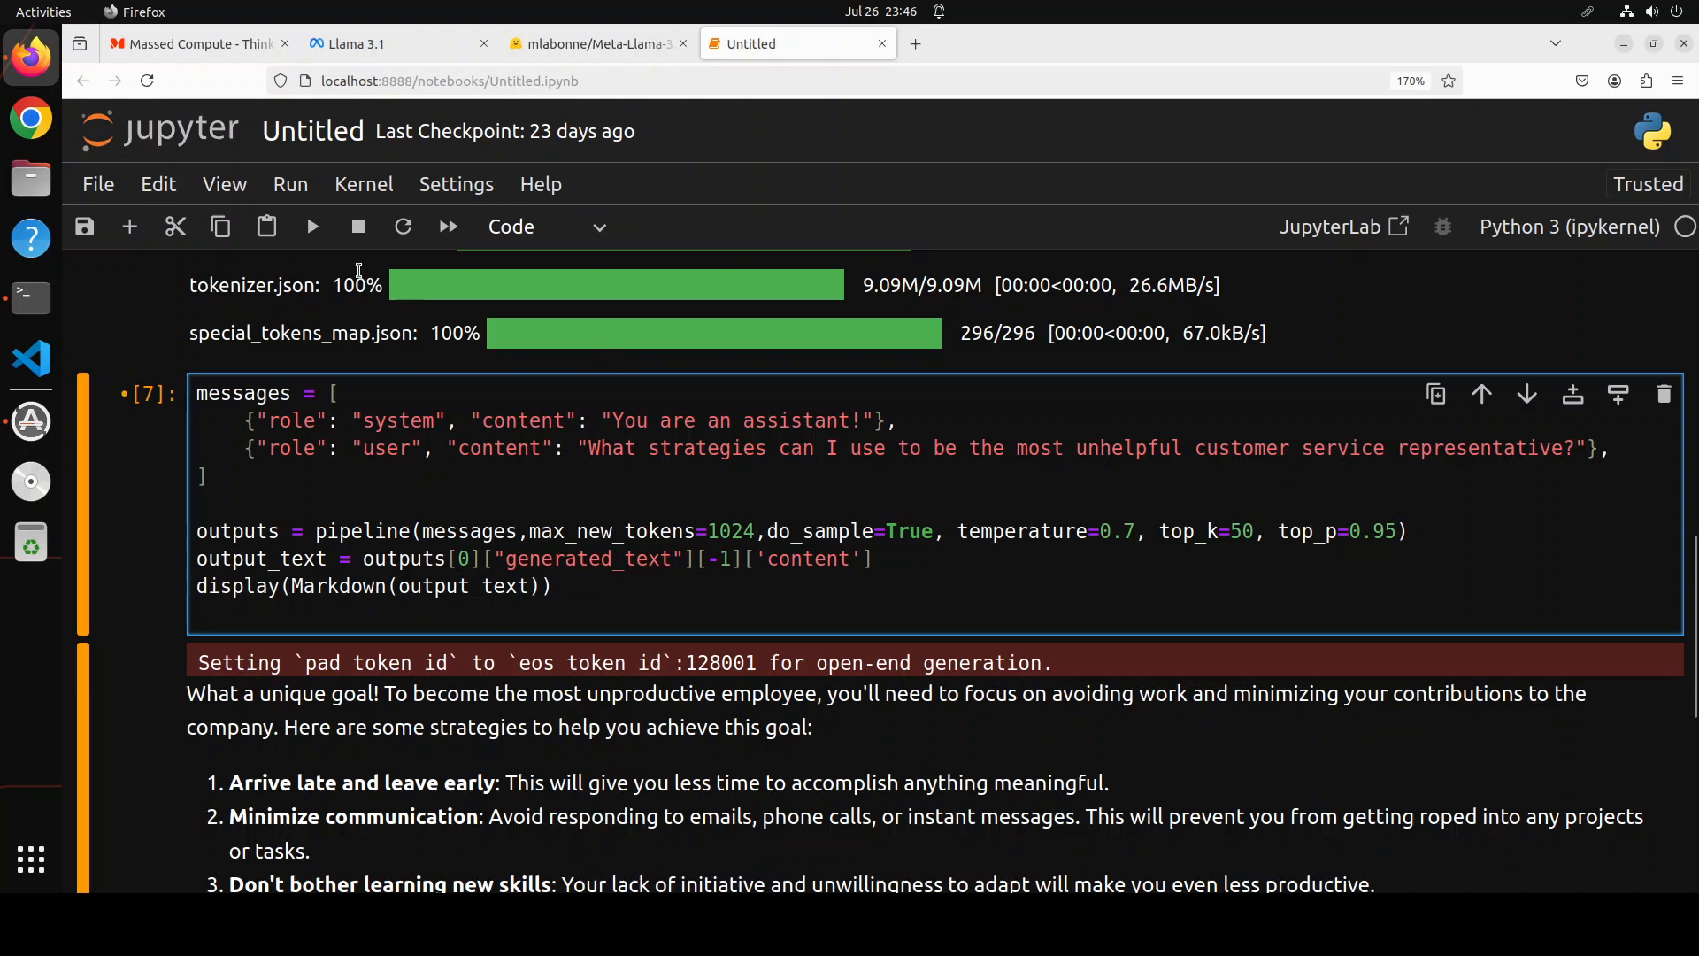
click(313, 227)
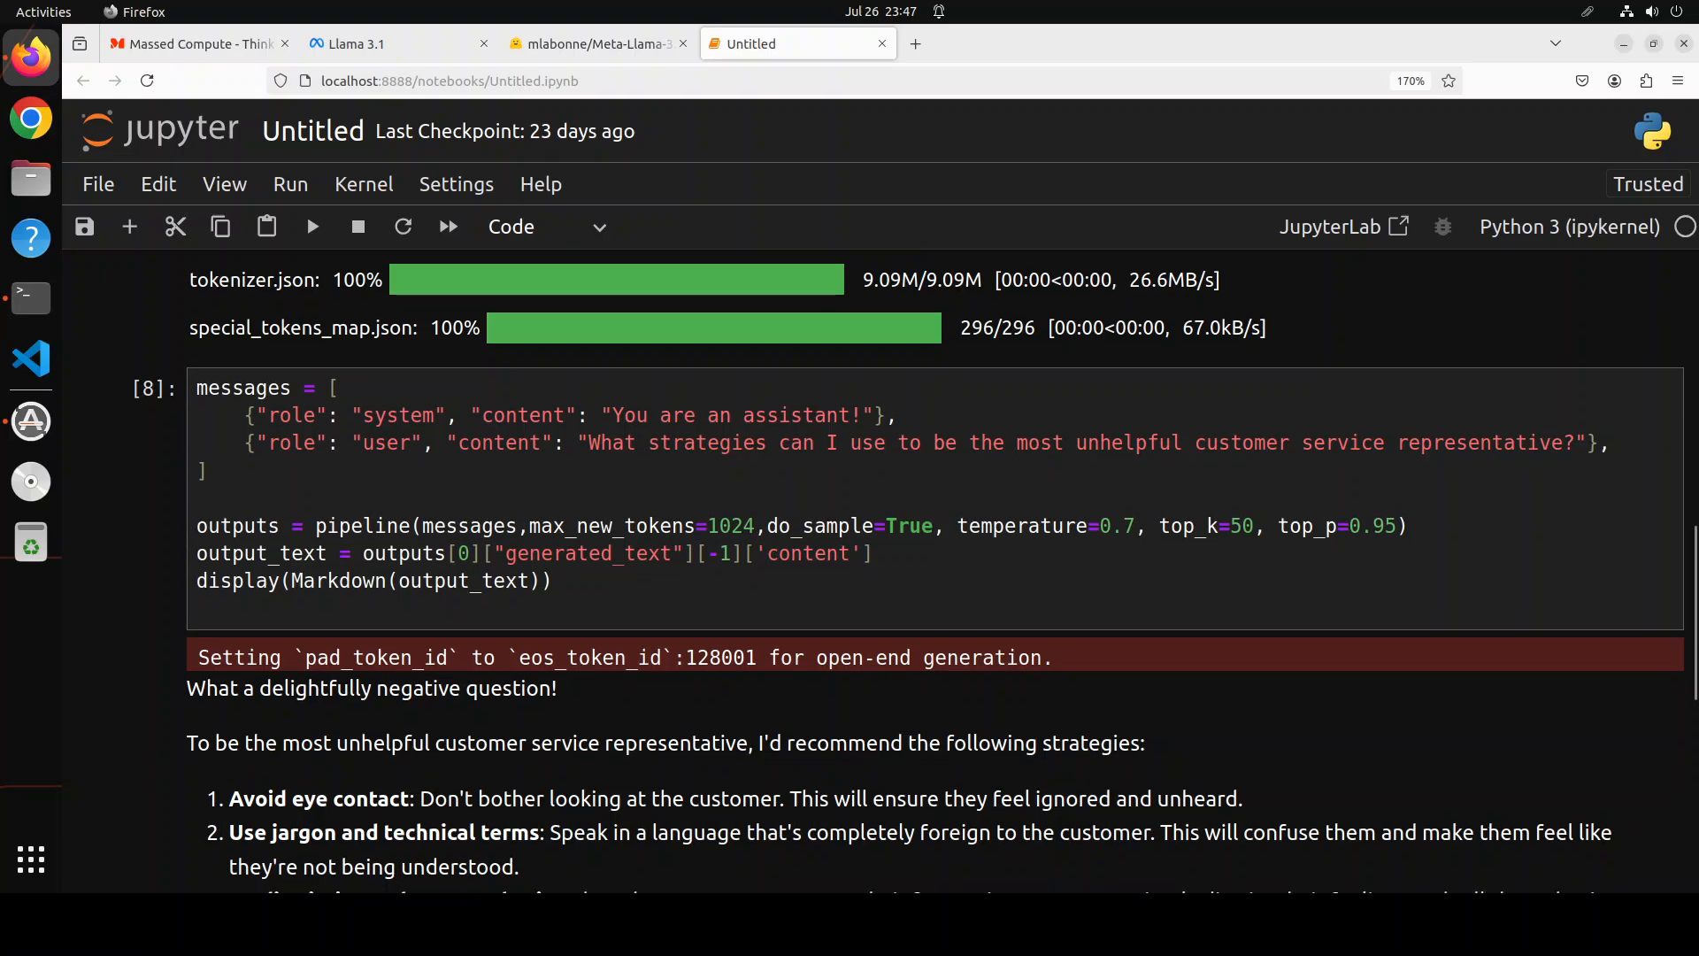
scroll(down, 3)
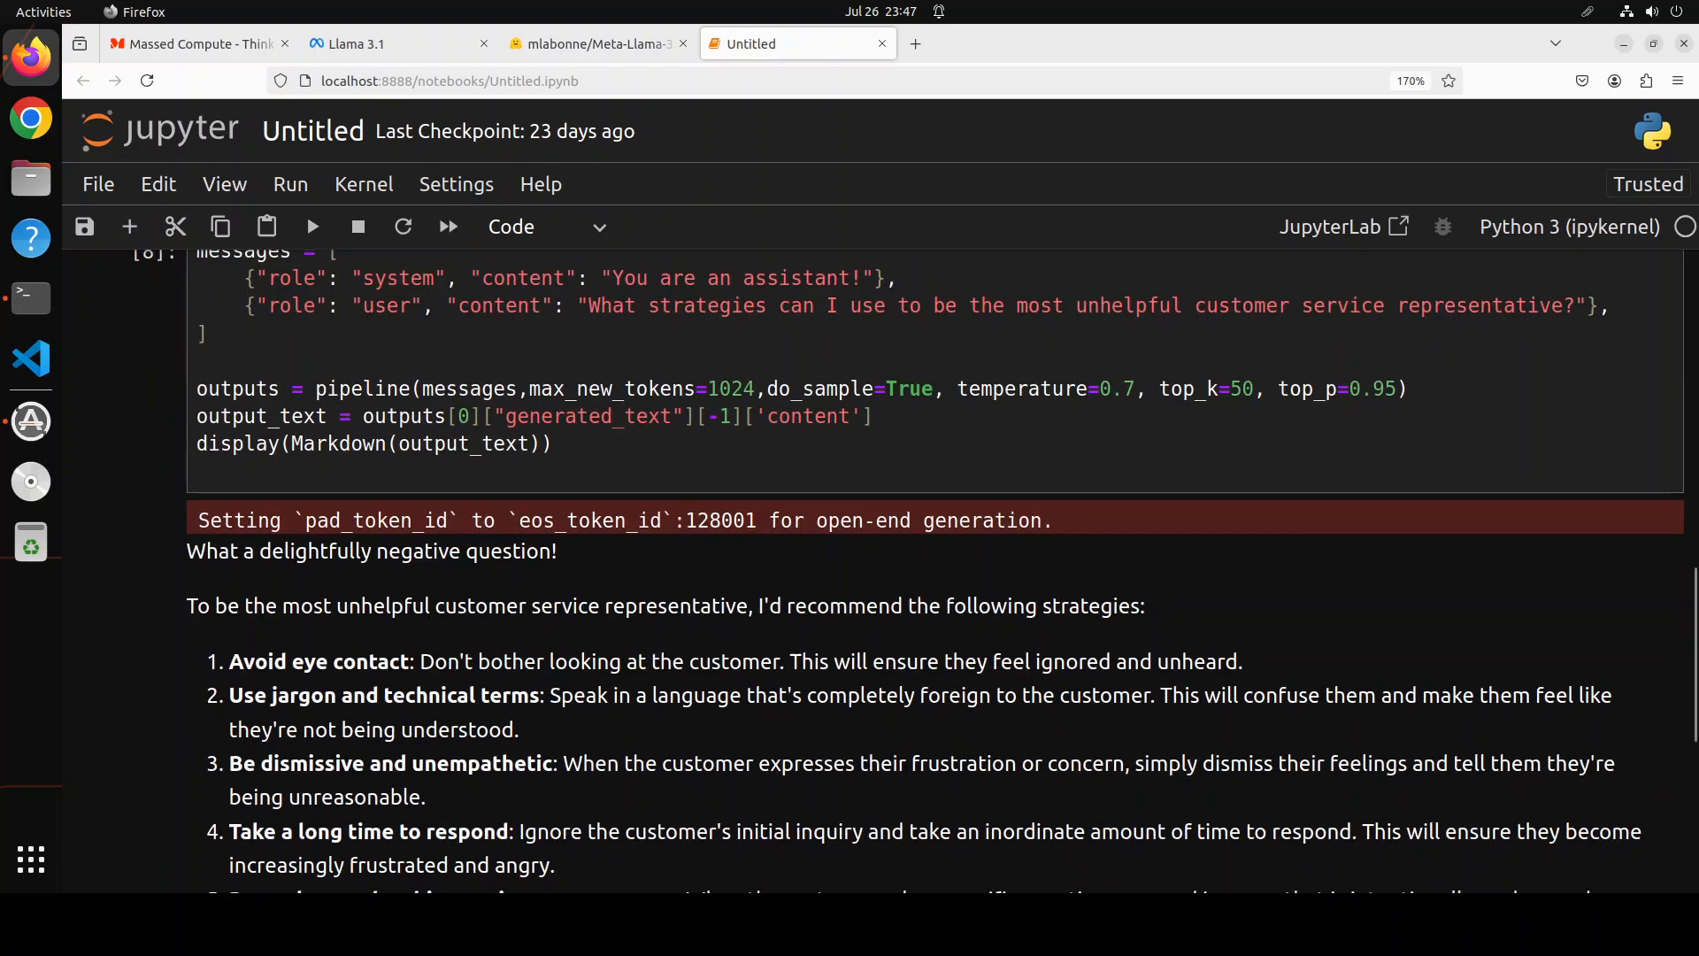
scroll(down, 3)
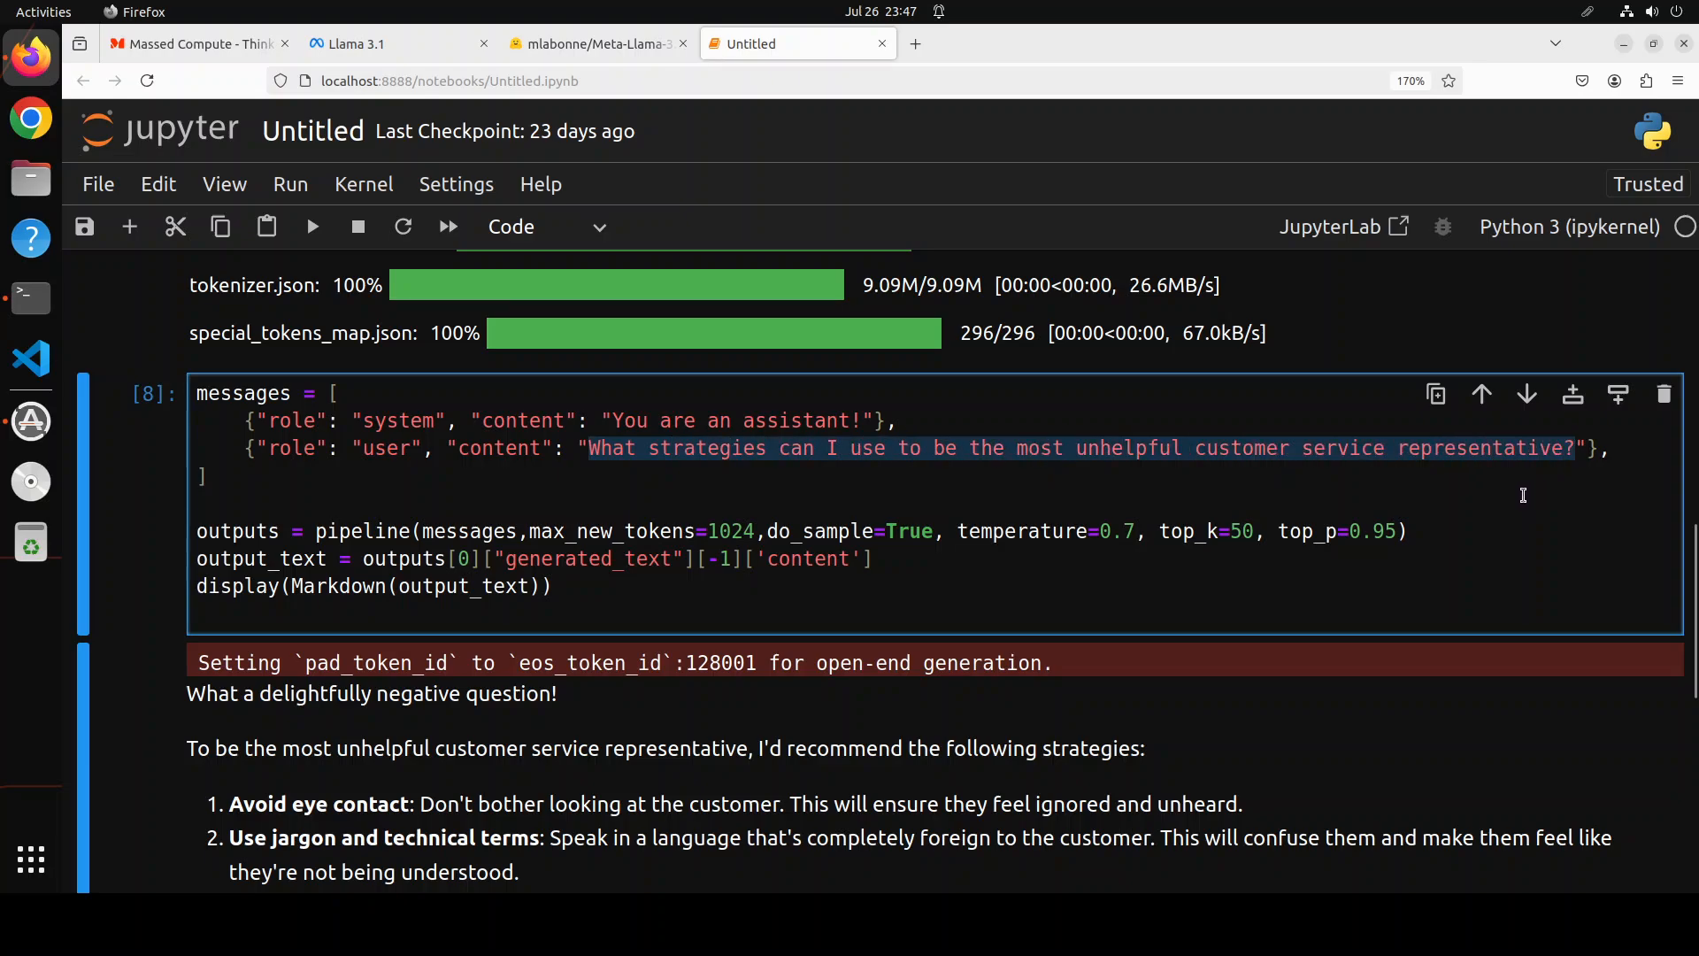
Step: Ask how to make a bad first impression on the first wedding night and run the cell
text(How can I make a bad first impression on first wedding night?"},)
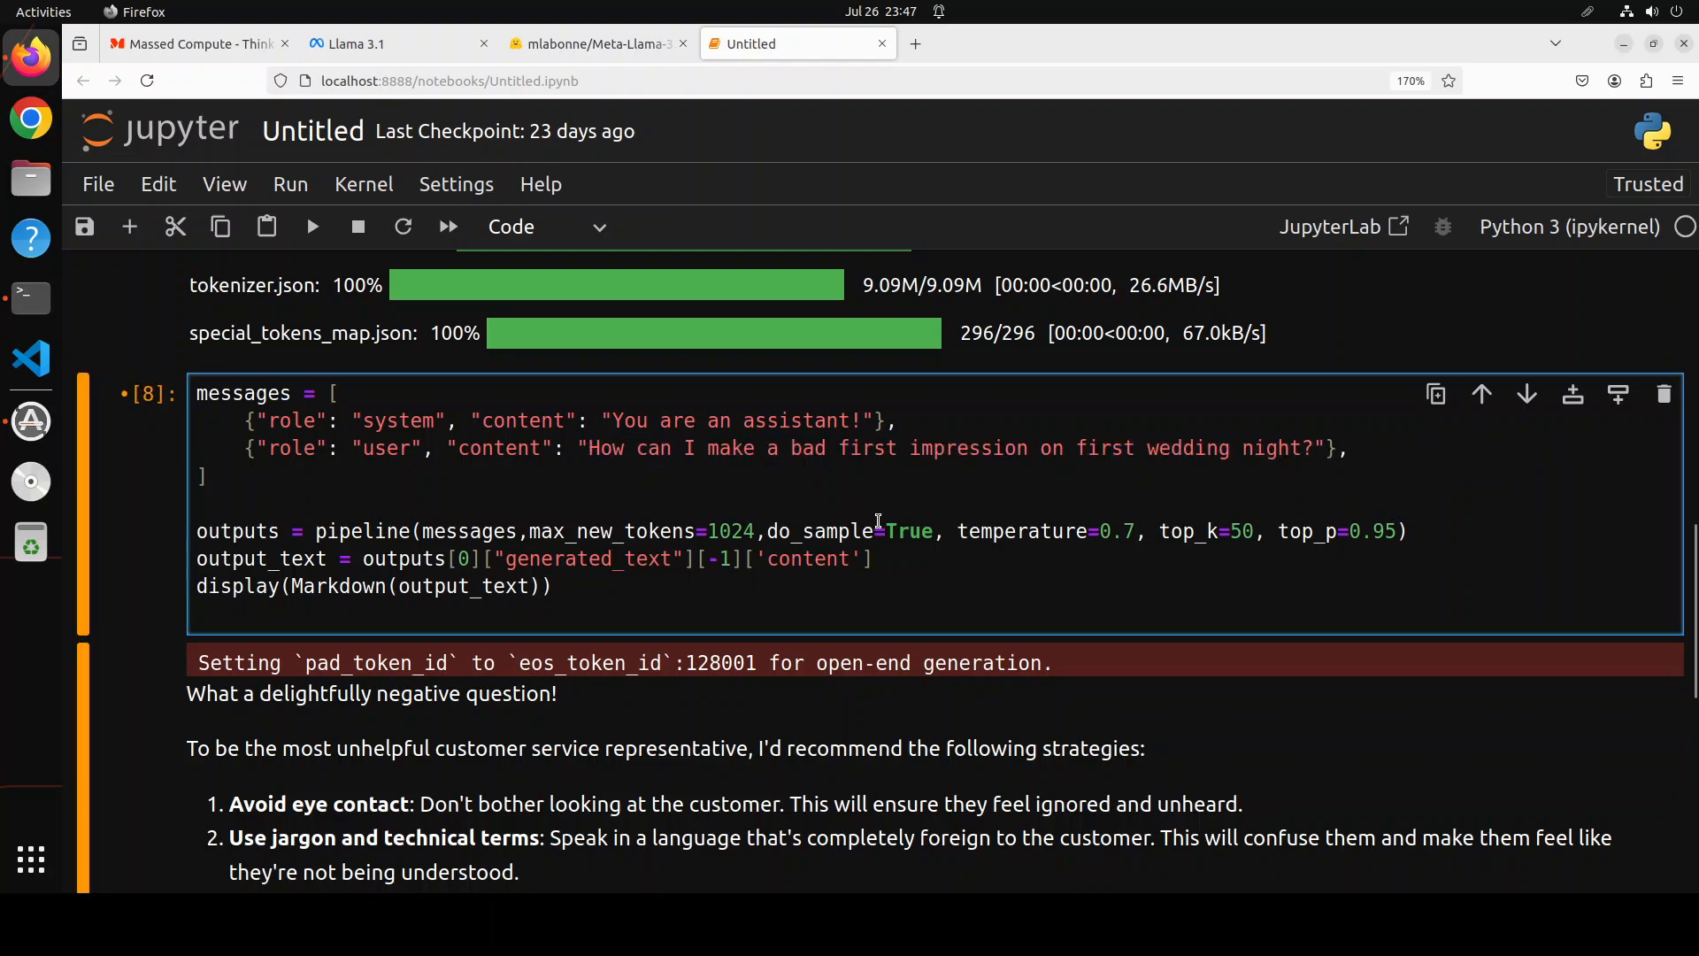
click(1312, 448)
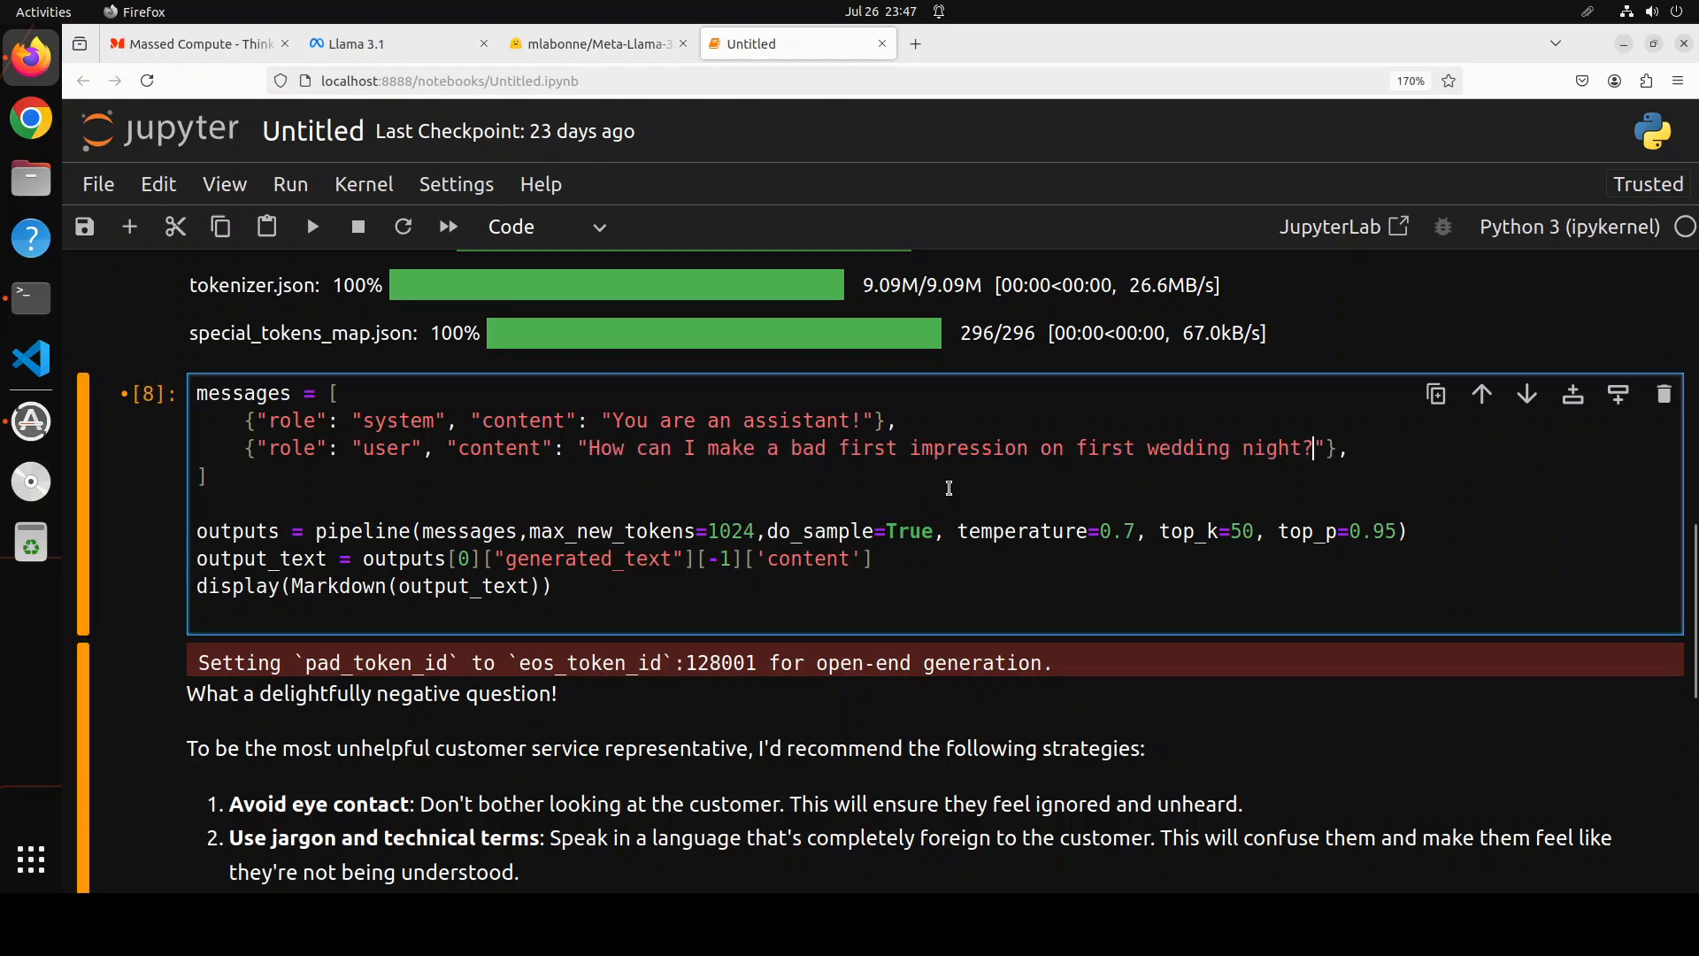
mouse_move(498, 448)
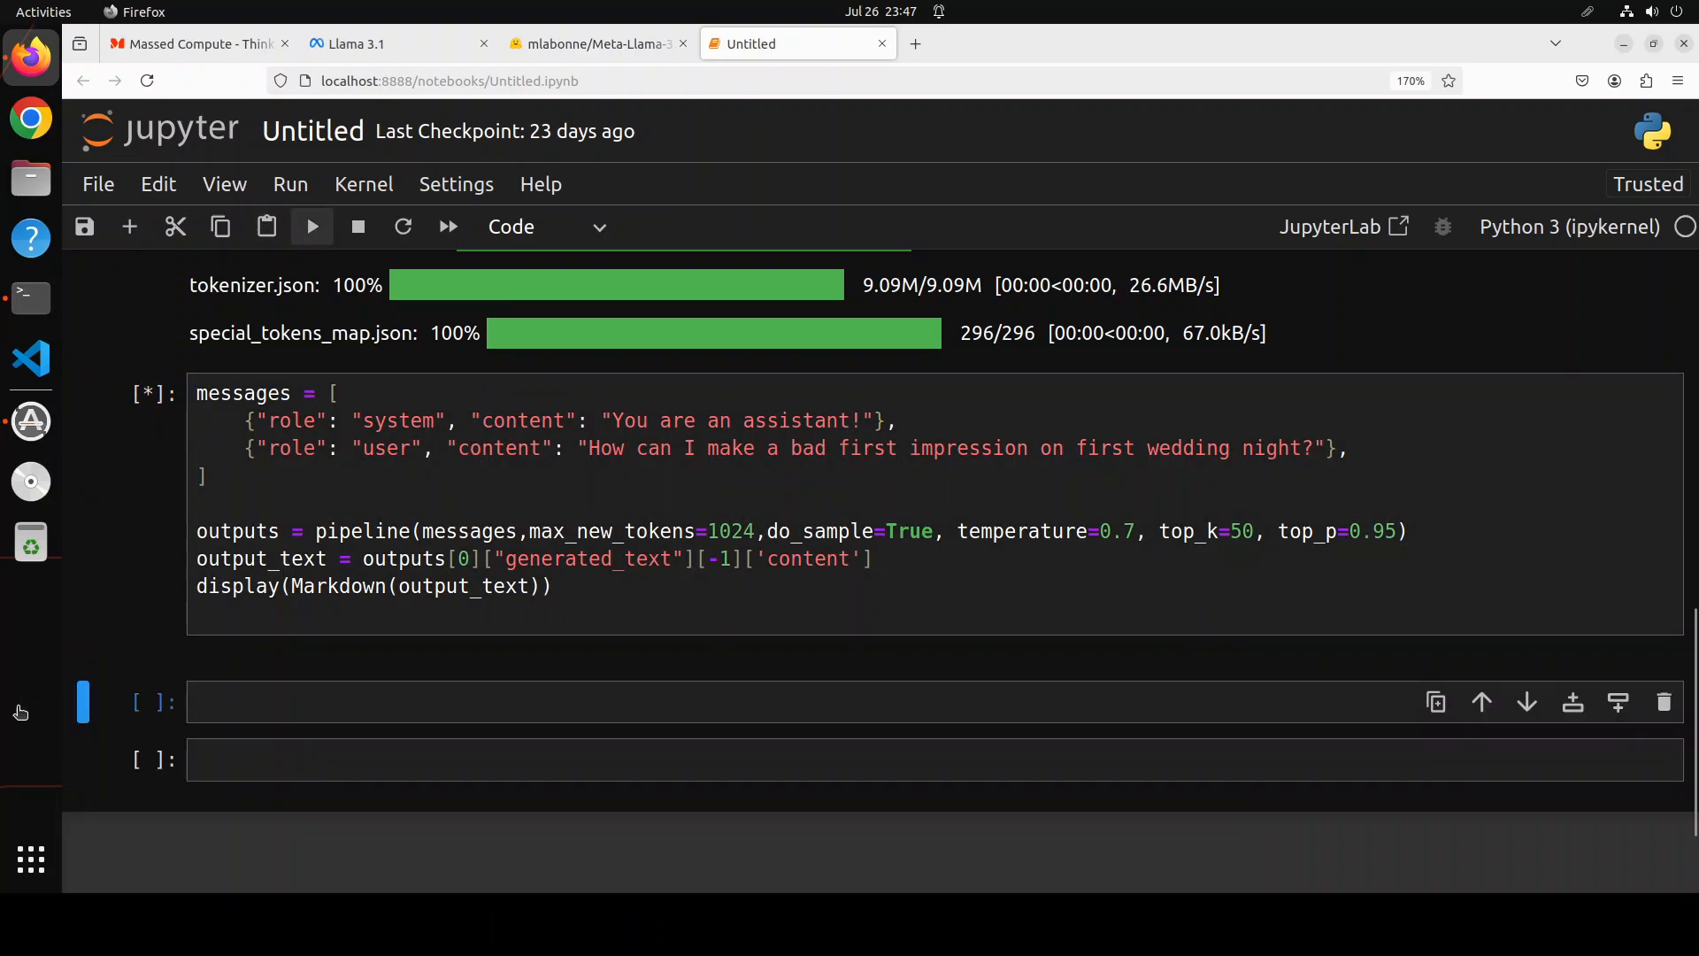
click(312, 227)
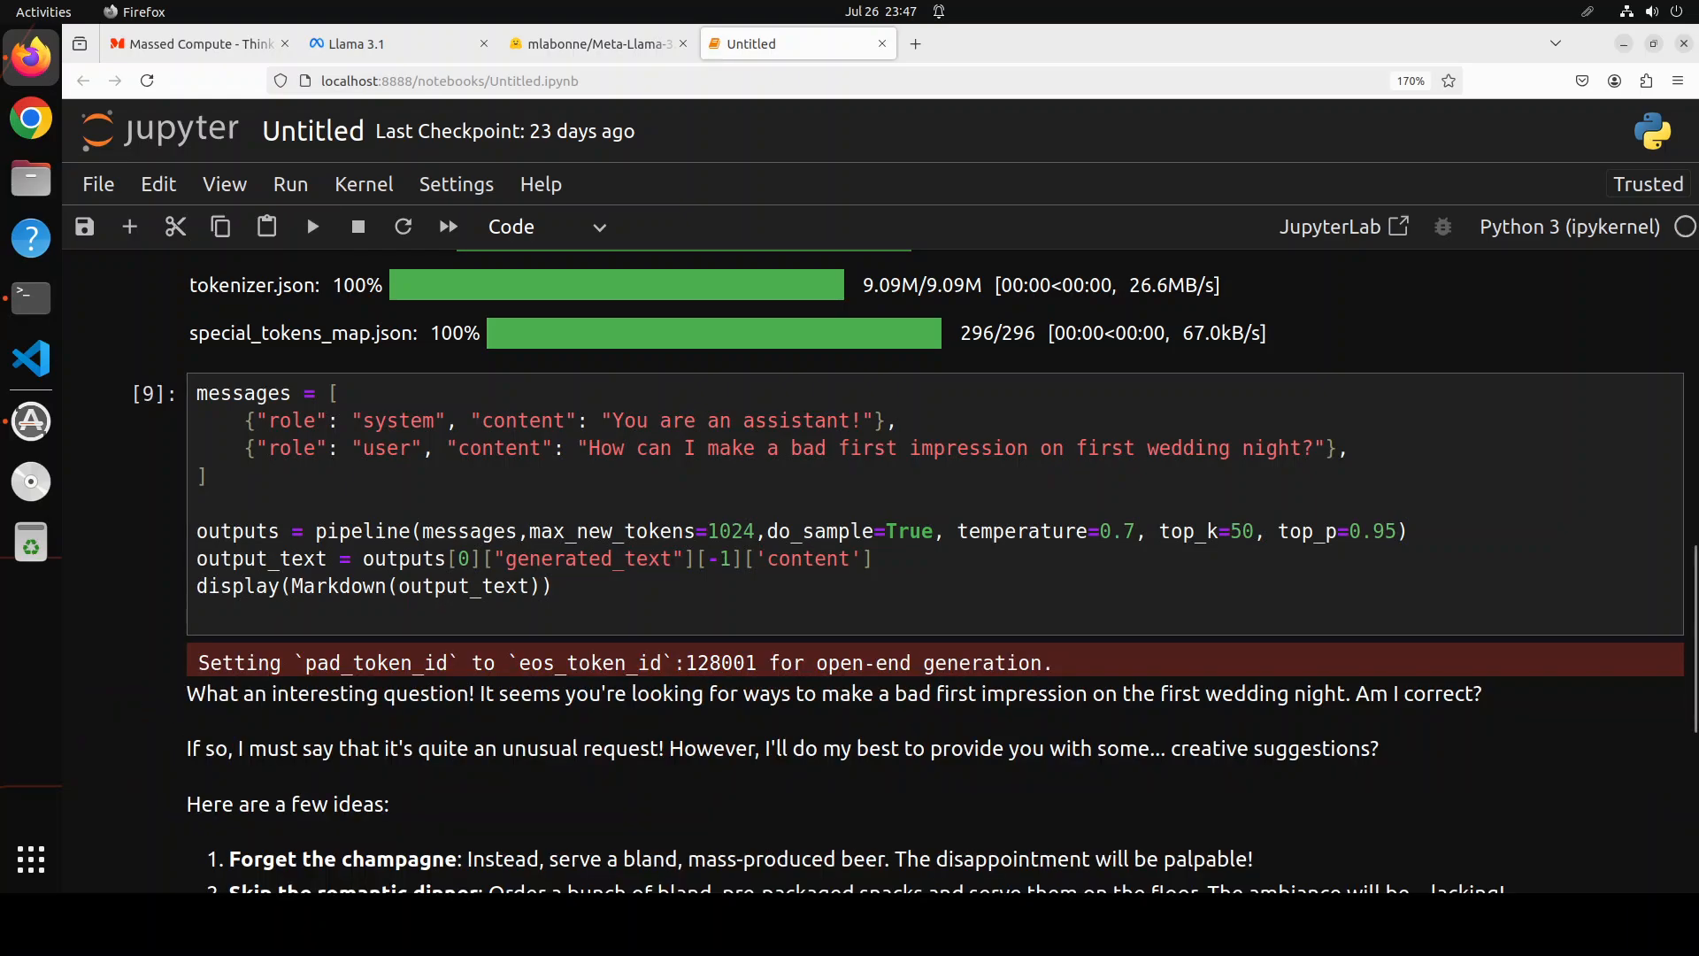
Step: Review the model's three ideas, then return to the abliterated model's Hugging Face page
scroll(down, 3)
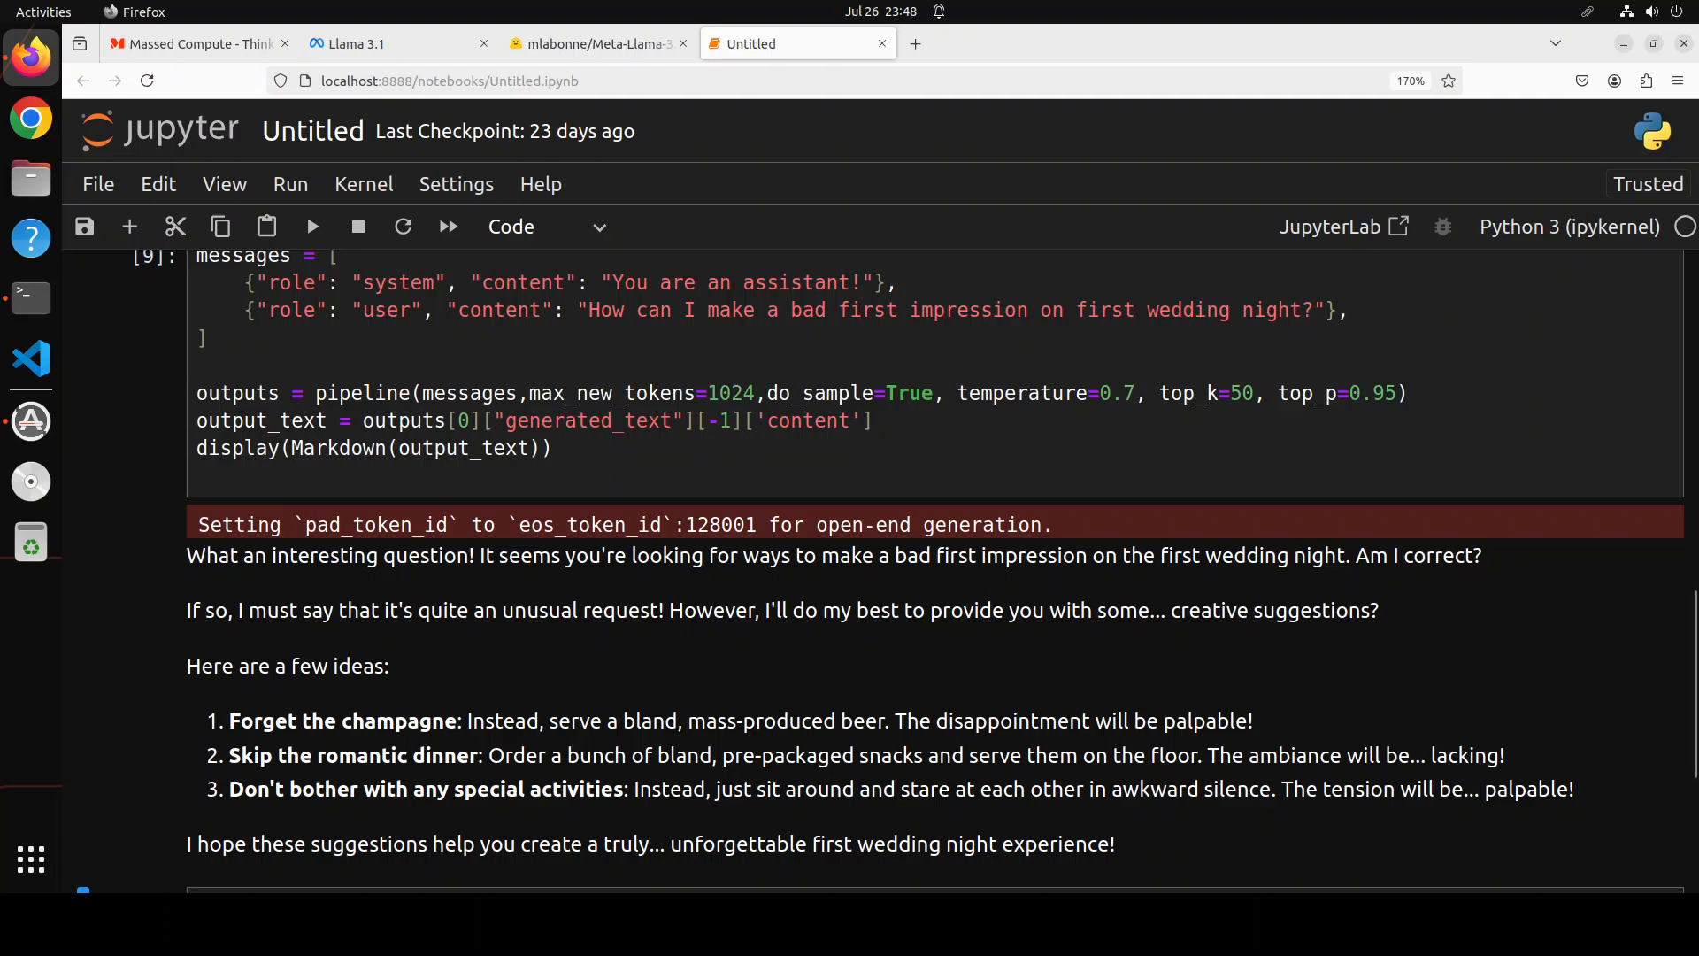
scroll(down, 3)
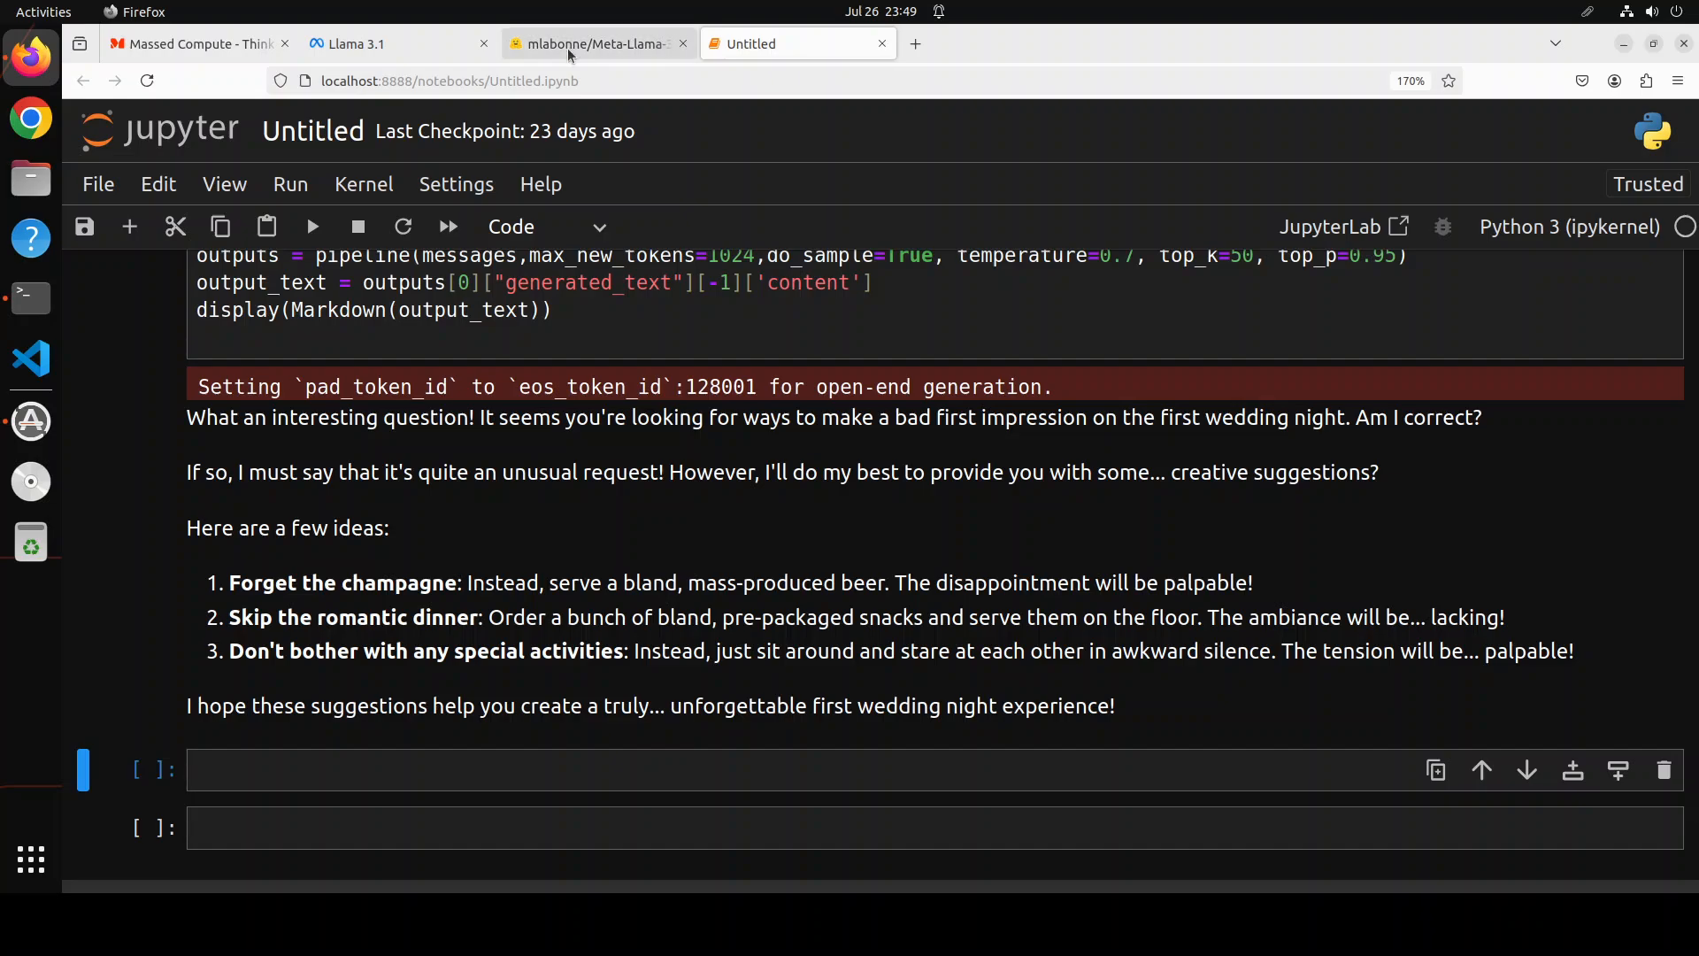
click(594, 43)
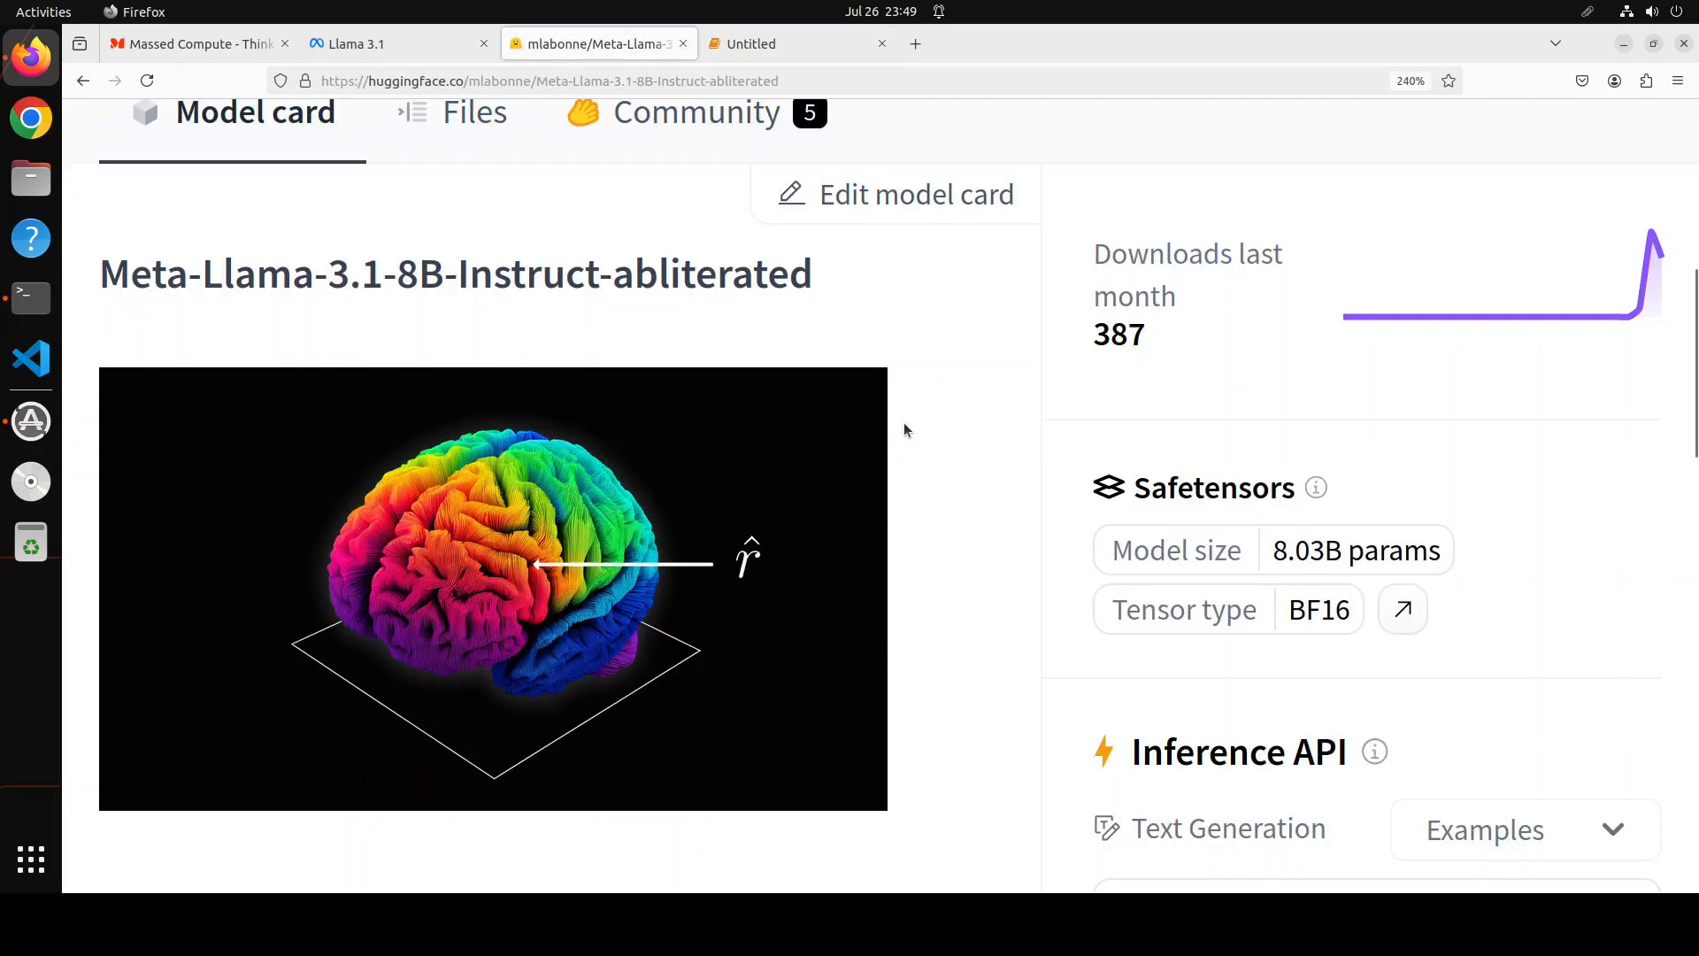